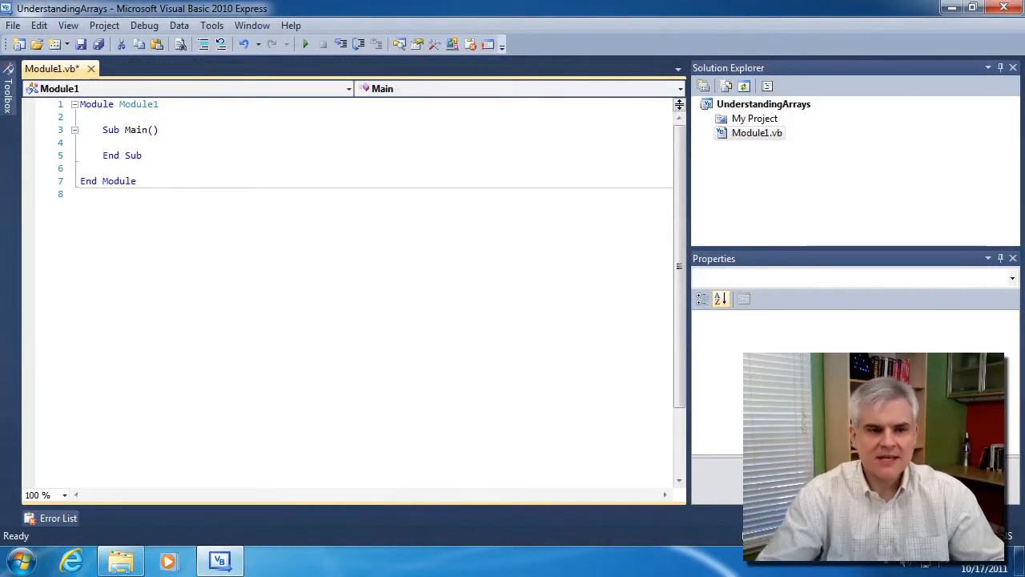
- Declare Dim numbers(0 To 4) As Integer inside Sub Main
key(Enter)
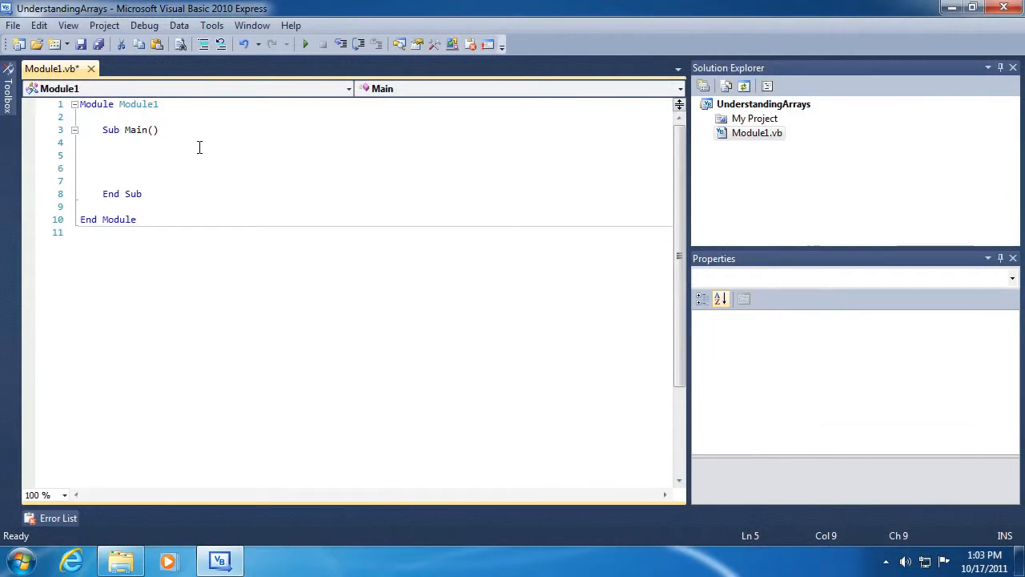
text(Dim numbers()
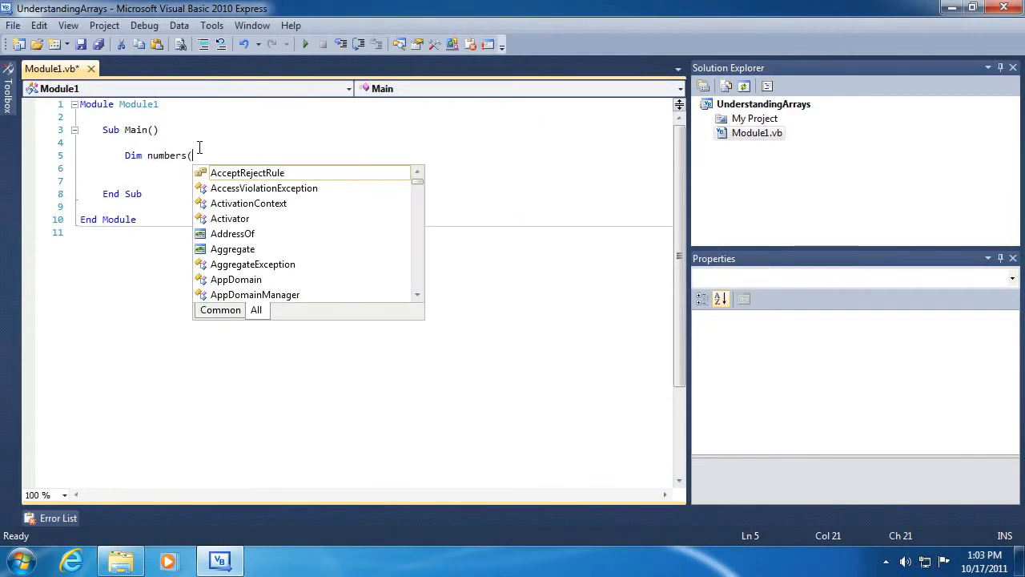
text(0 t)
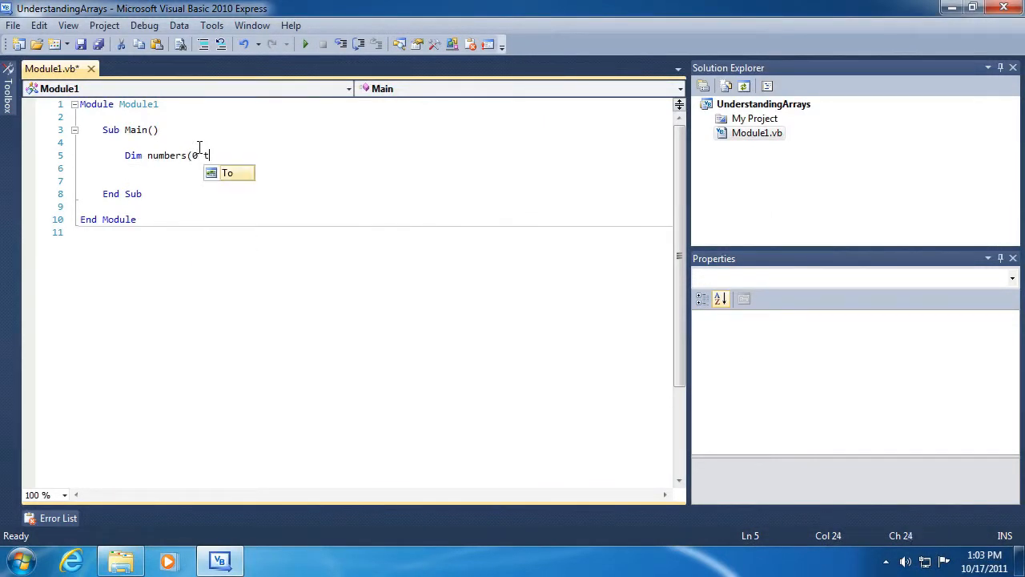
text(To 4))
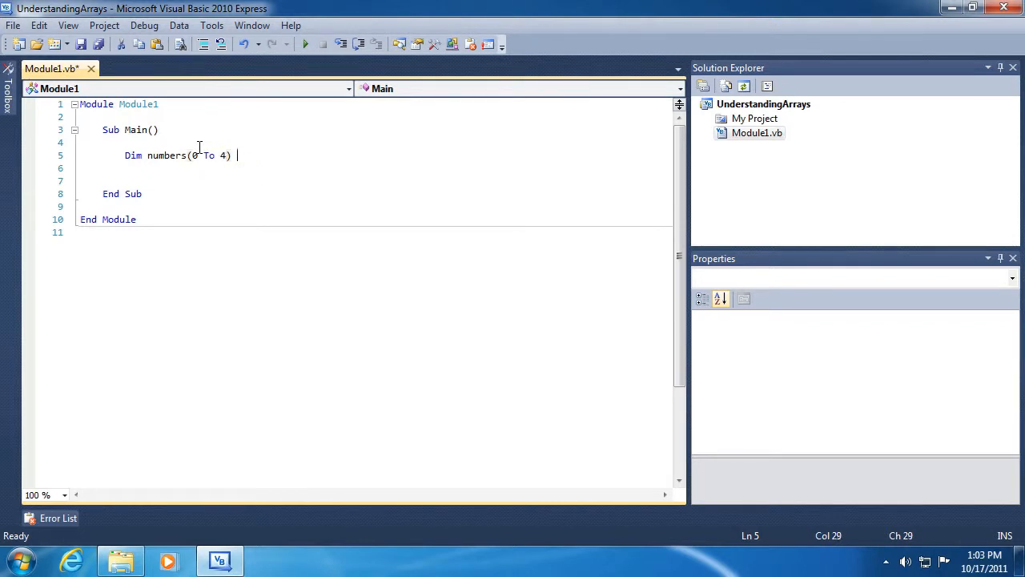
text(As Integer)
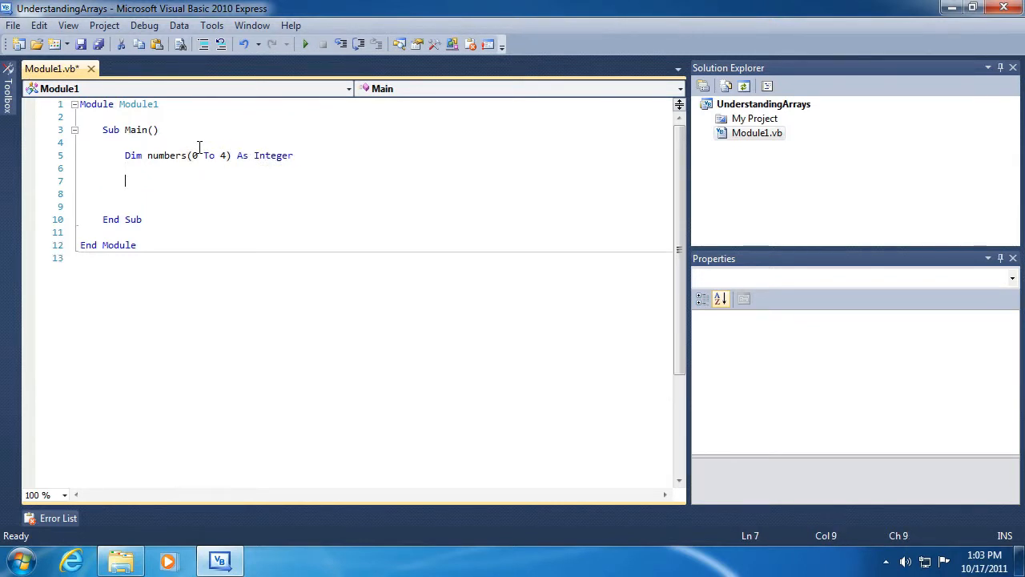
- Assign the values 4, 8, 15, 16 and 23 to the five array elements
text(numbers()
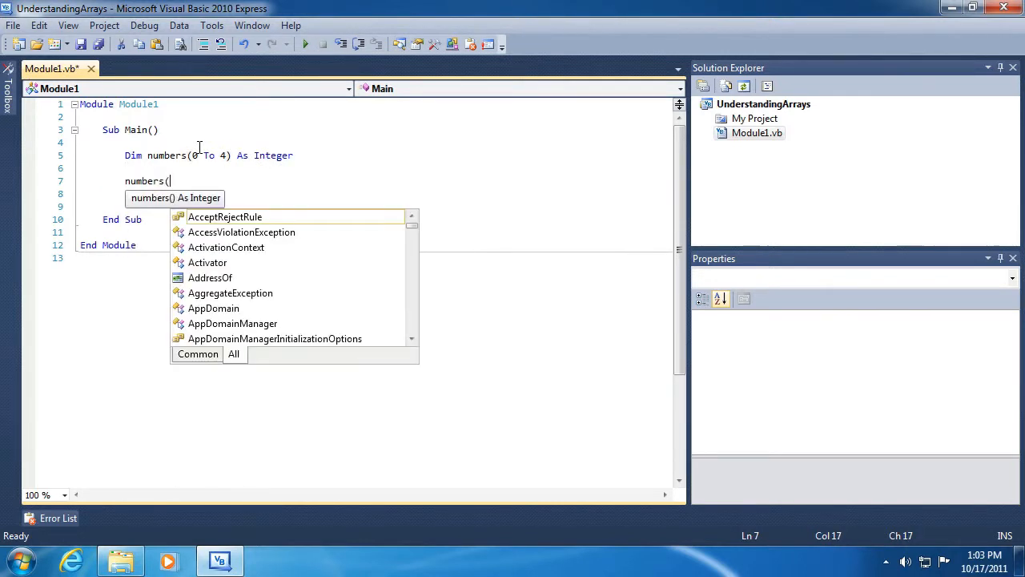
text(0) = 4)
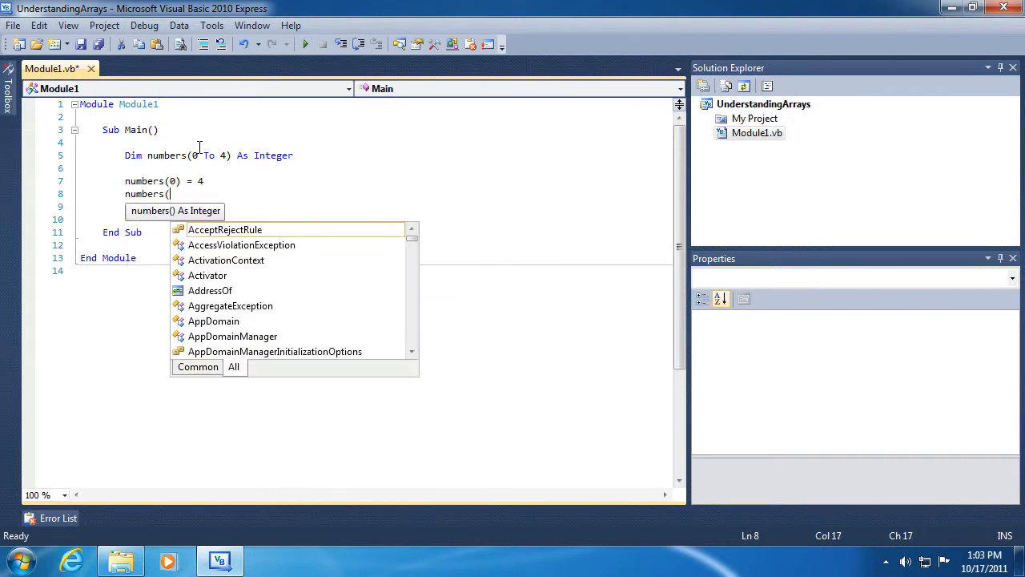
text(1) =)
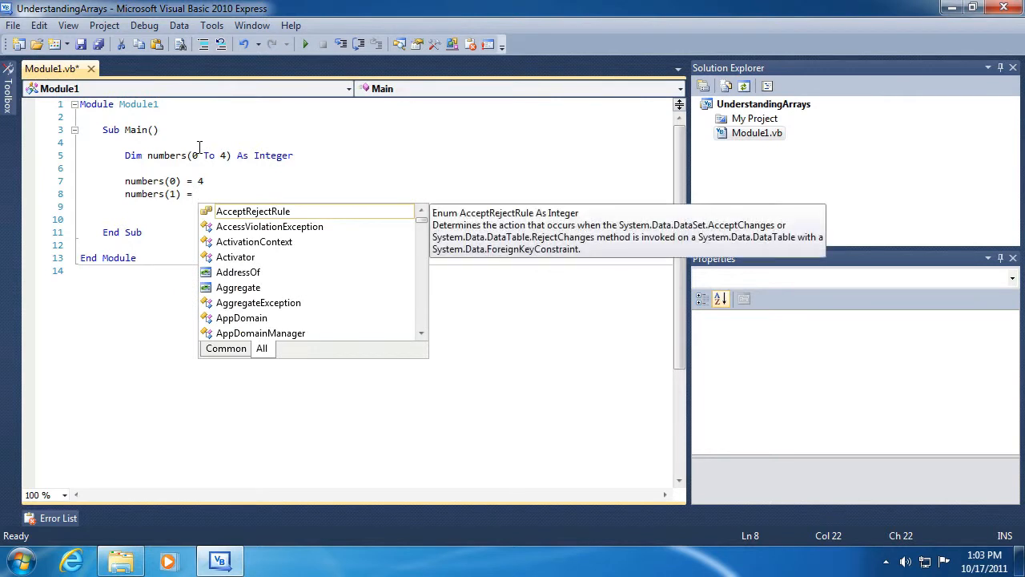
text(8)
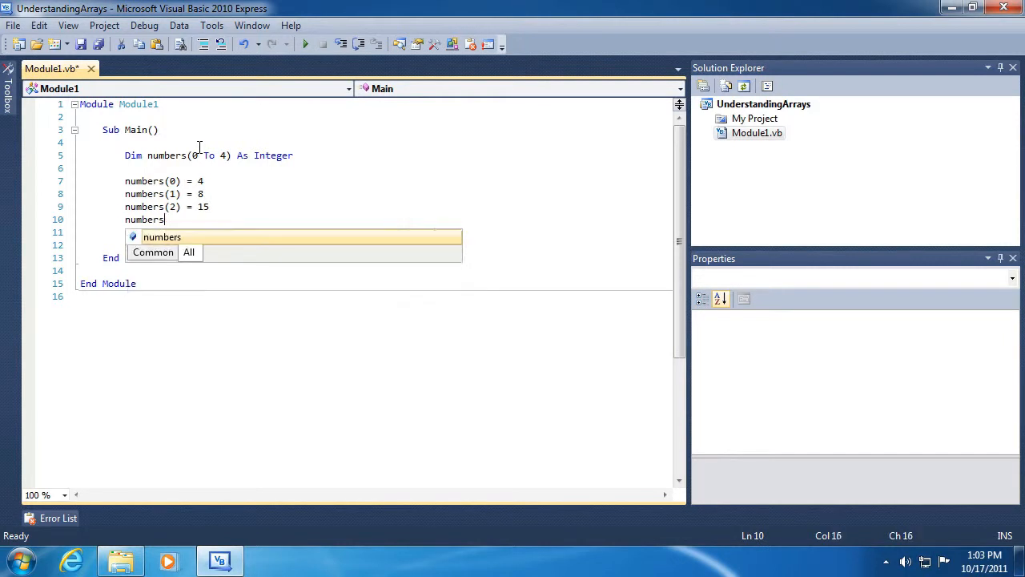
text((3) = 16)
click(399, 233)
text(numbers()
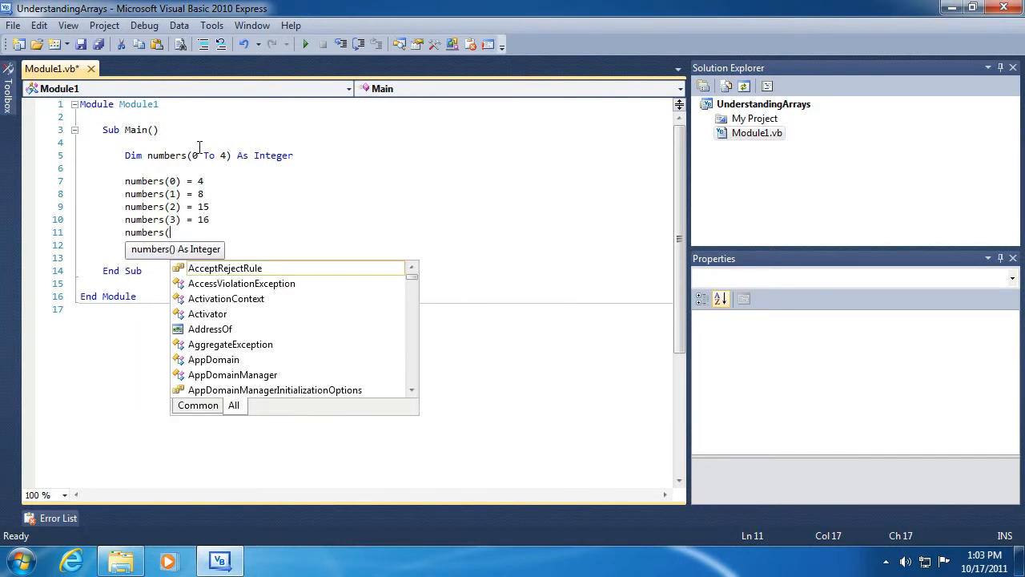
text(4) = 2)
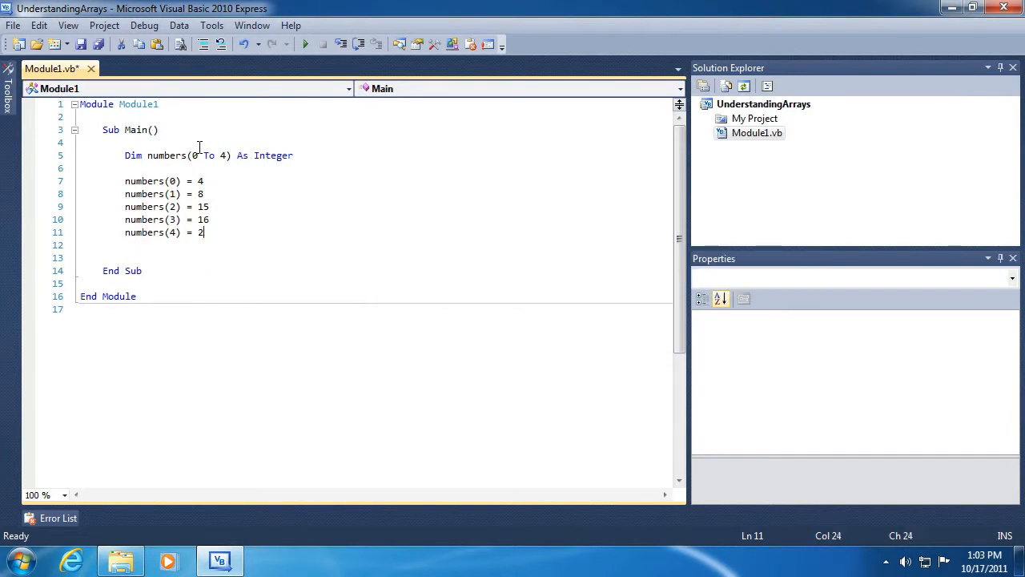
- Write 'The third element of the array contains: ' followed by the array's third element
text(Conso)
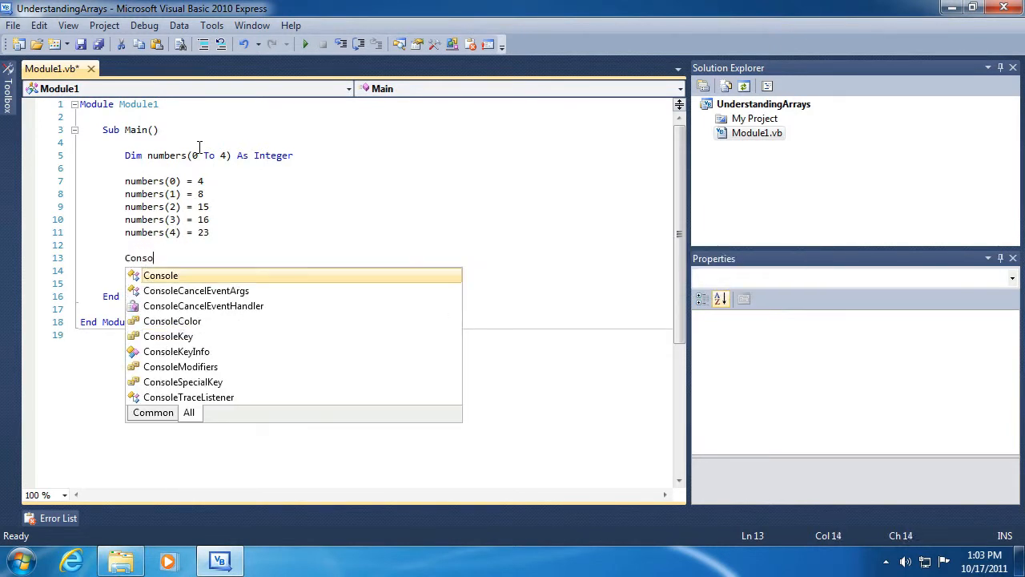
text(.WriteLine(")
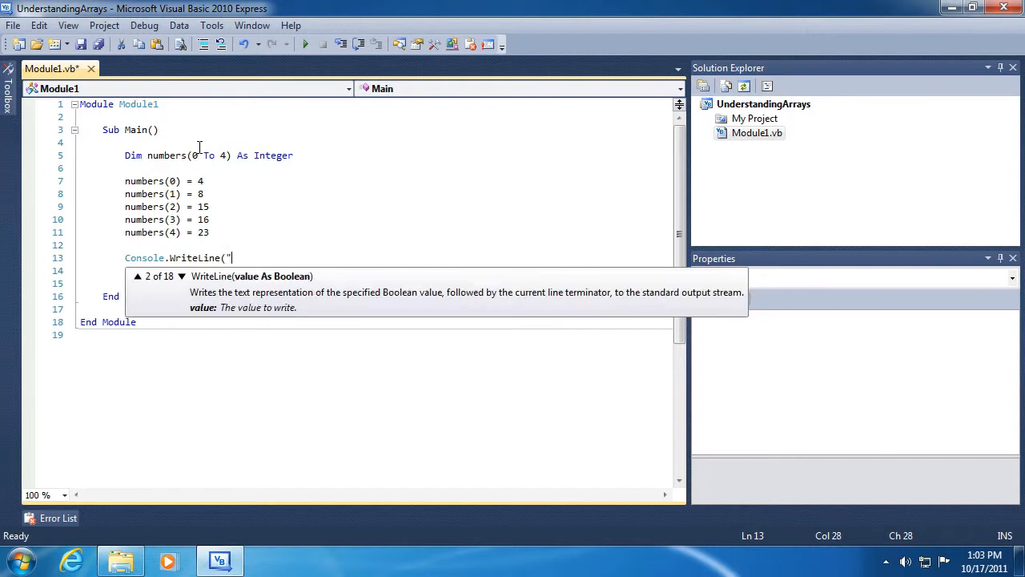
text(The)
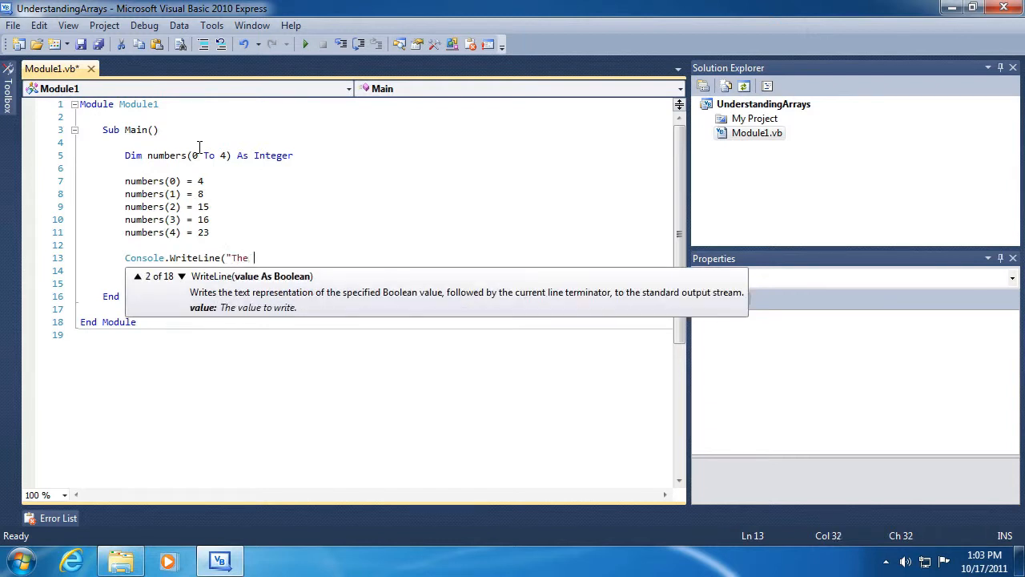
text(third ite)
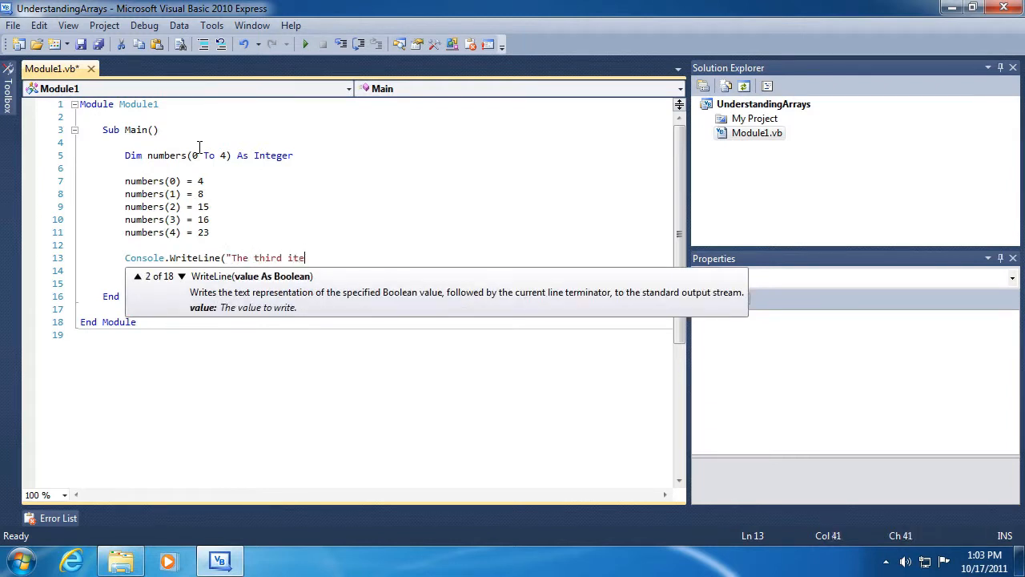
key(Backspace)
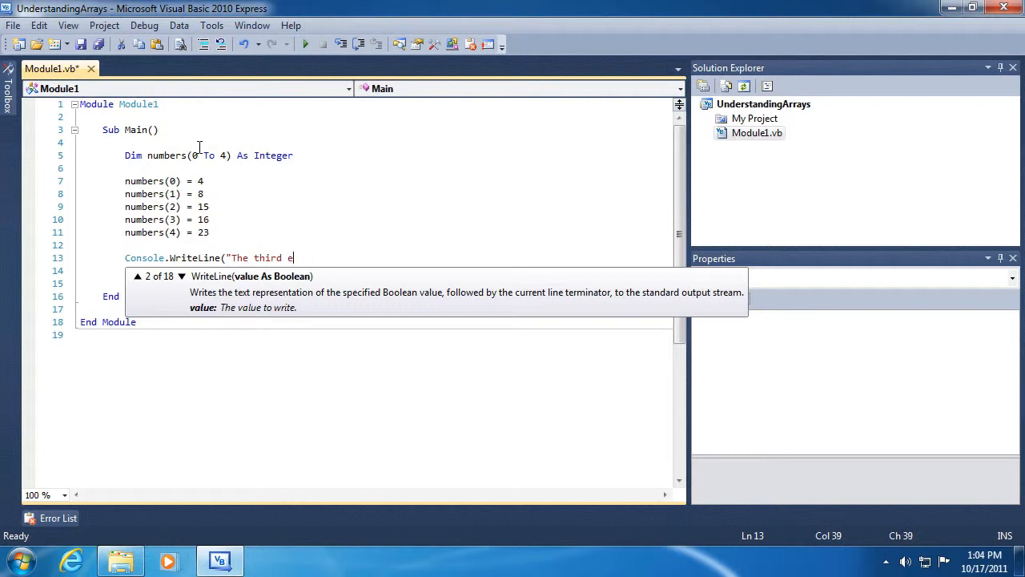
text(lement of the)
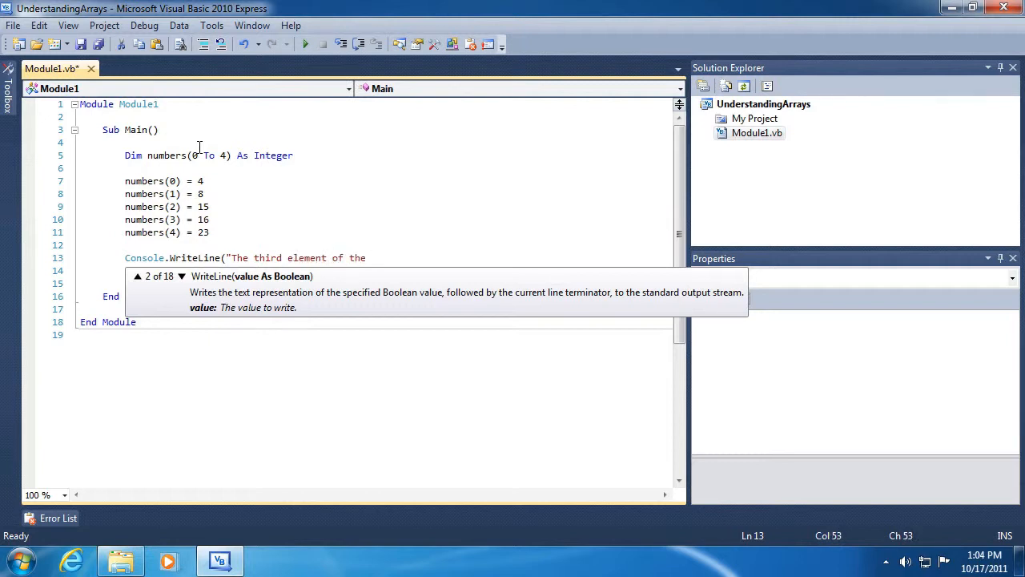
text(array contains)
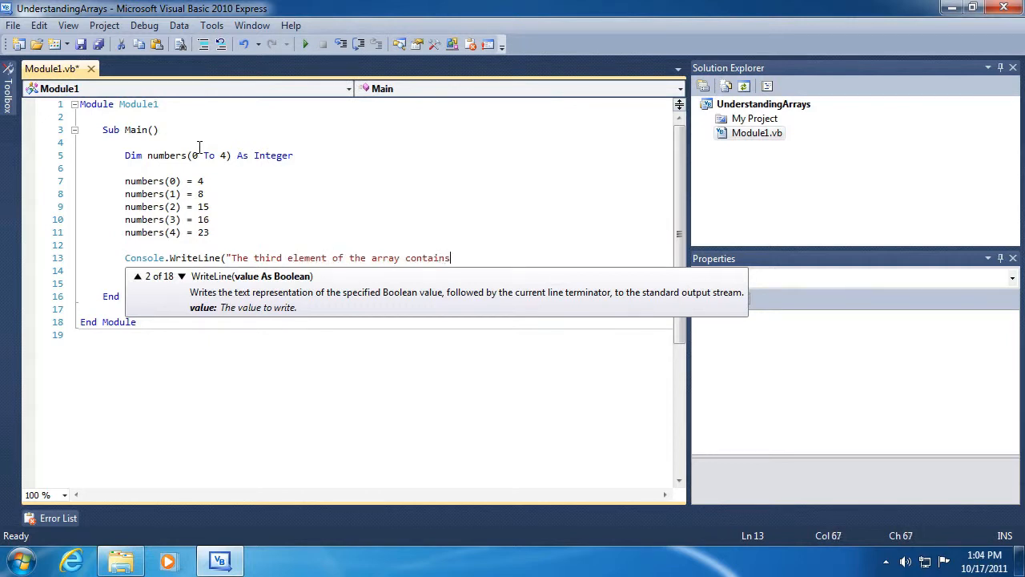
text(: ")
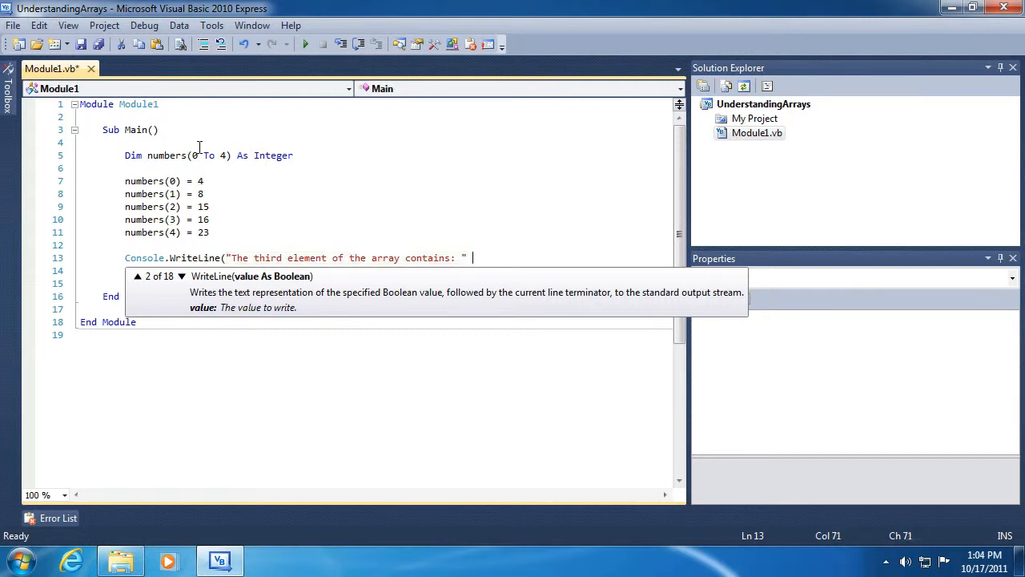
text(& numbers(2)))
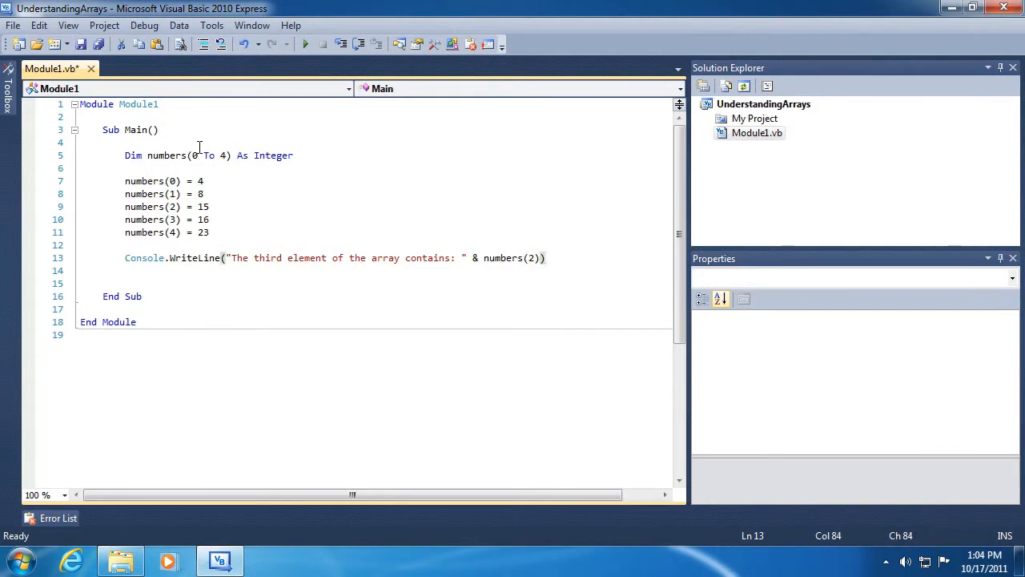
- Add Console.ReadLine and run the program, which prints 15
text(Console.)
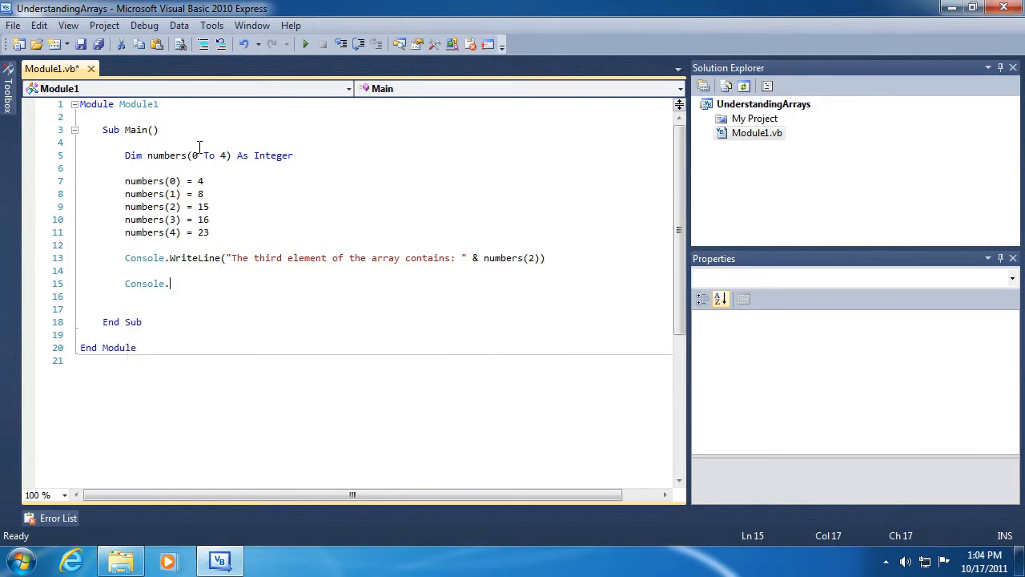
text(ReadLine()
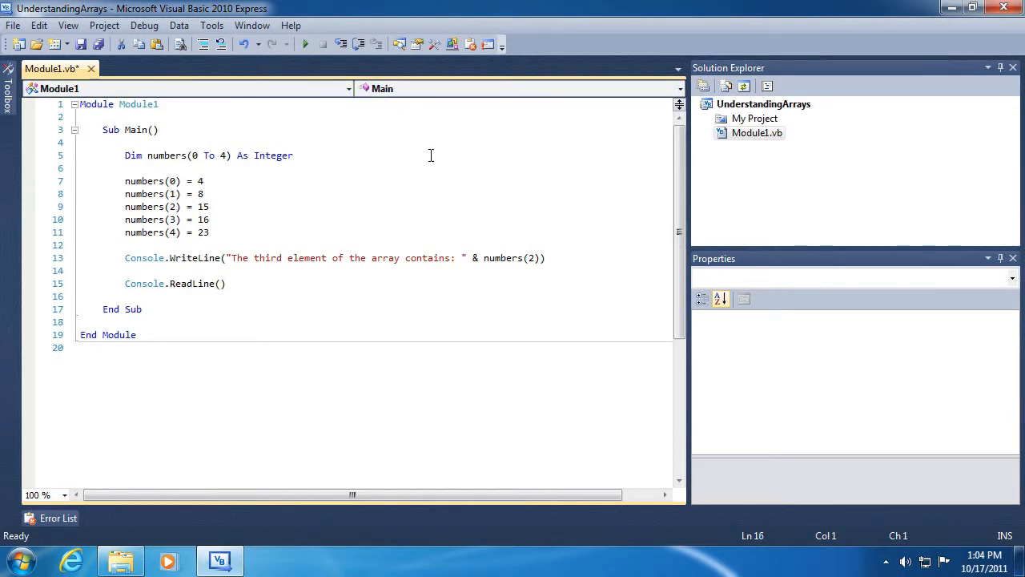
mouse_move(305, 44)
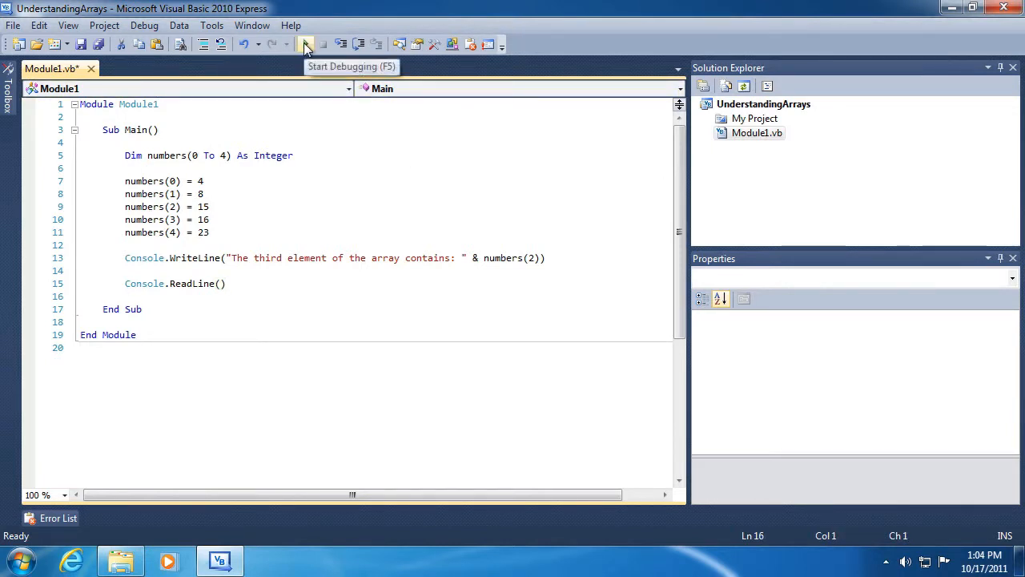
click(305, 44)
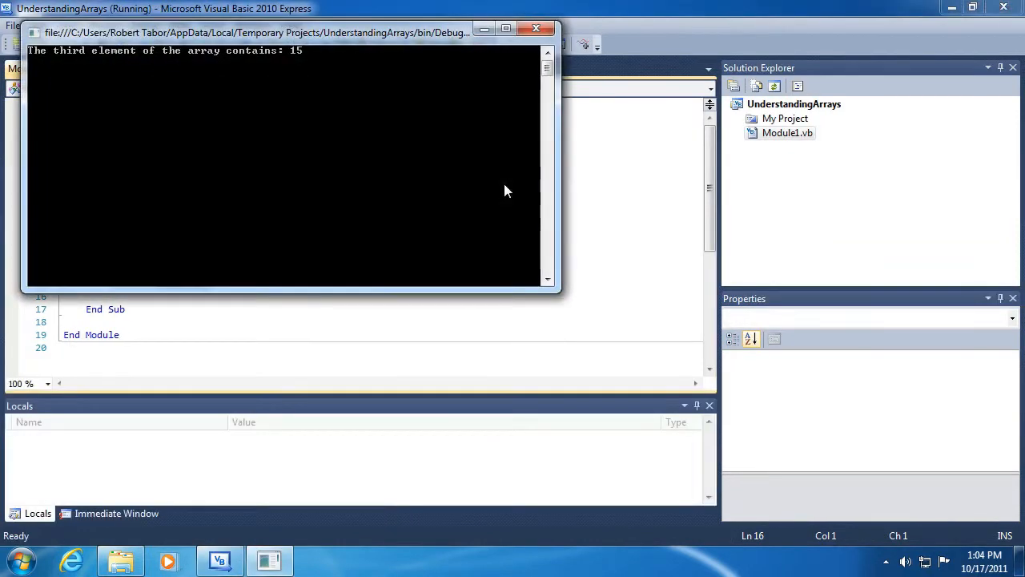
mouse_move(192, 62)
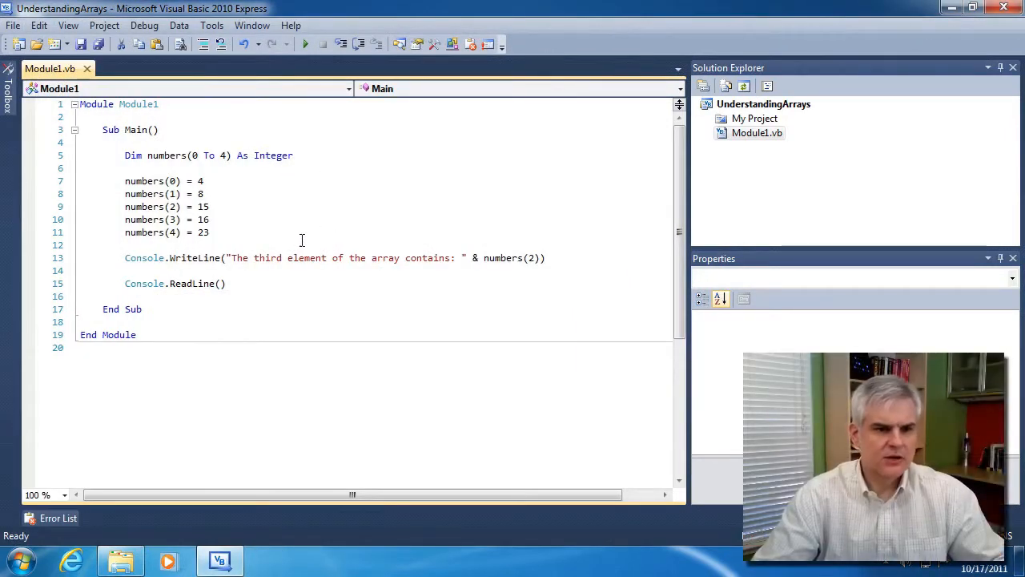
mouse_move(239, 161)
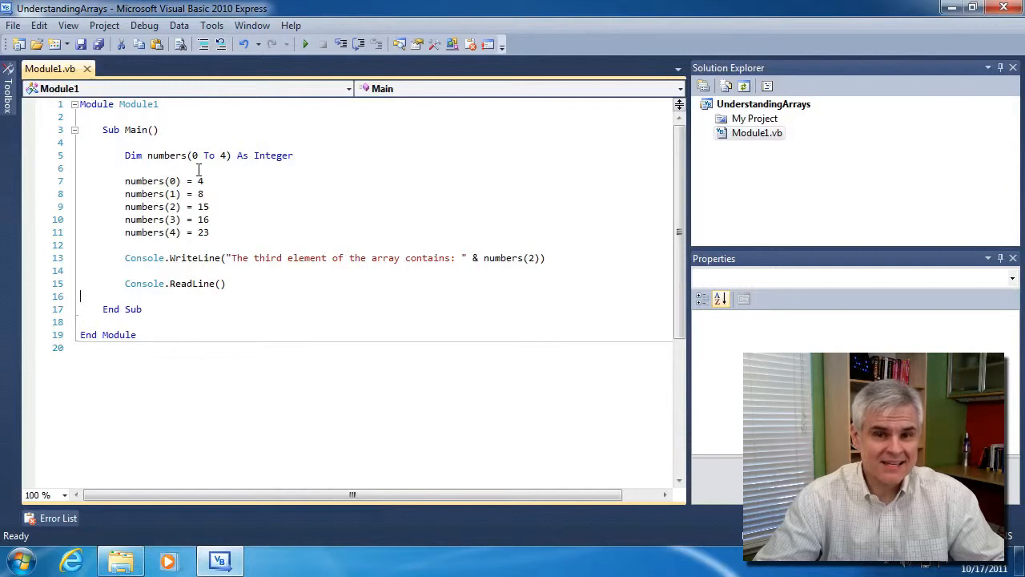
mouse_move(338, 258)
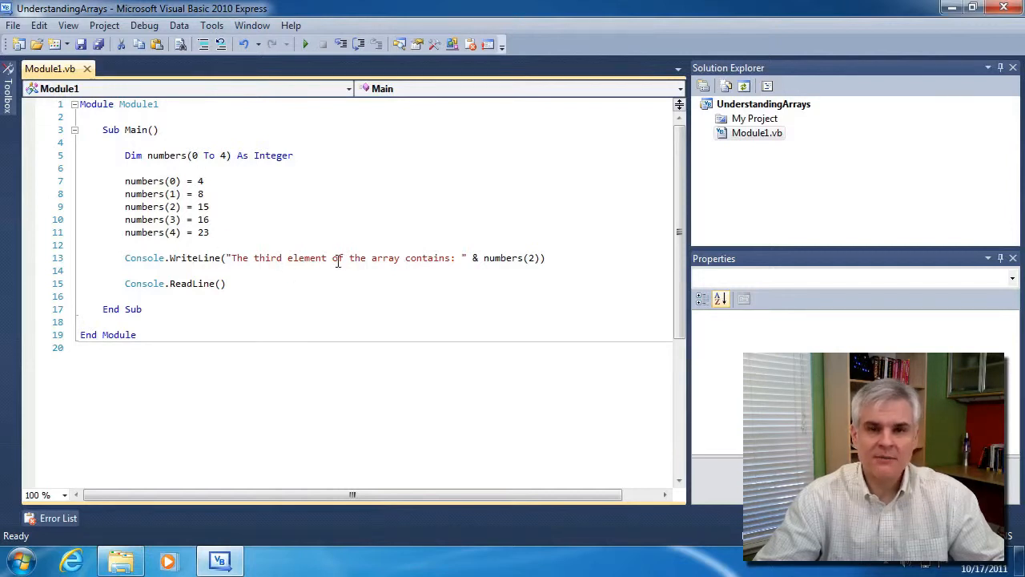
mouse_move(359, 258)
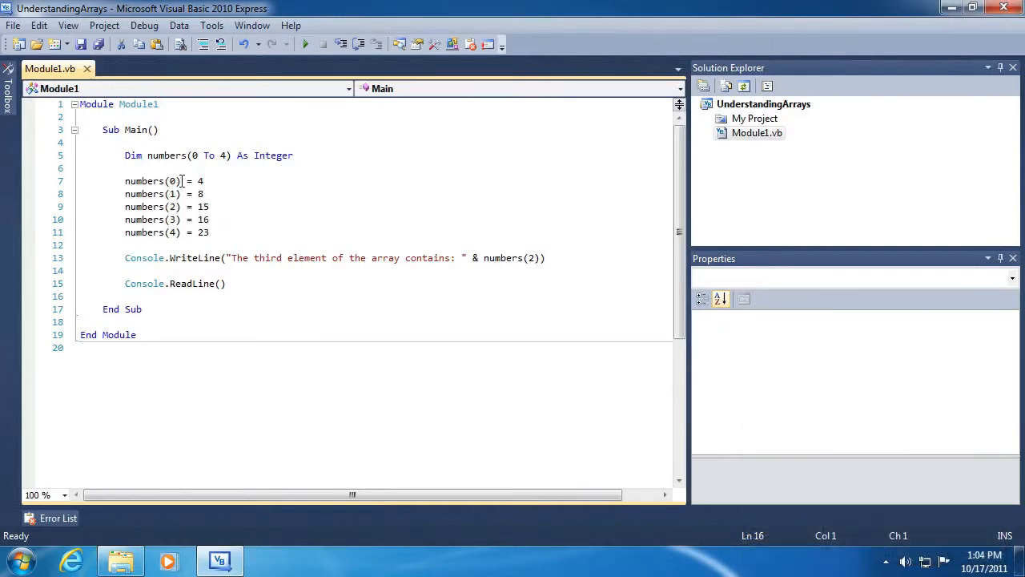
mouse_move(173, 181)
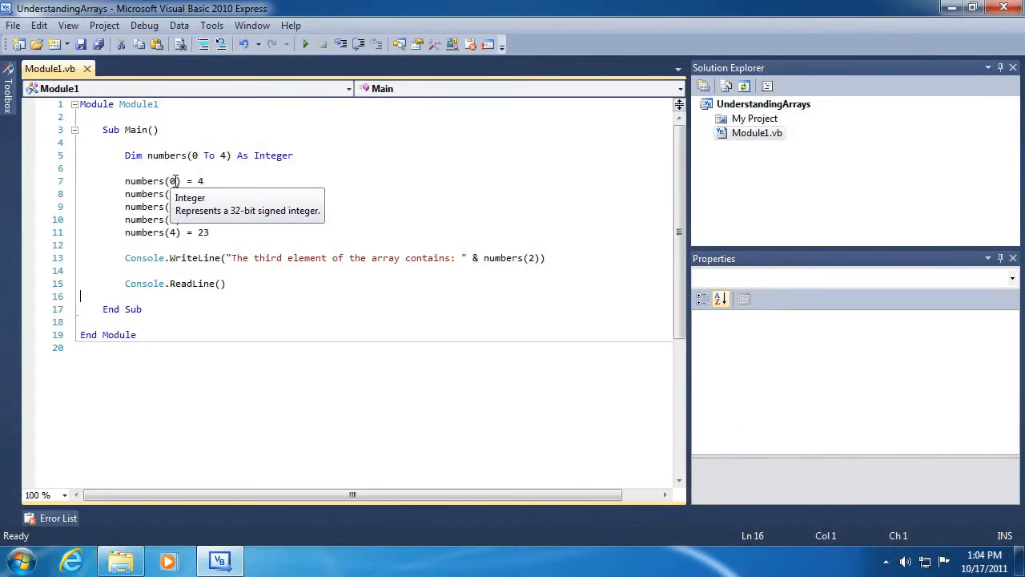
- Place the cursor after the third-element WriteLine line to open blank lines below it
click(246, 187)
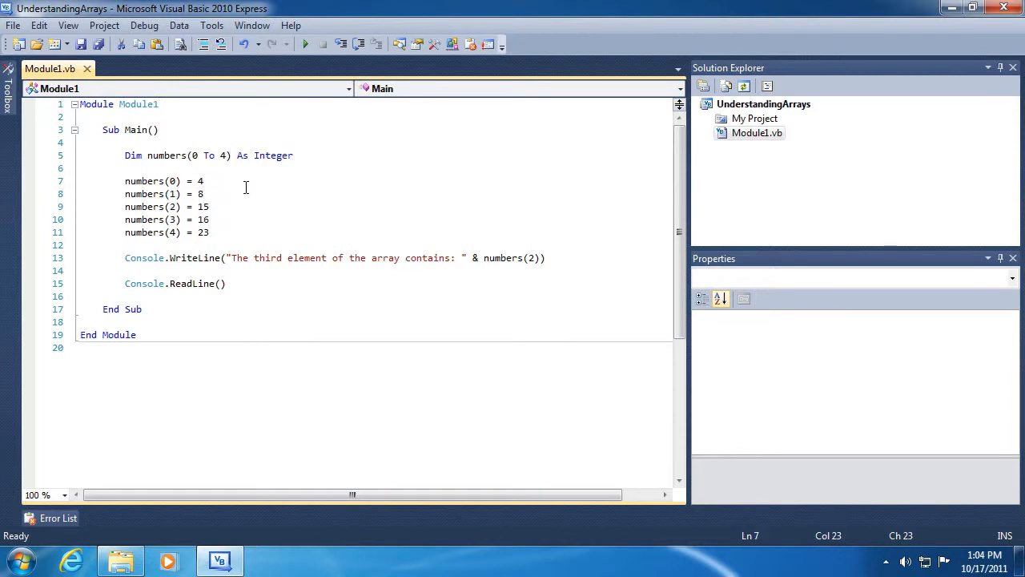
mouse_move(242, 188)
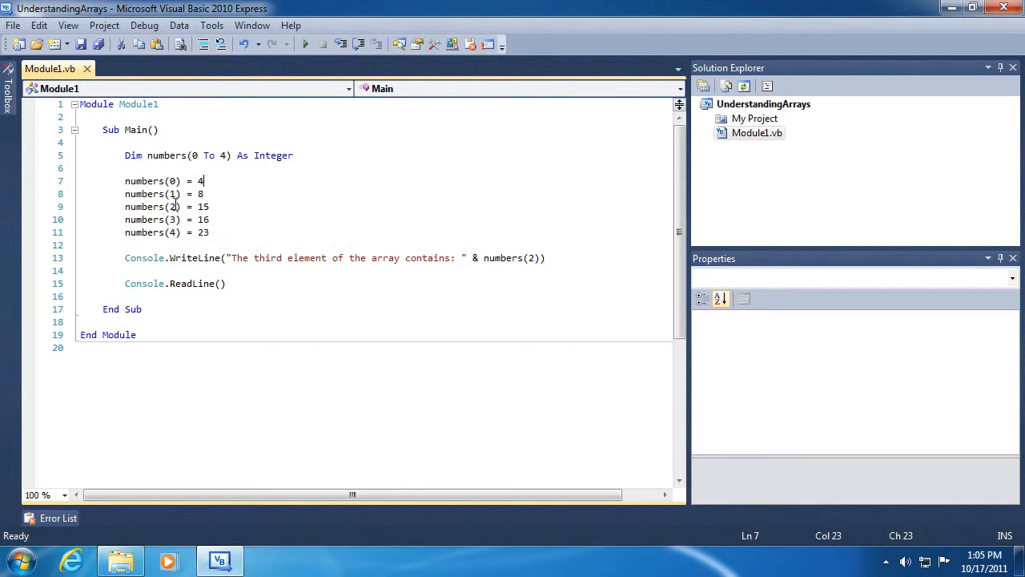
click(174, 232)
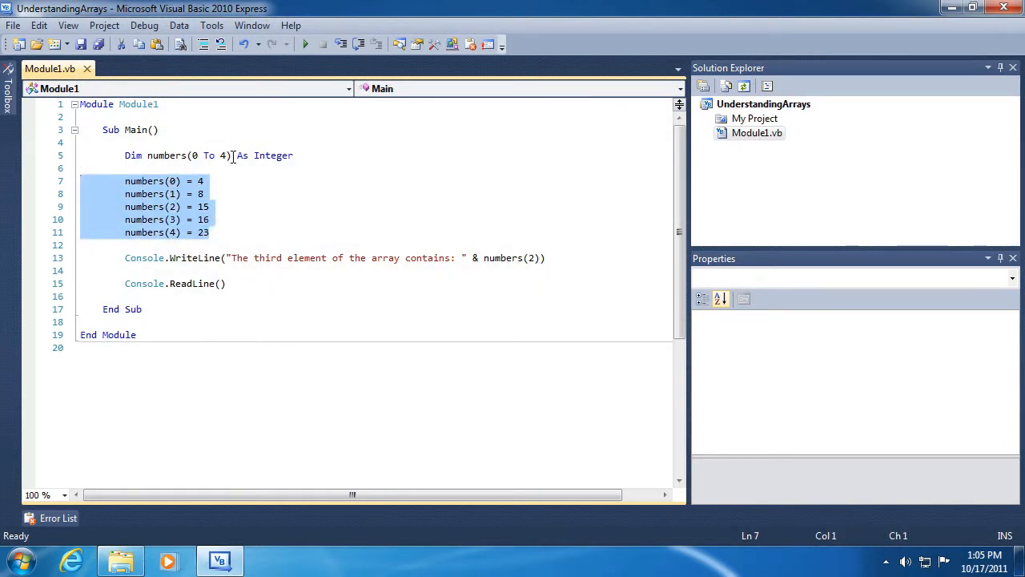
mouse_move(503, 257)
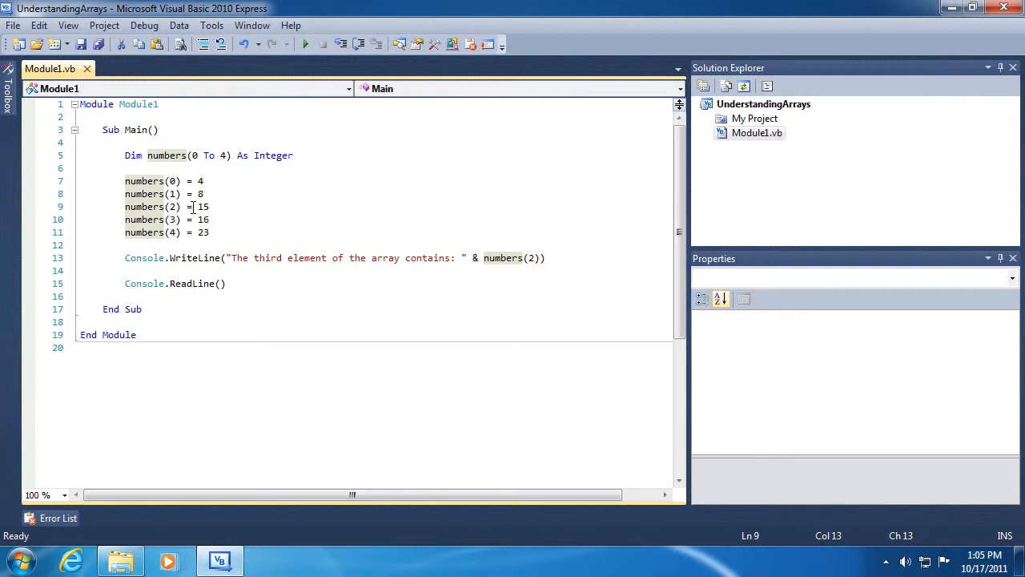
mouse_move(144, 205)
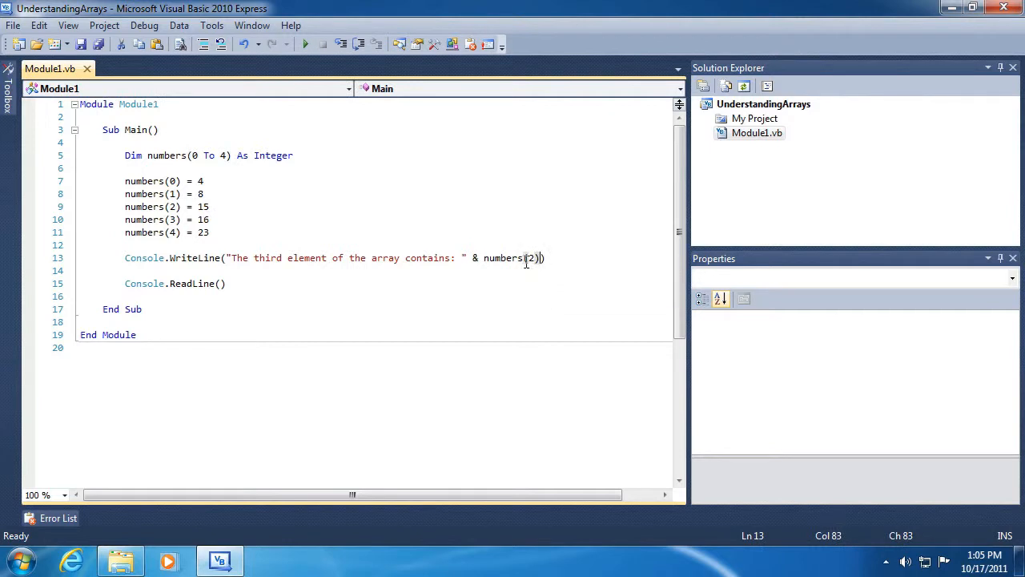
mouse_move(503, 257)
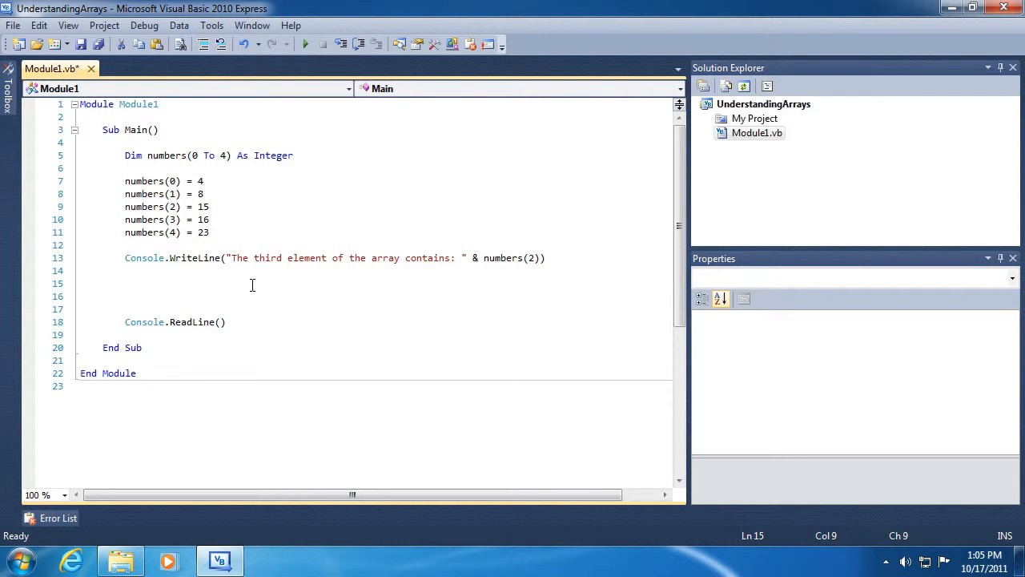
- Add Console.WriteLine("Iterating through the entire array:")
text(Co)
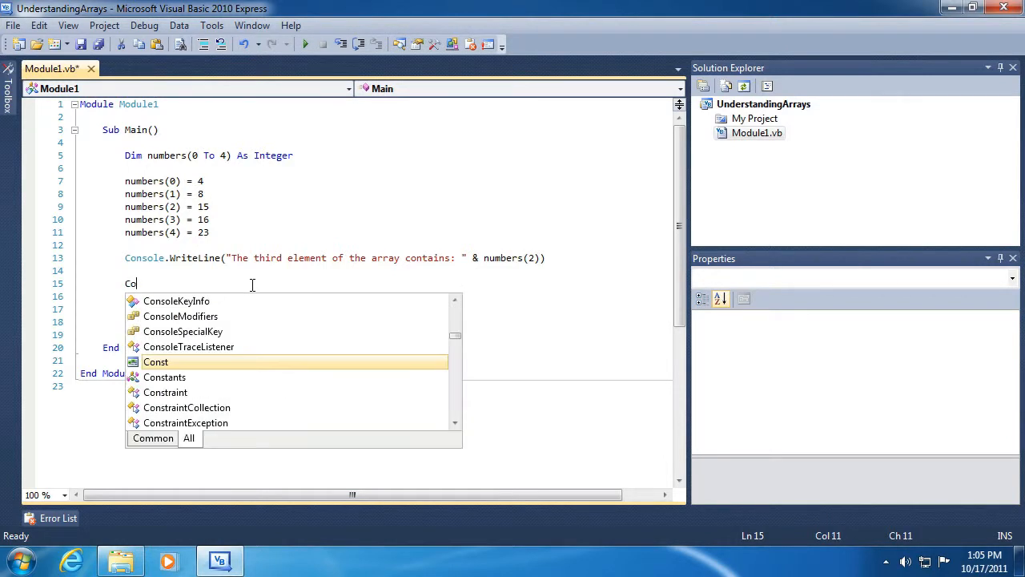
text(nsole.WriteLine()
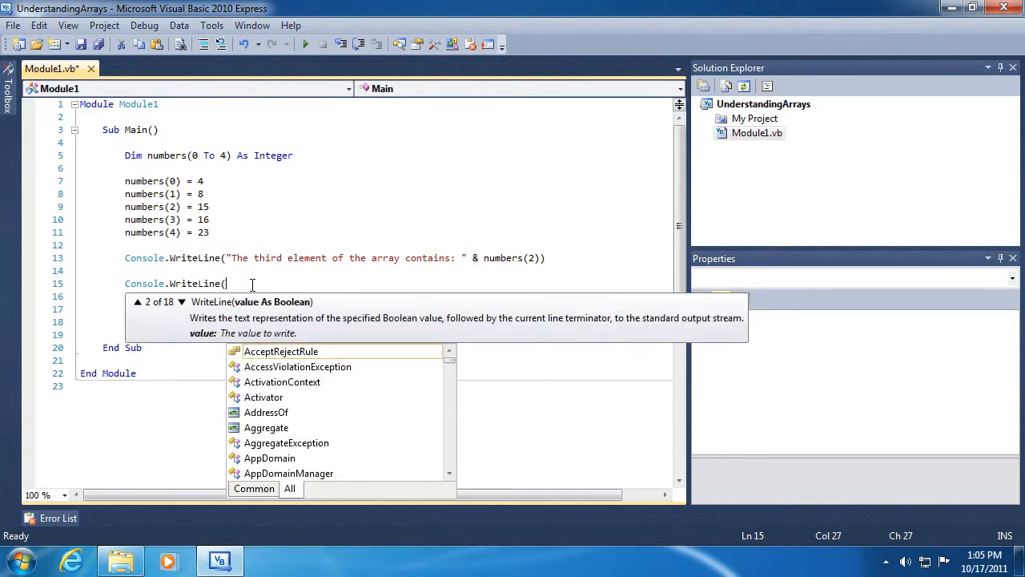
text("Iterating thro)
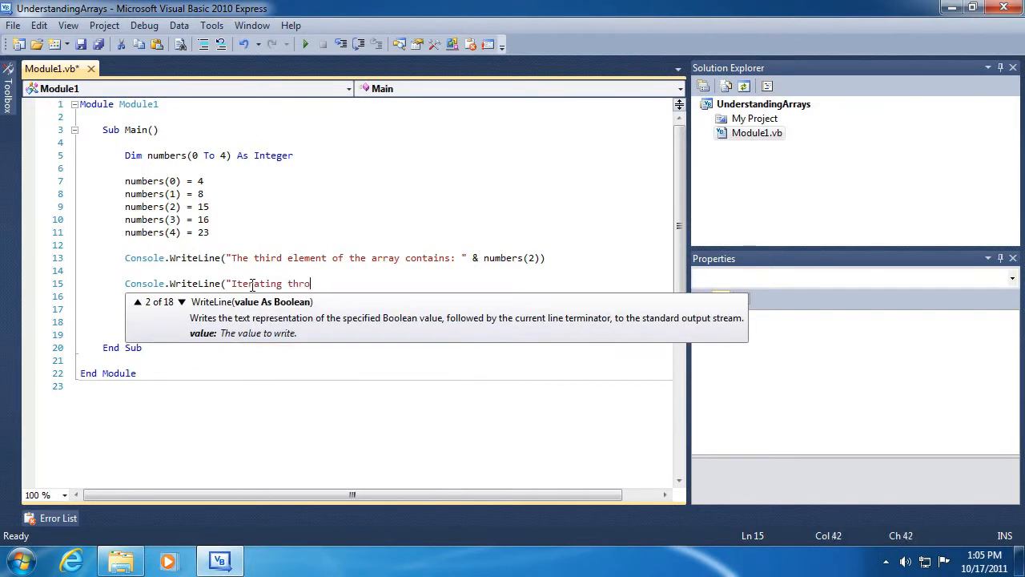
text(ugh)
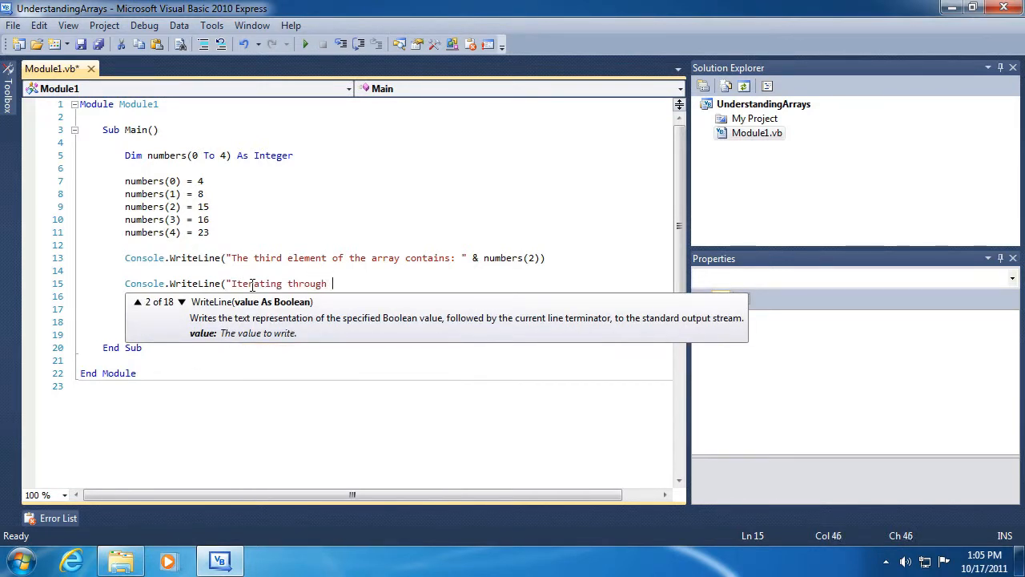
text(the entire array:"))
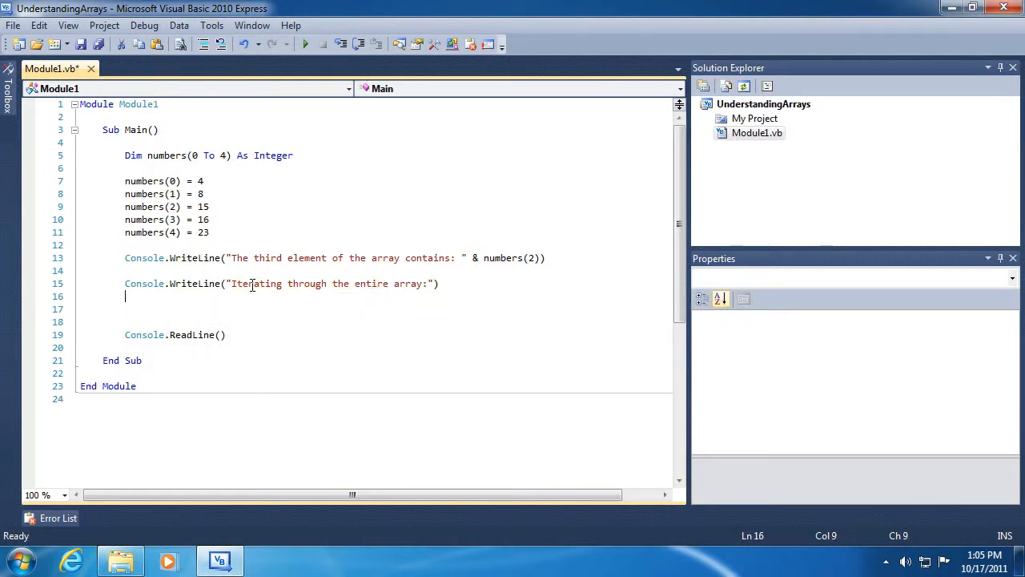
- Add a For index = 0 To numbers.Length - 1 loop printing numbers(index)
text(For)
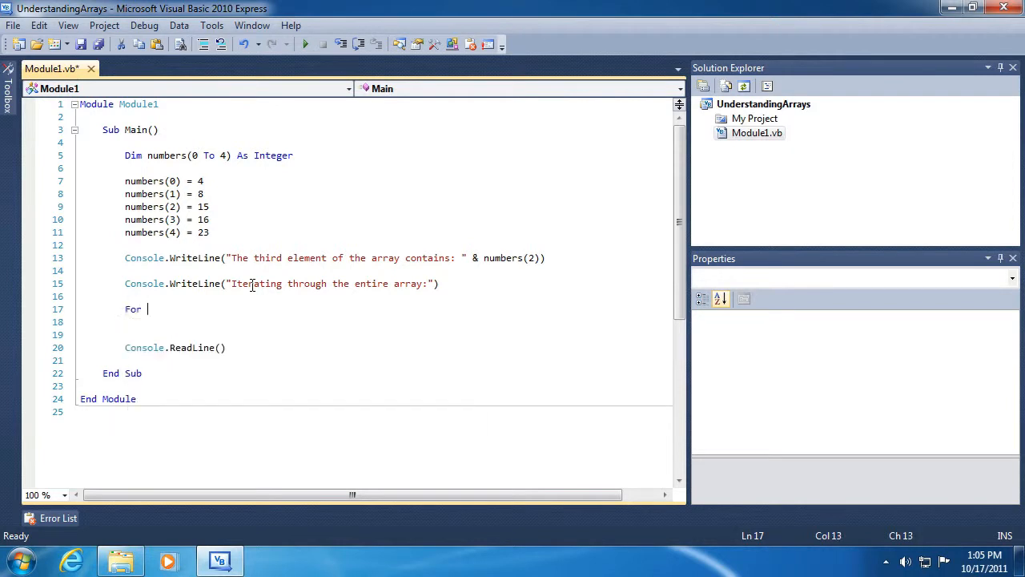
text(index =)
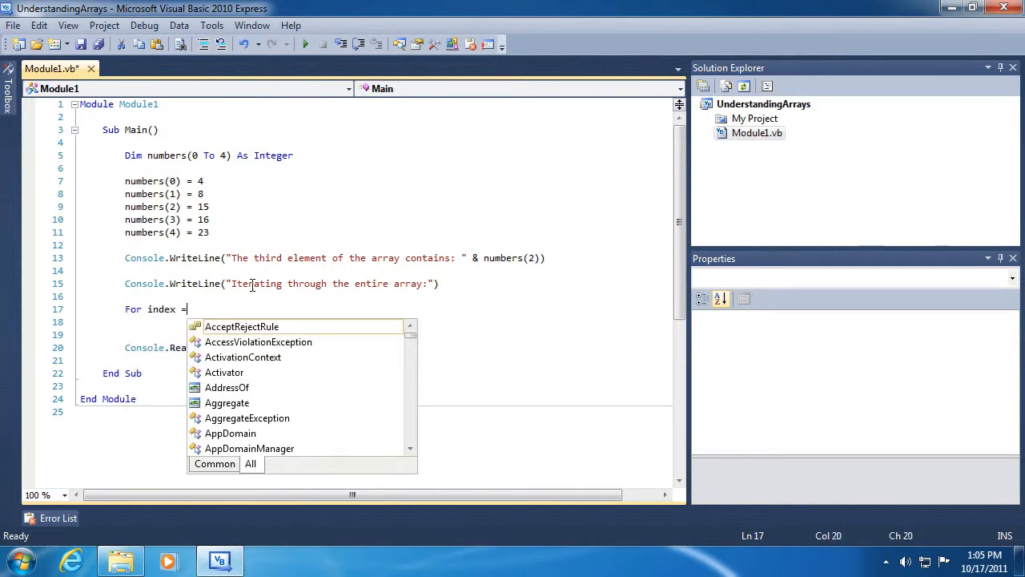
text(0 to numbers.Length - 1)
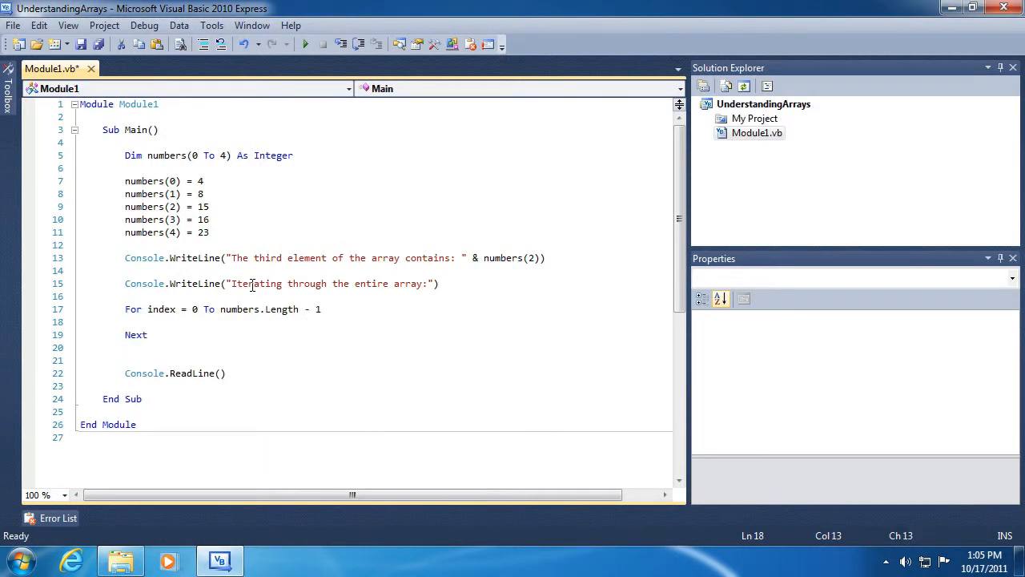
text(Console.WriteLine()
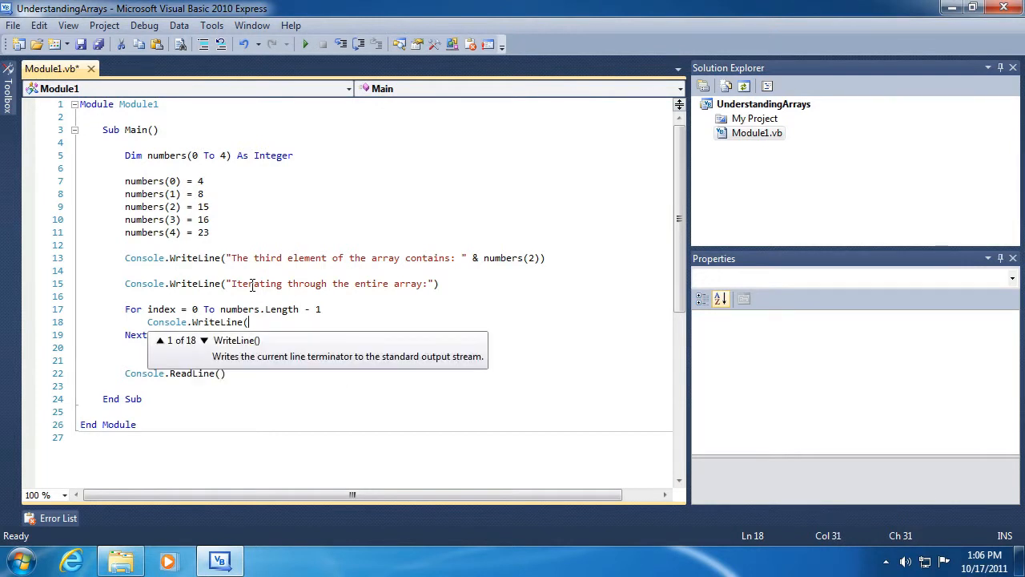
text(numbers(index)))
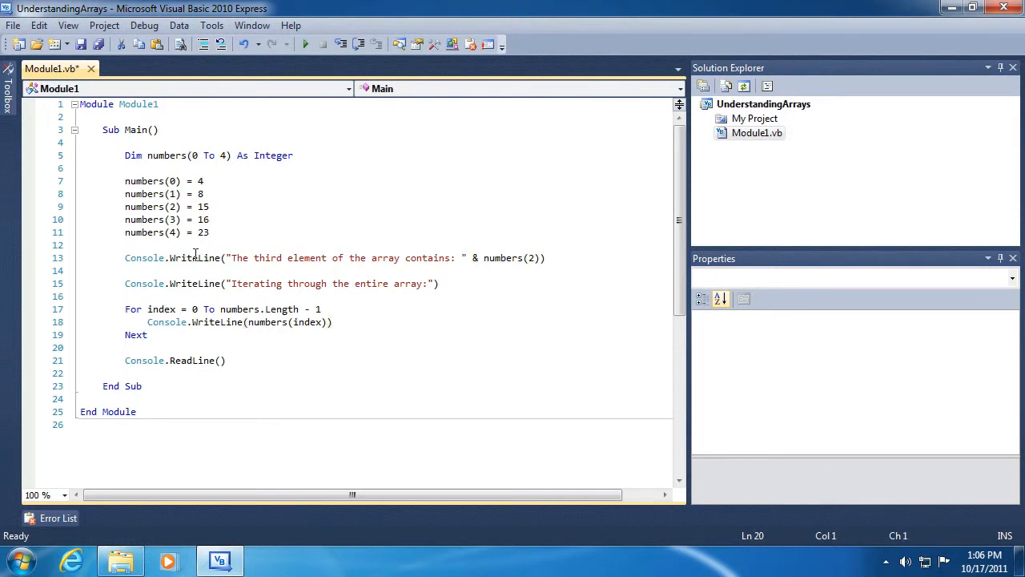
- Run to print 4, 8, 15, 16, 23, close the console, and remove '- 1' from the bound
click(305, 44)
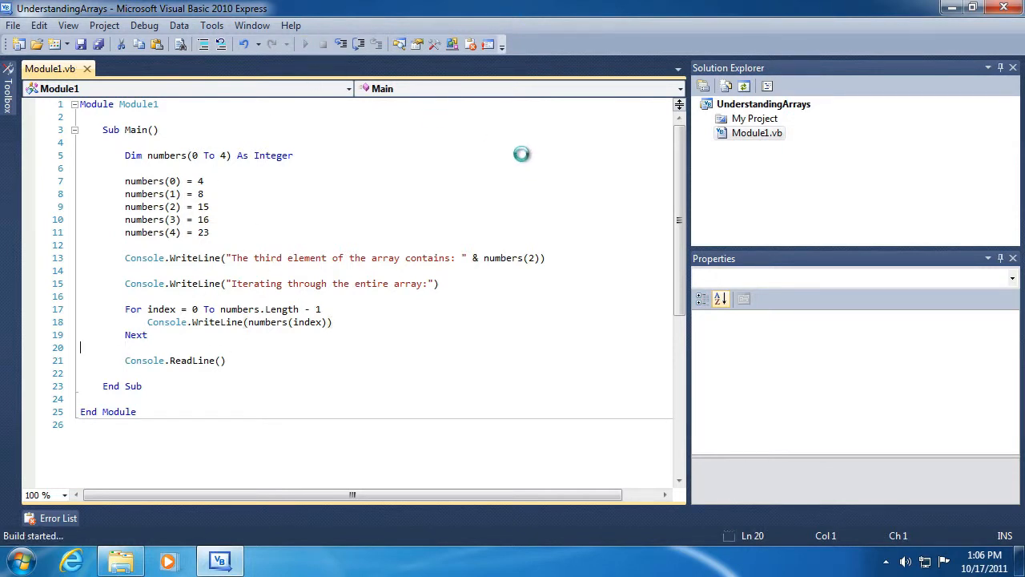
click(305, 44)
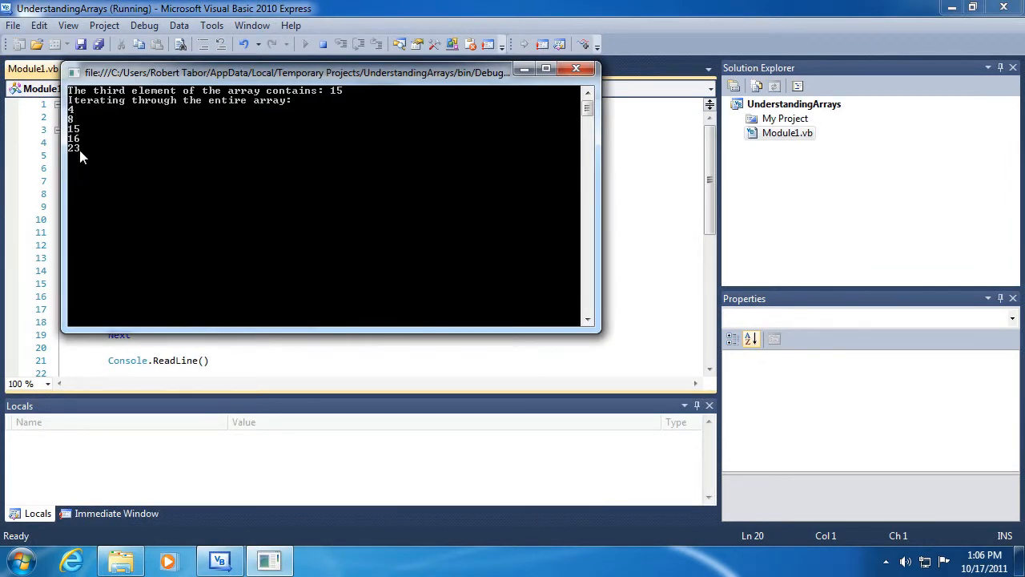
click(575, 68)
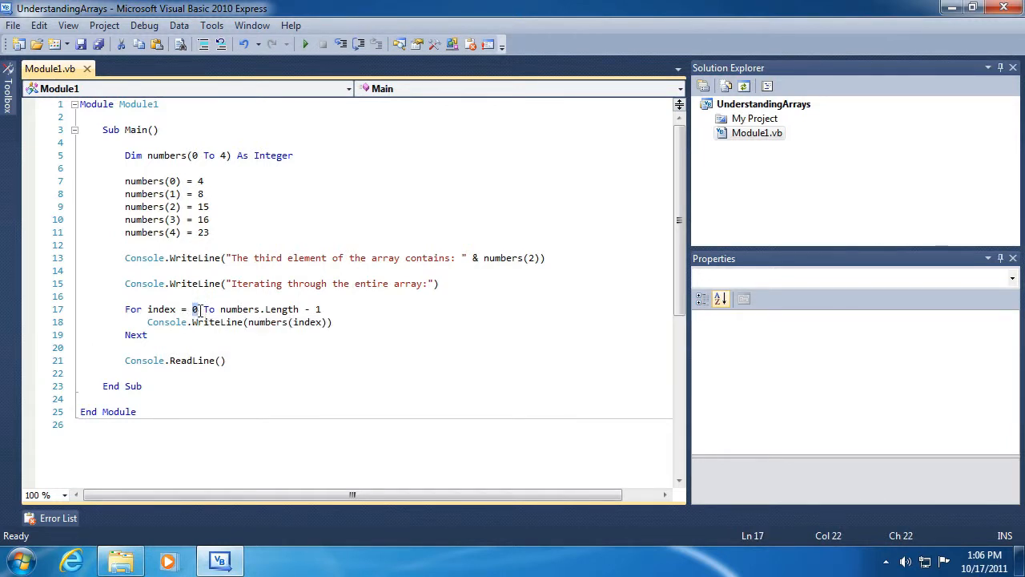
mouse_move(283, 309)
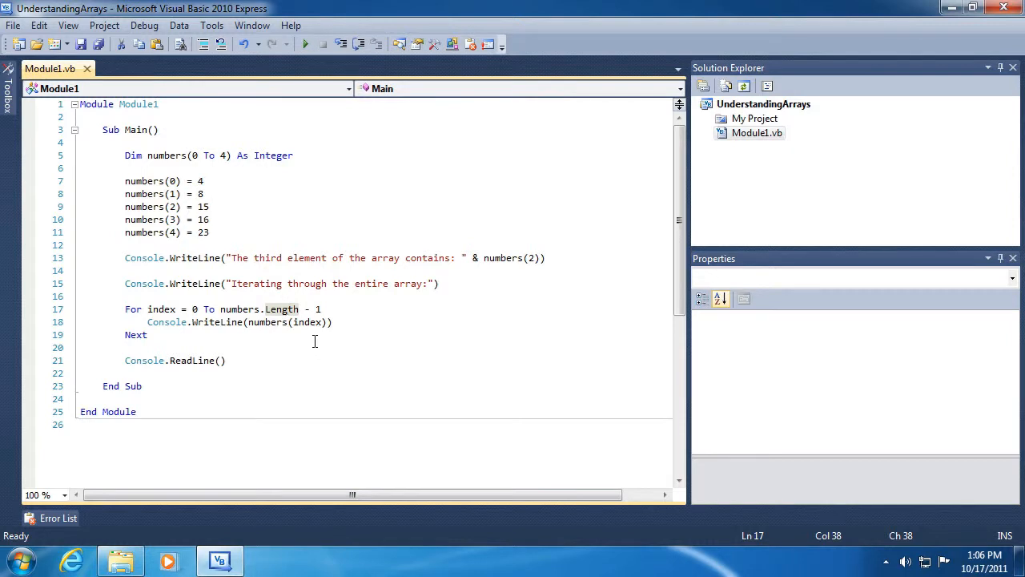
click(160, 309)
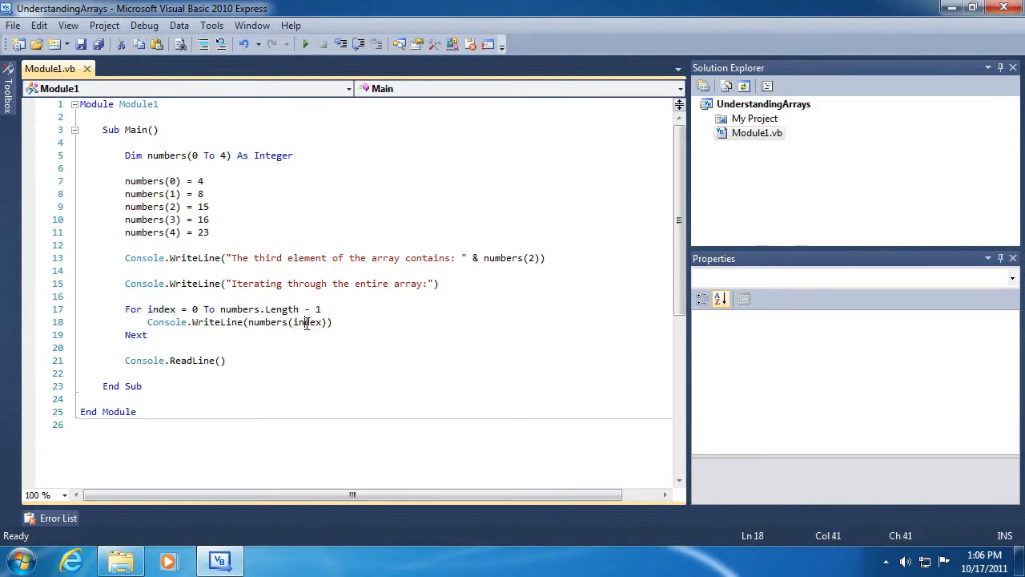
double_click(307, 322)
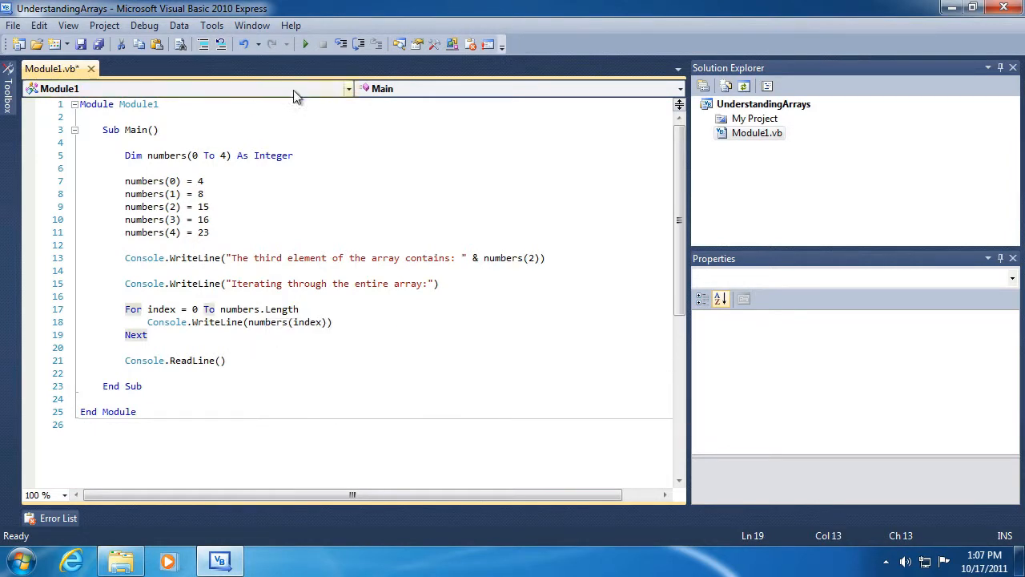
- Run the loop bounded by numbers.Length, hitting IndexOutOfRangeException with index 5
click(305, 44)
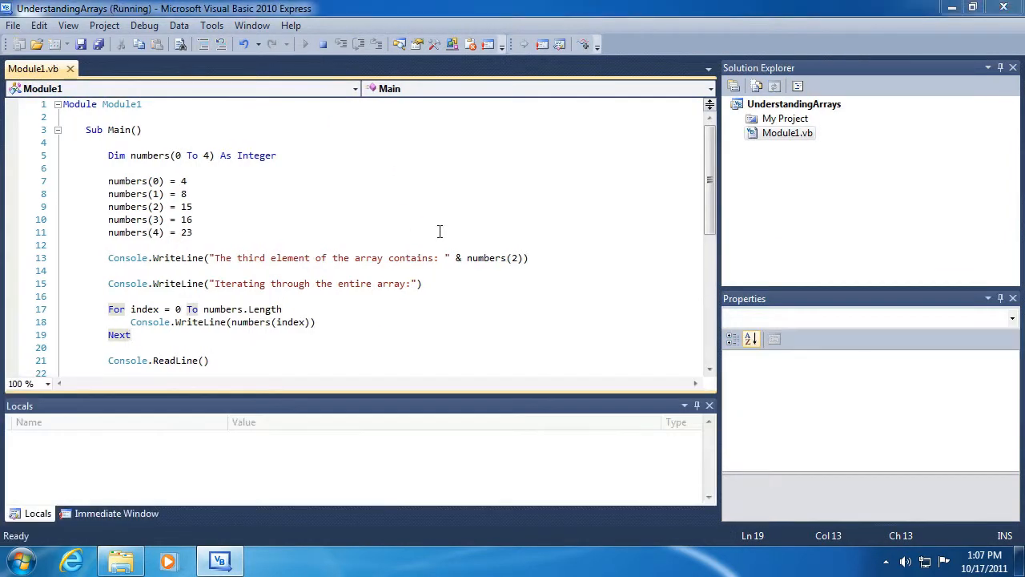
click(305, 44)
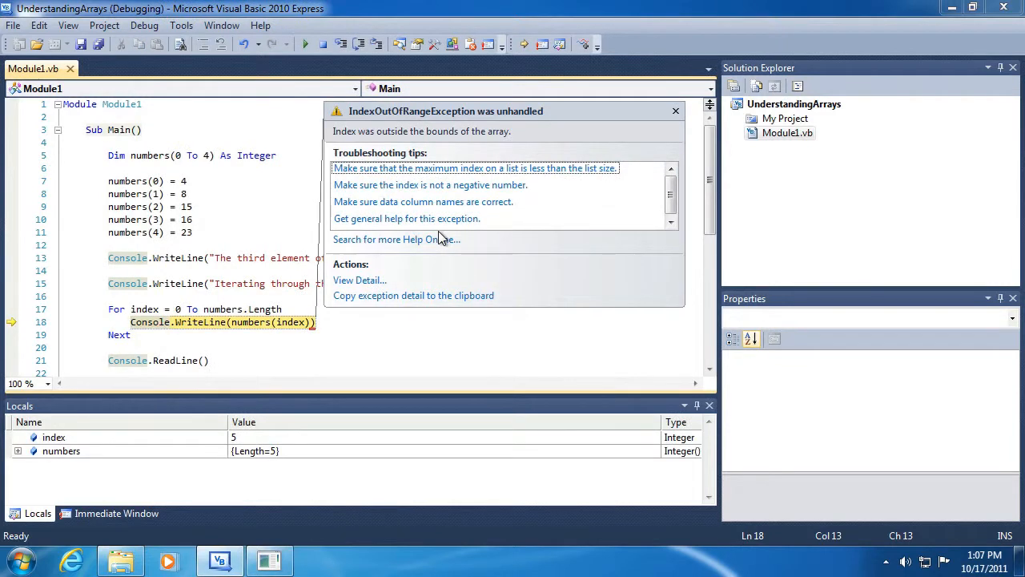
mouse_move(370, 118)
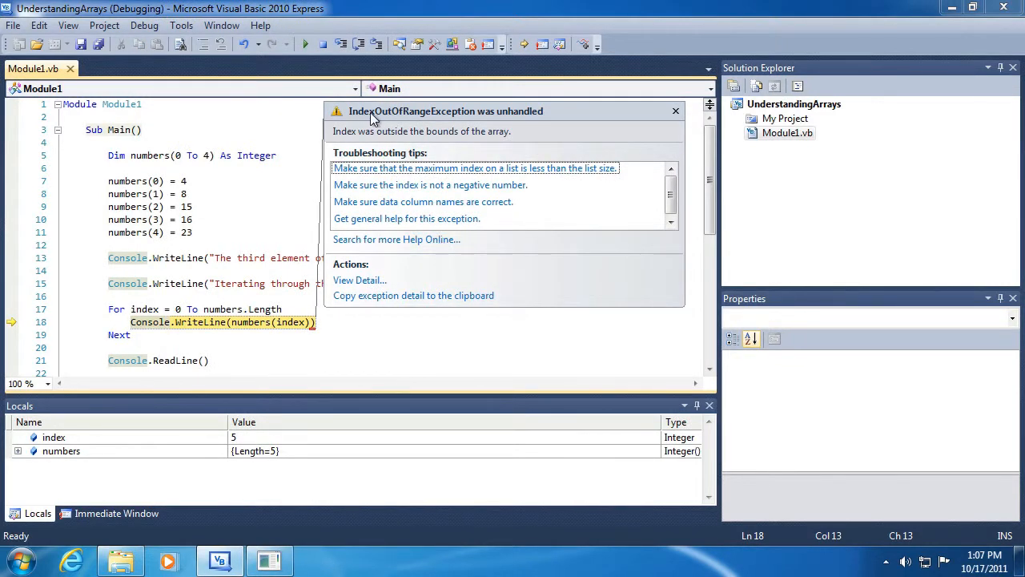
mouse_move(360, 129)
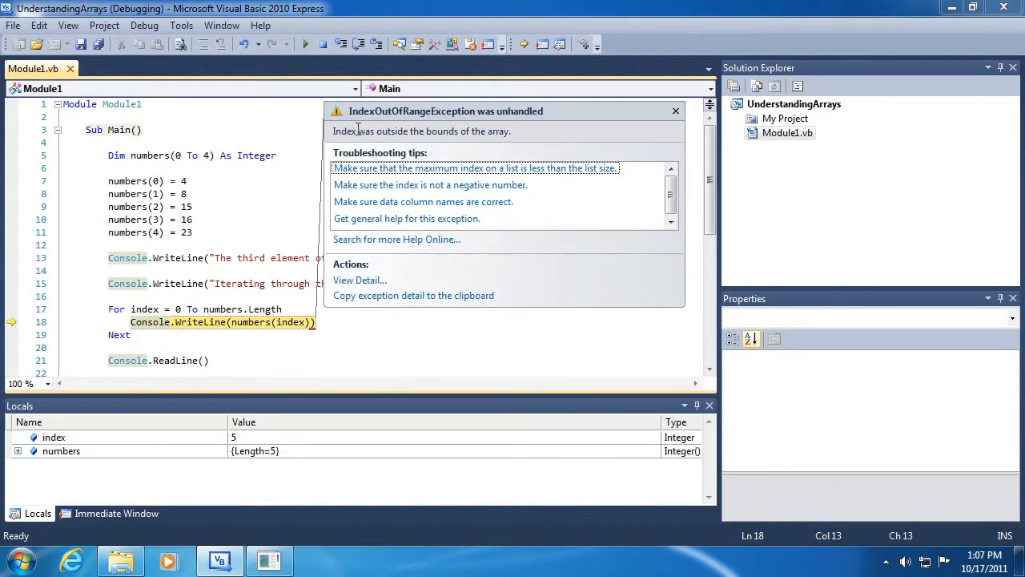
mouse_move(420, 130)
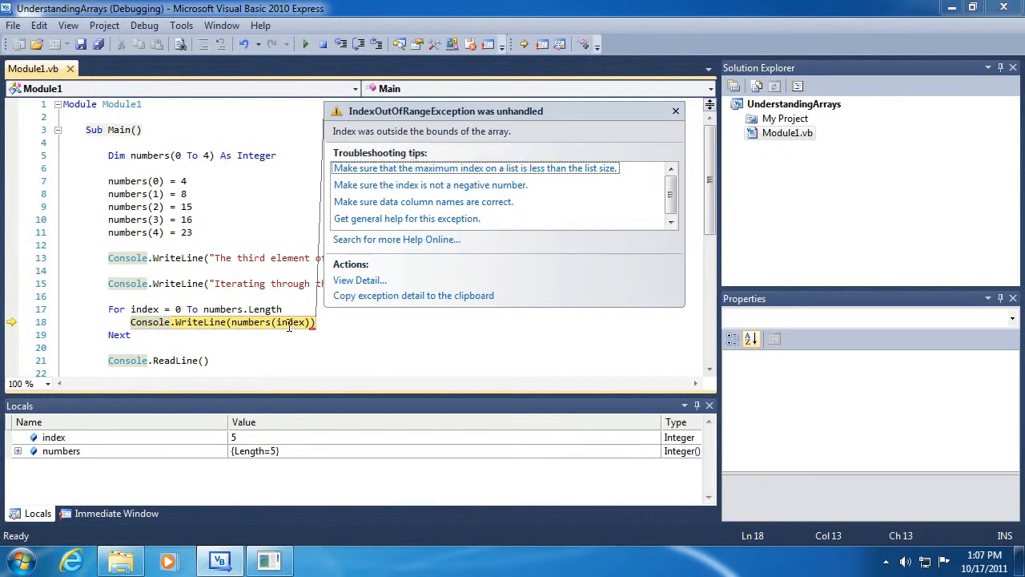
mouse_move(292, 322)
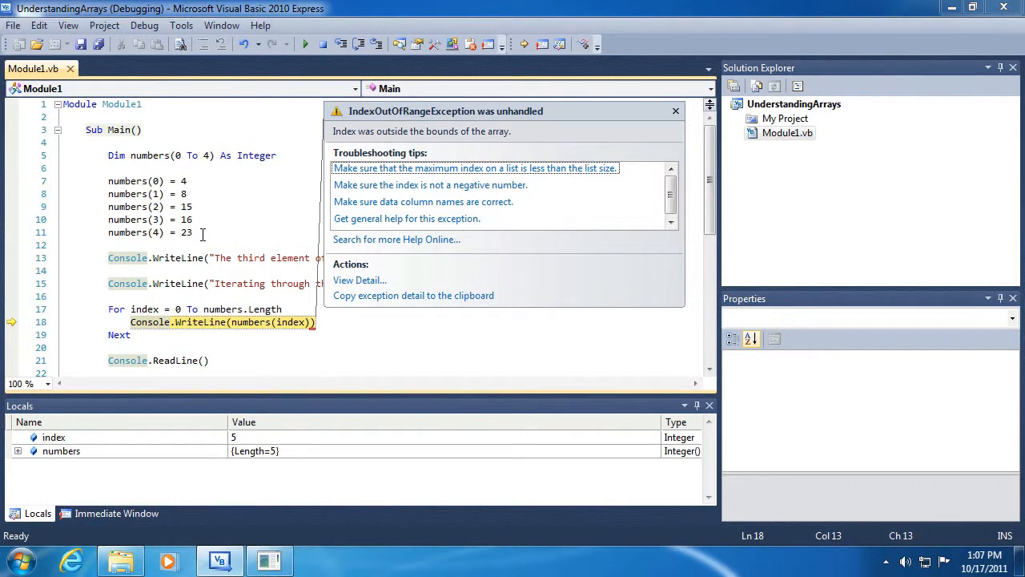
mouse_move(264, 255)
text( -1)
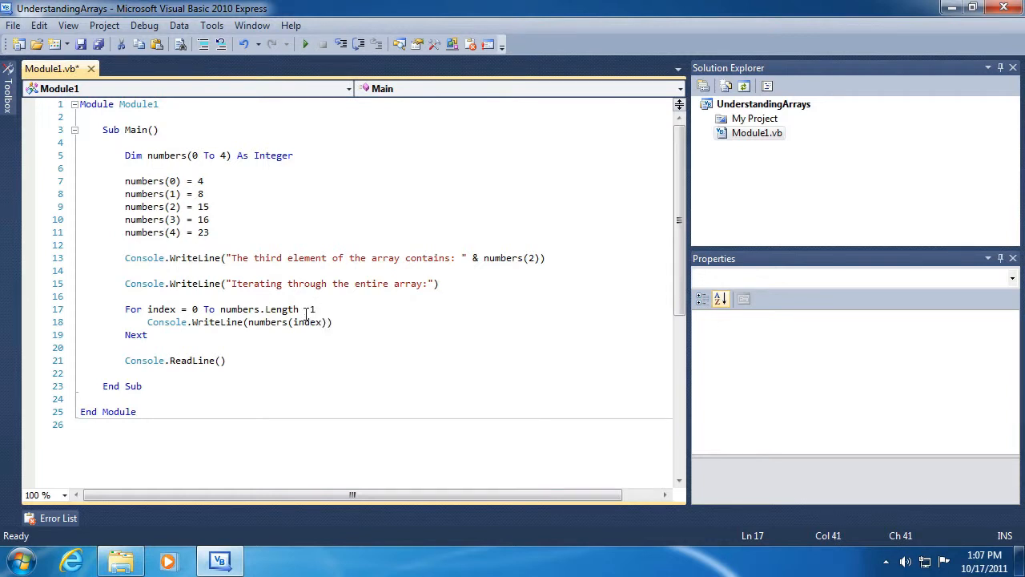
- Add numbers(5) = 42 and run, triggering an IndexOutOfRangeException
click(316, 351)
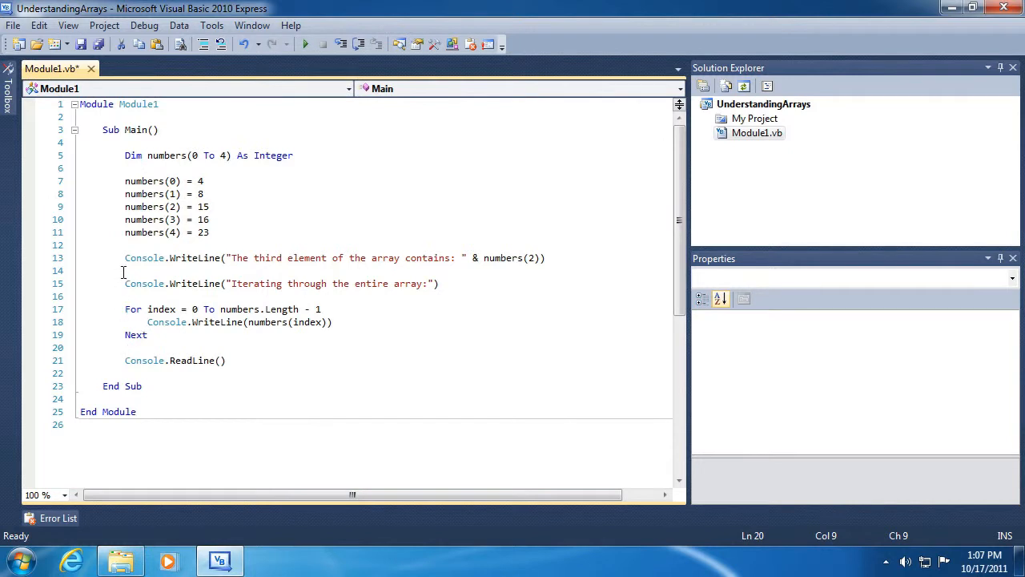
mouse_move(176, 232)
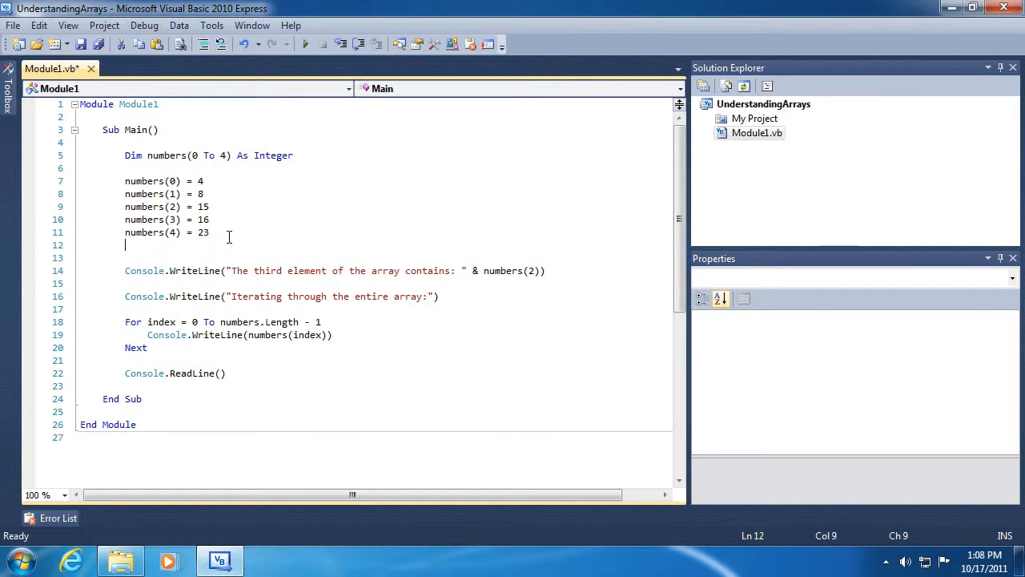
text(numbers()
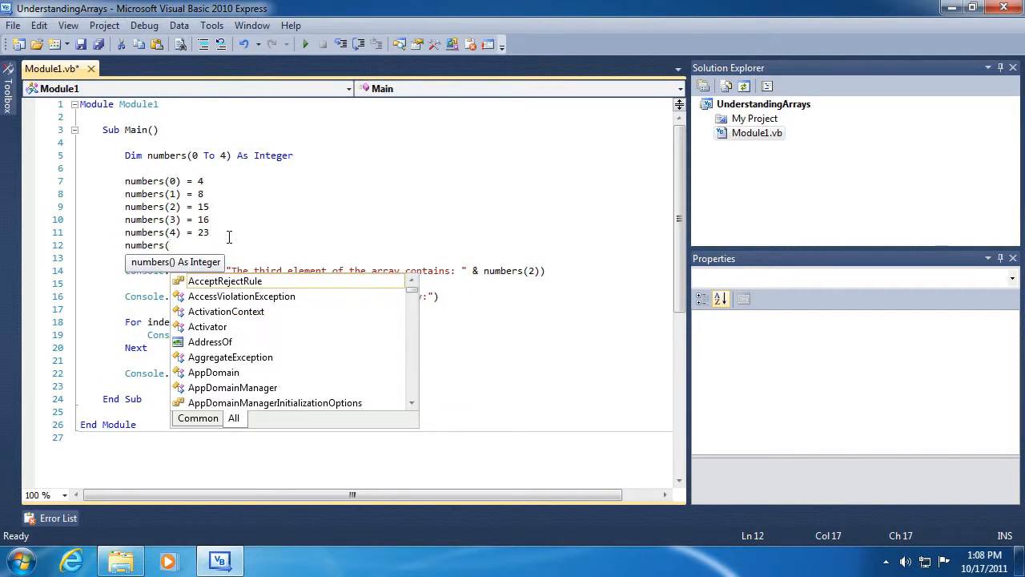
text(5) = 42)
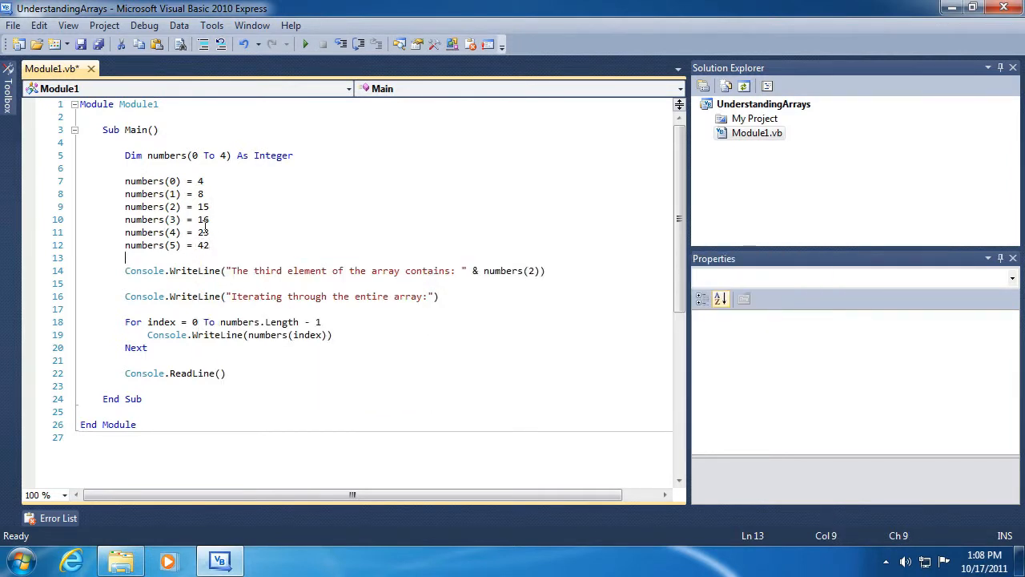
click(305, 44)
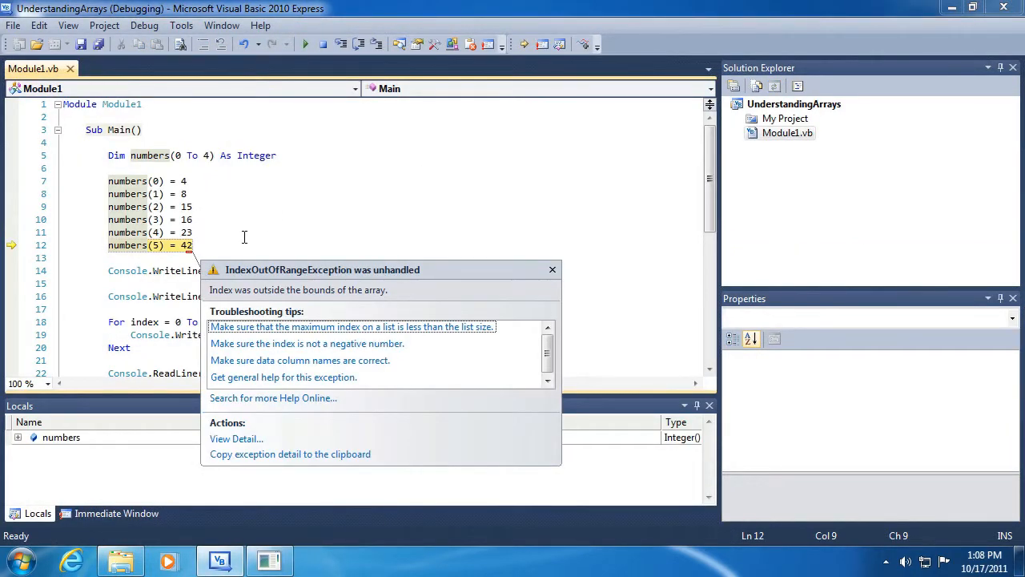
mouse_move(319, 279)
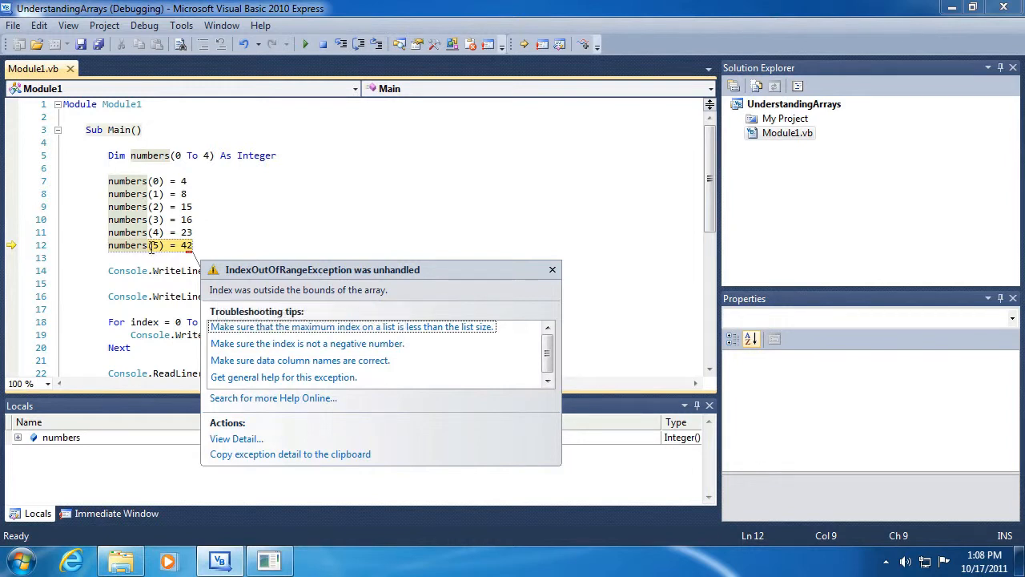
mouse_move(427, 290)
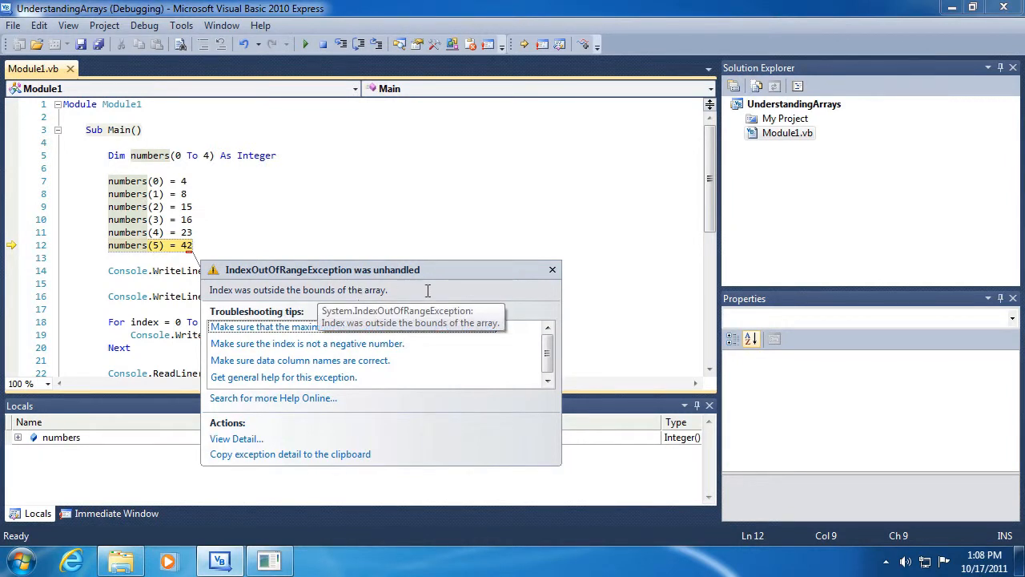
mouse_move(325, 45)
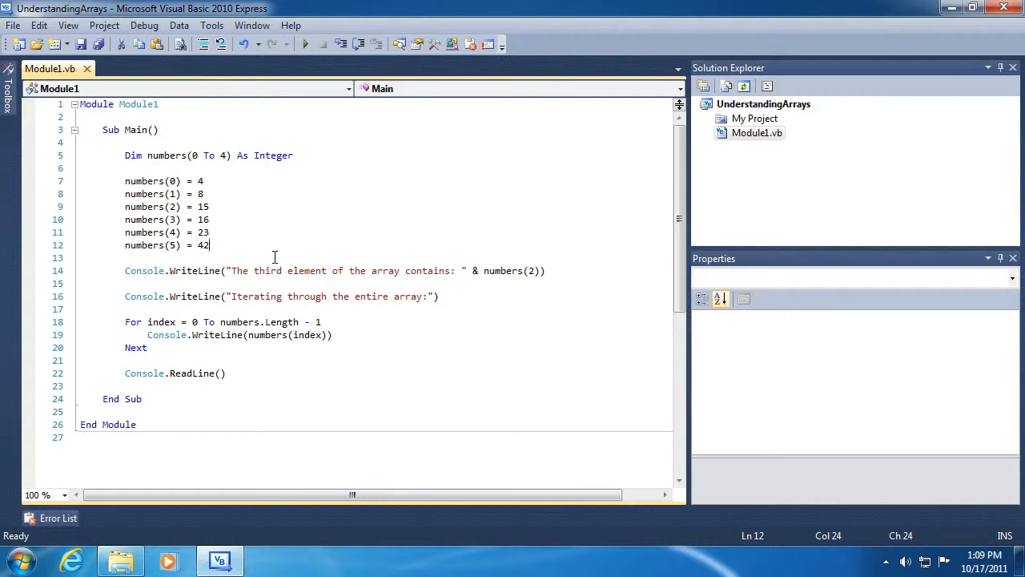
mouse_move(114, 155)
text(')
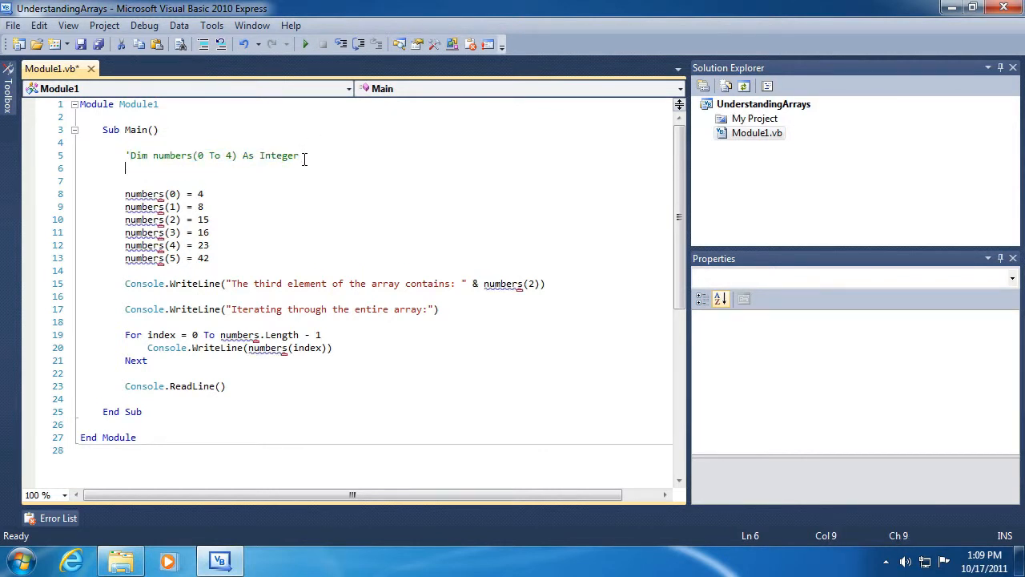
- Declare Dim numbers(4) As Integer, comment out numbers(5) = 42, and run again
text(Dim nu)
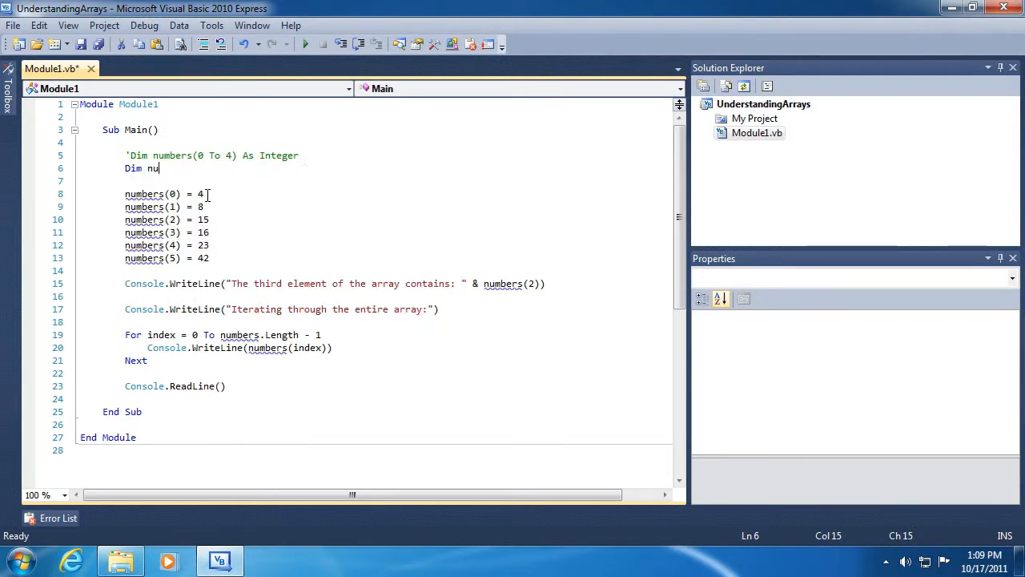
text(mbers(4))
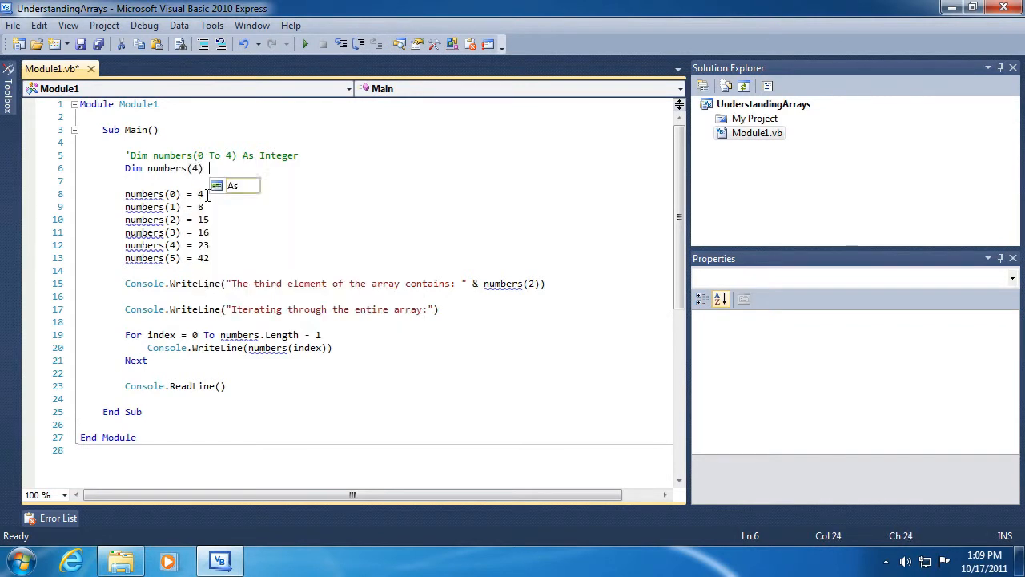
text(As Integer)
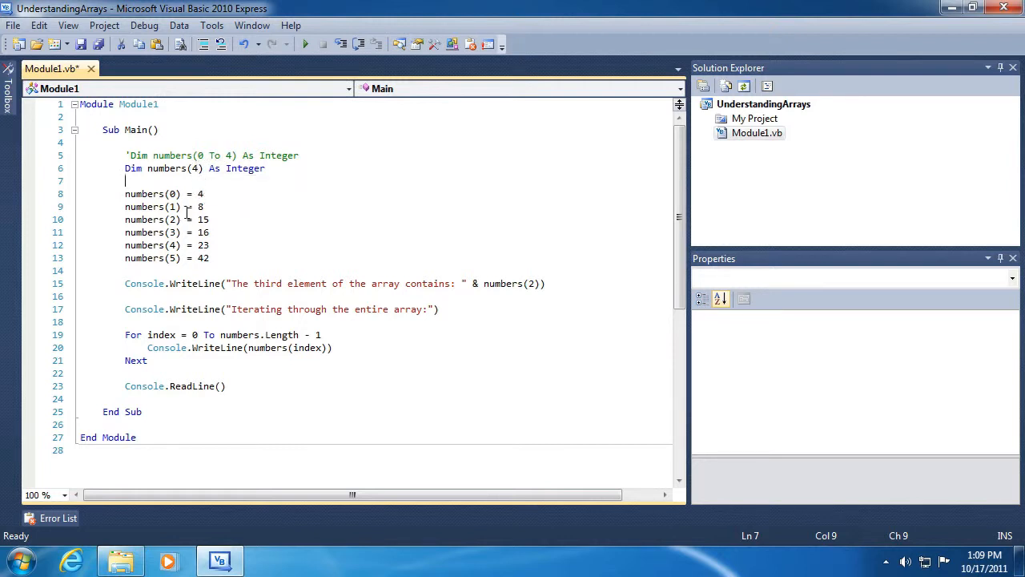
click(129, 257)
text(')
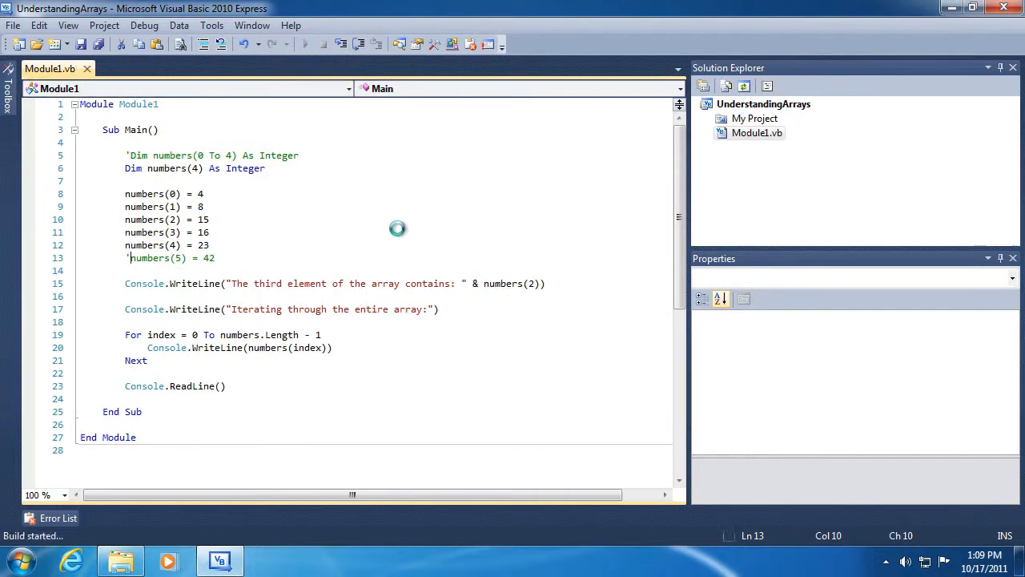
click(284, 44)
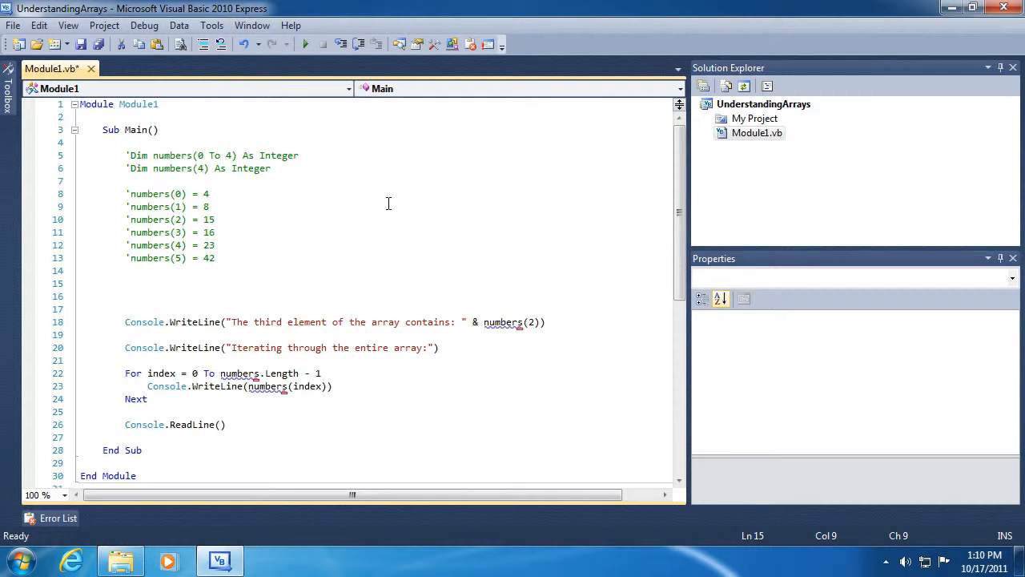
- Declare Dim numbers() As Integer = {4, 8, 15, 16, 23} and run it
text(Dim numbers() As Intger = {)
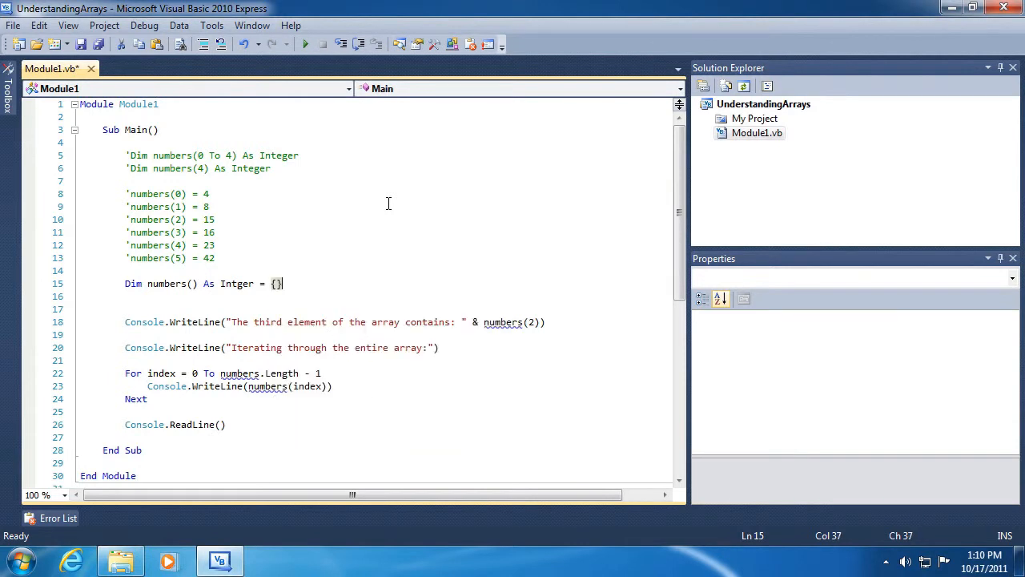
text(4)
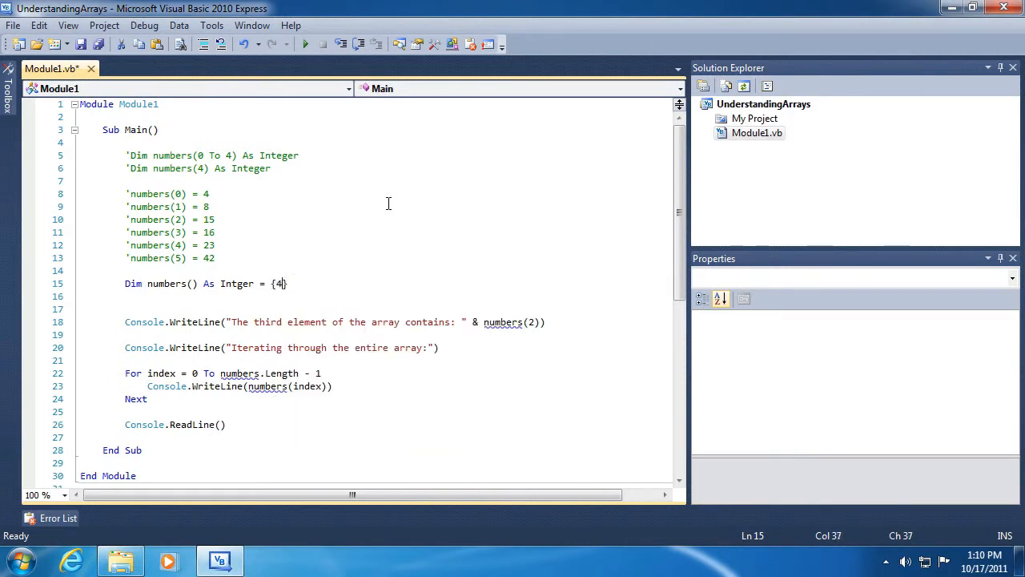
text(, 8, 15, 16, 23)
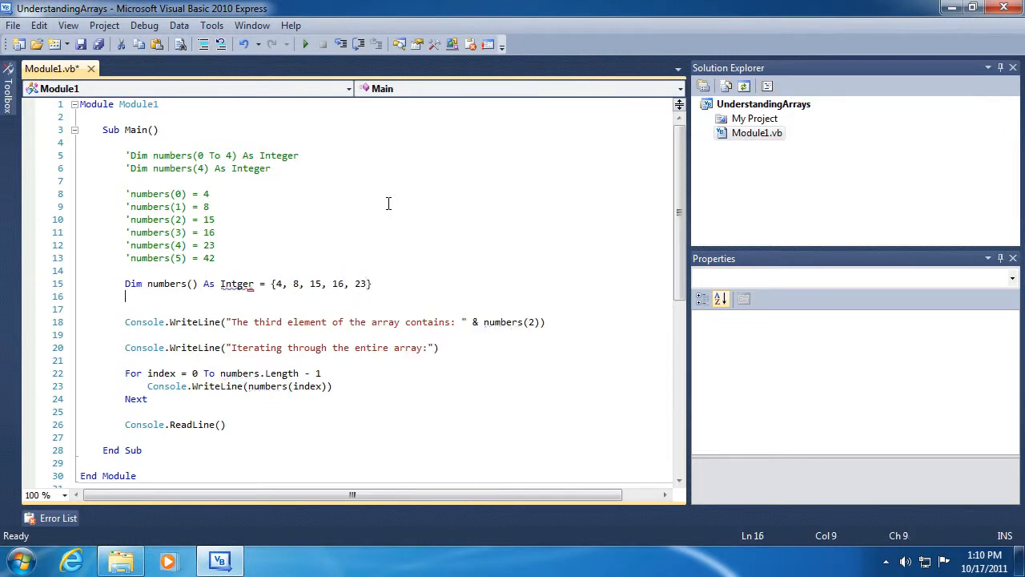
click(237, 283)
text(e)
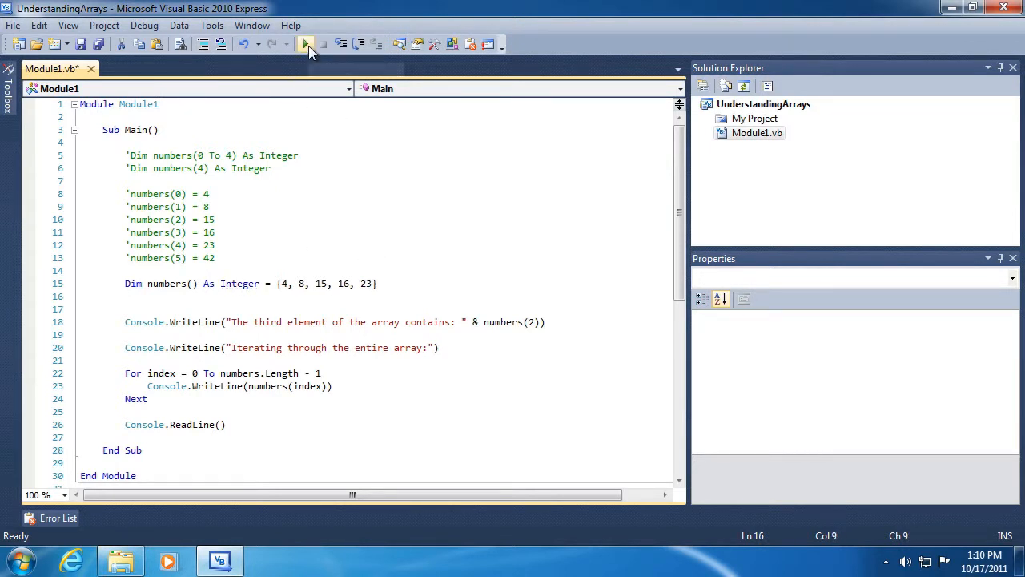
click(305, 44)
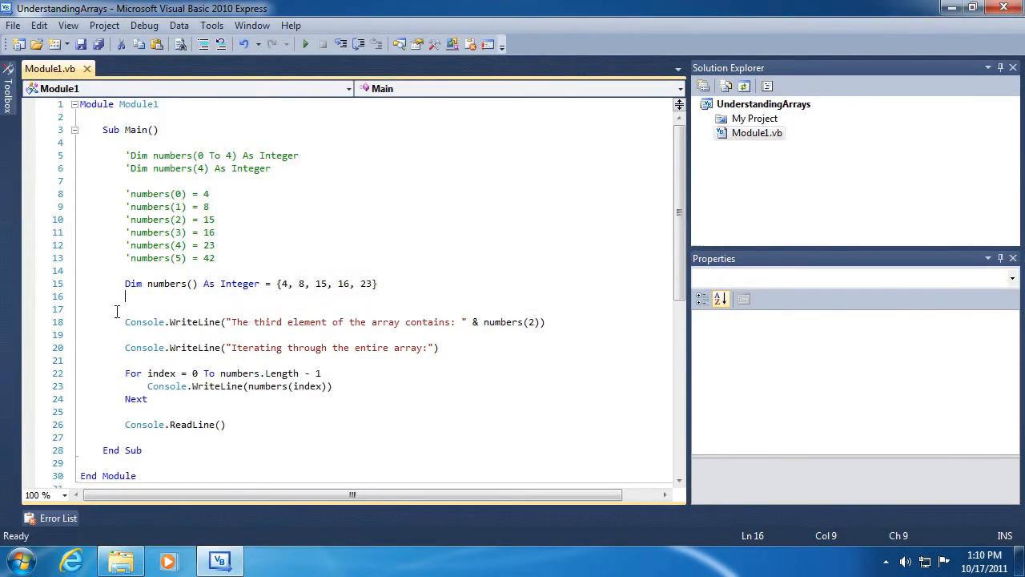
mouse_move(234, 299)
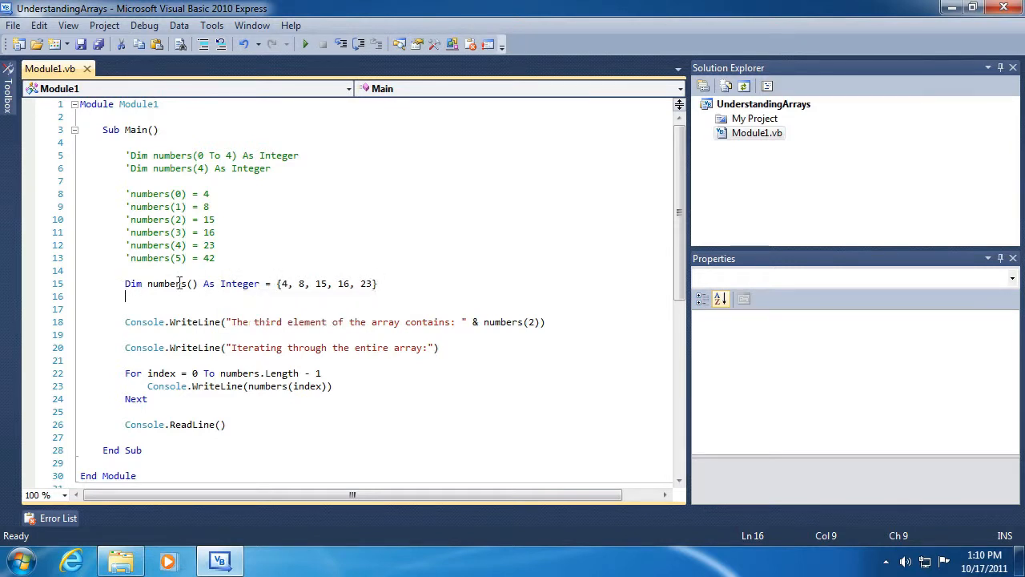
mouse_move(239, 284)
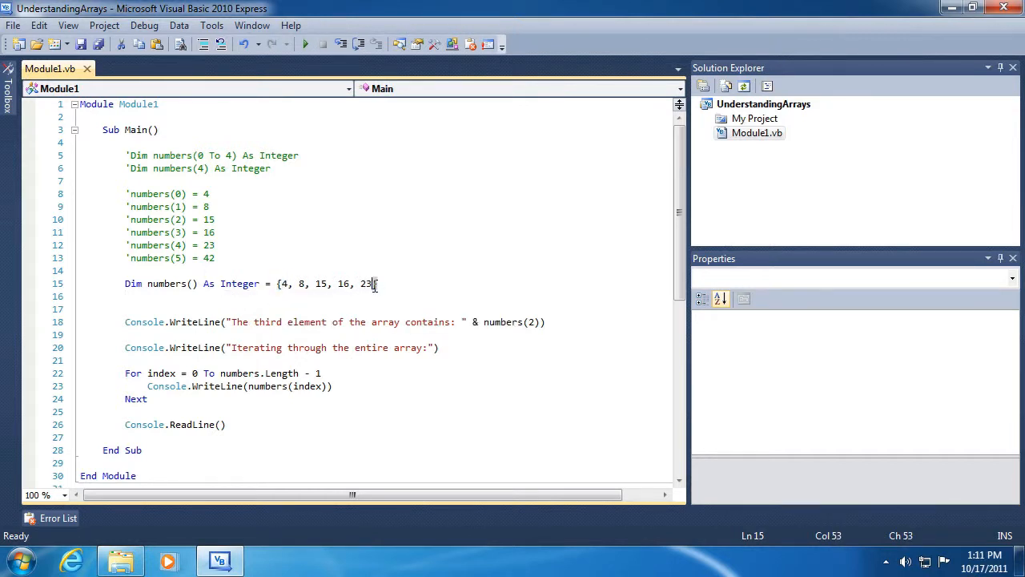
text(})
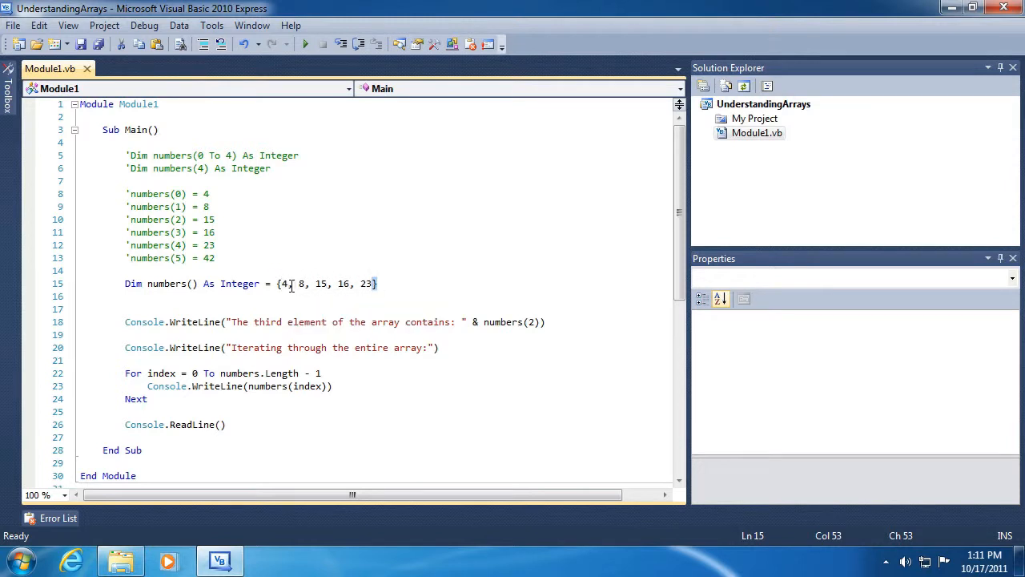
mouse_move(168, 284)
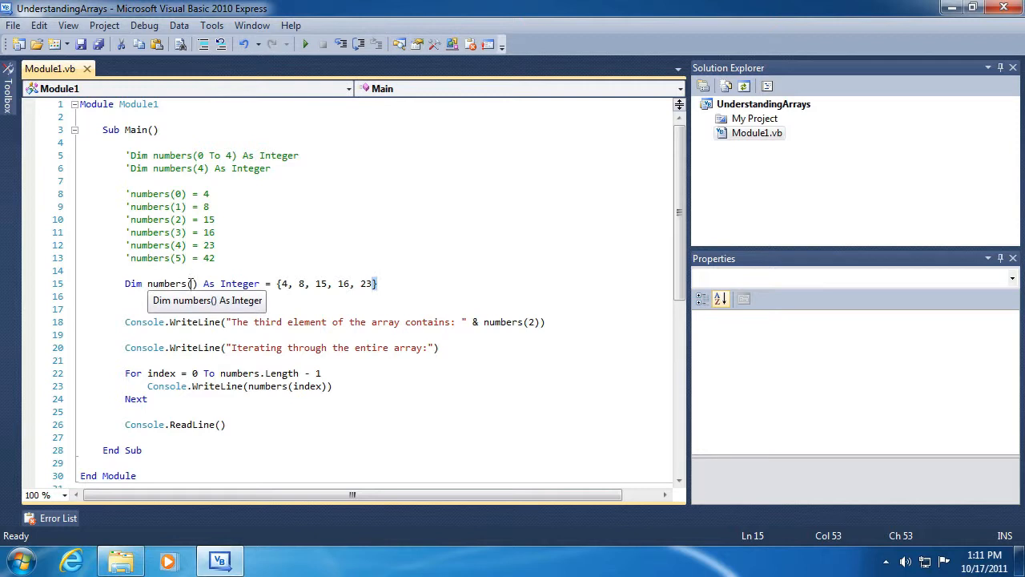
click(194, 284)
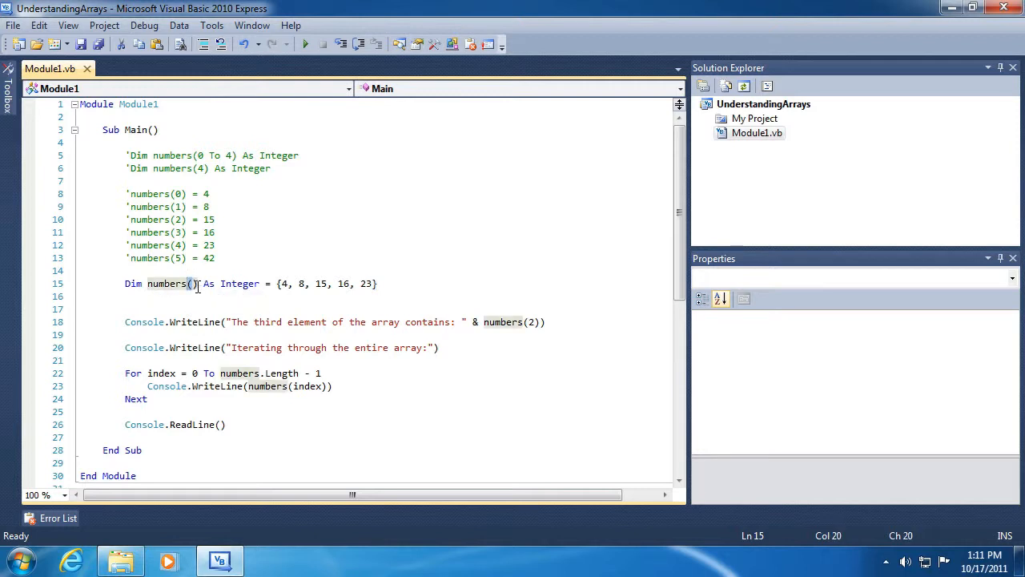
mouse_move(239, 284)
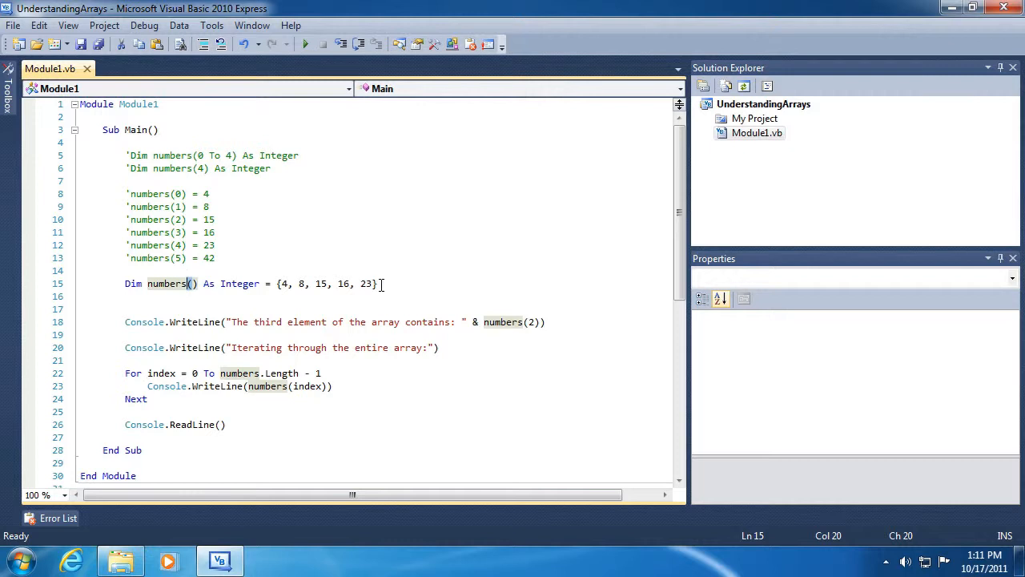
- Declare Dim names() As String = {"Bob", "Steve", "Brian", "Chuck"}
scroll(down, 3)
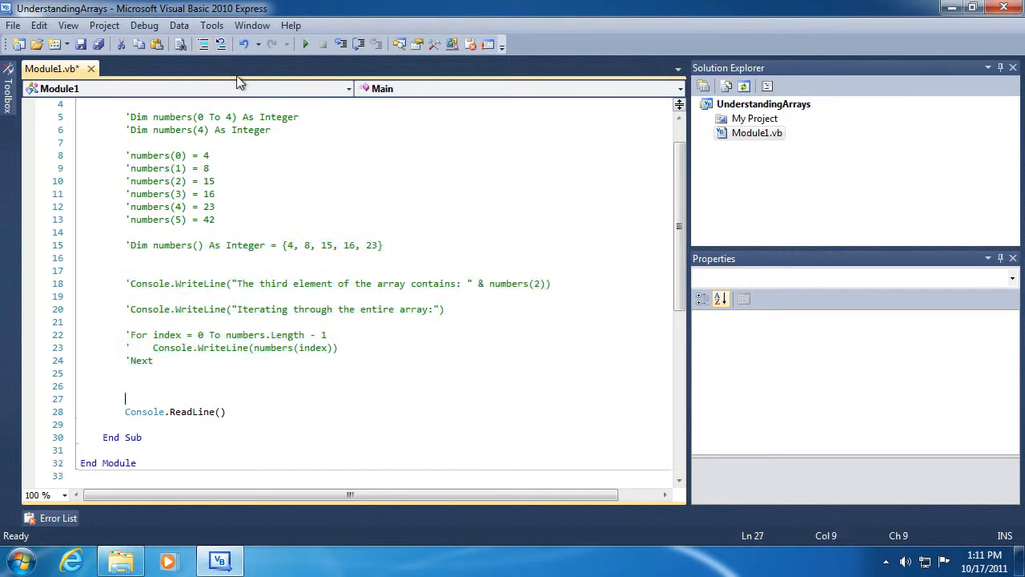
scroll(down, 3)
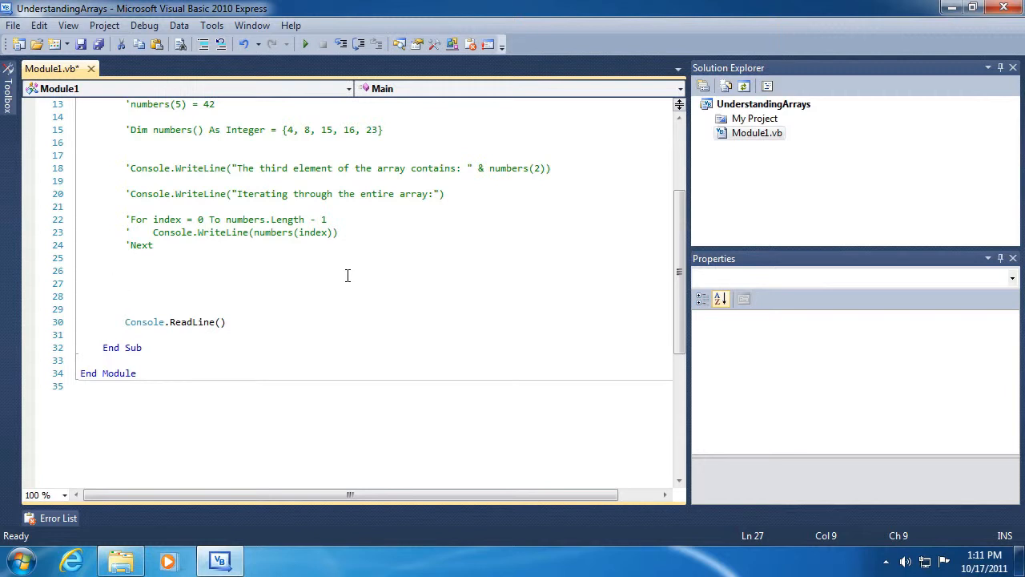
text(Dim names() a)
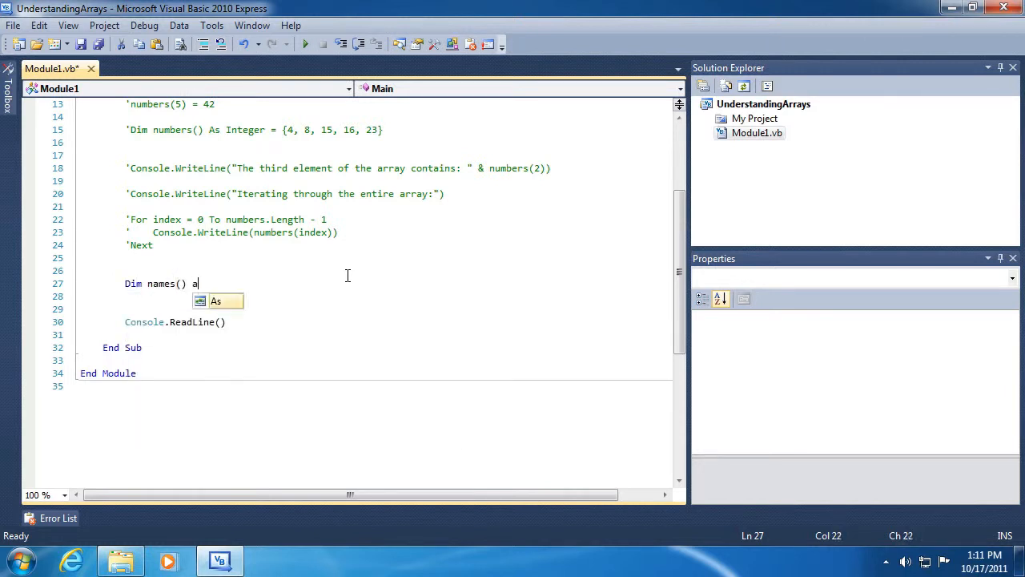
text(s String =)
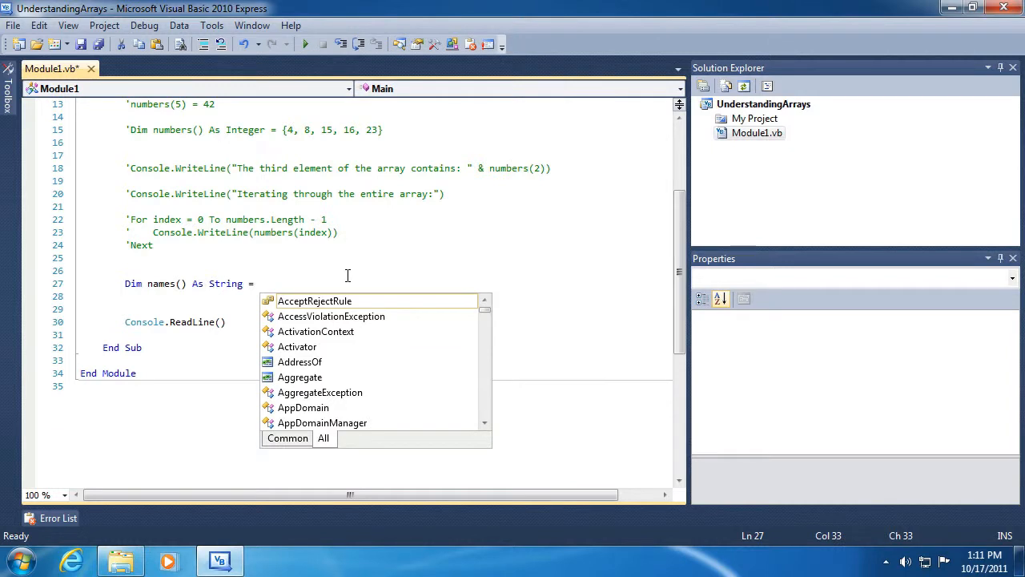
text({"B)
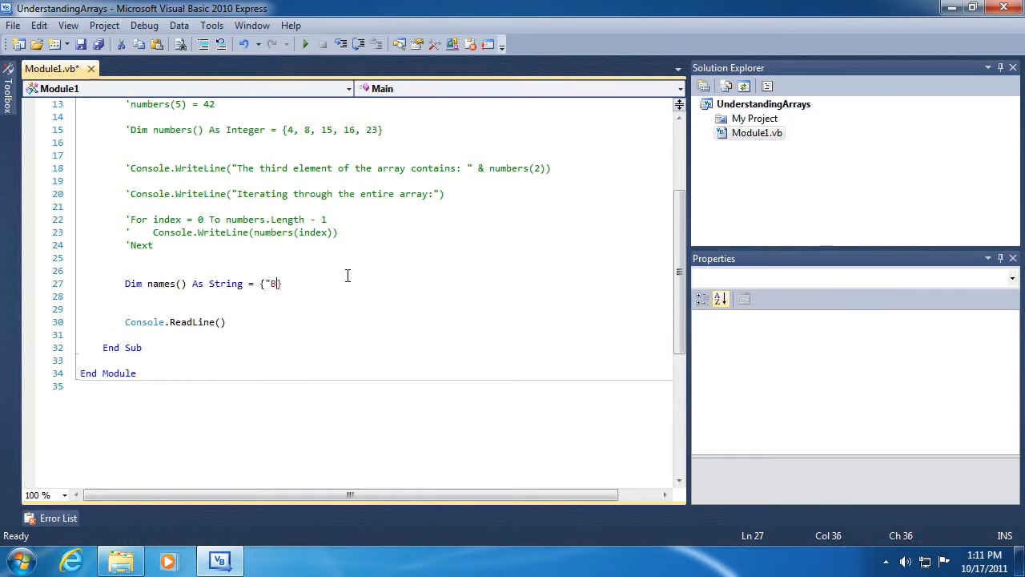
text(ob", "Steve")
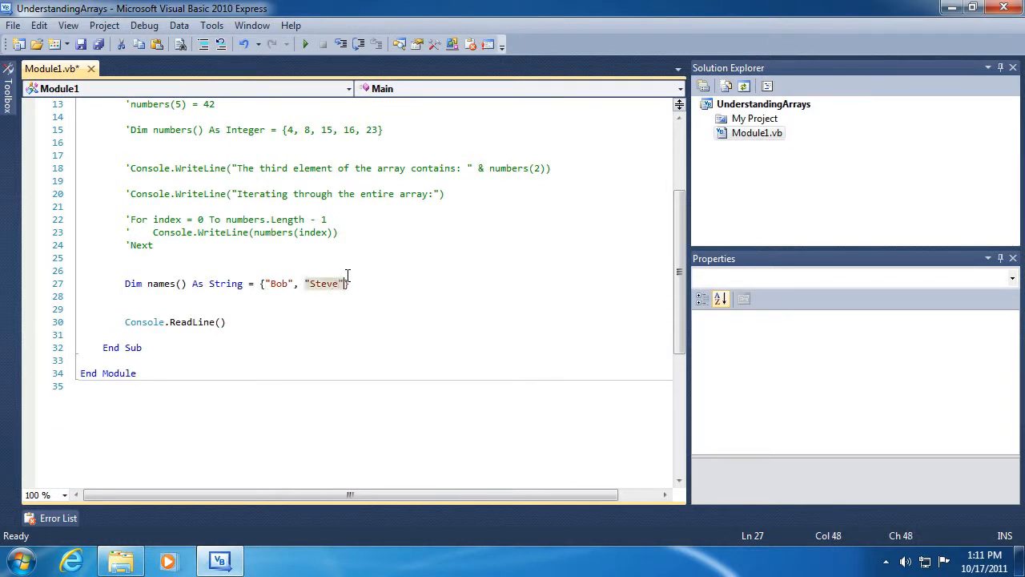
text(, "Brian",)
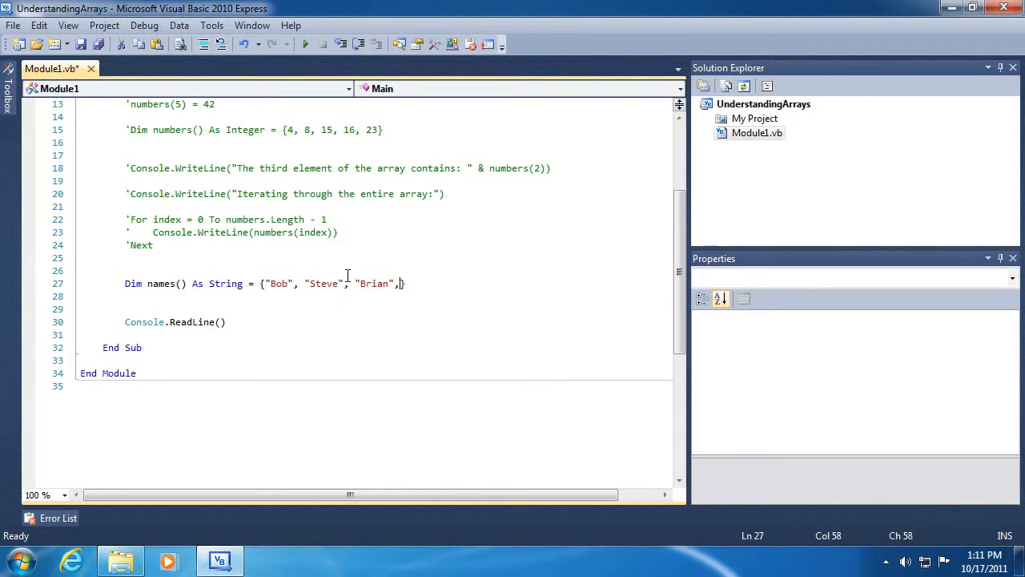
text("Chuck")
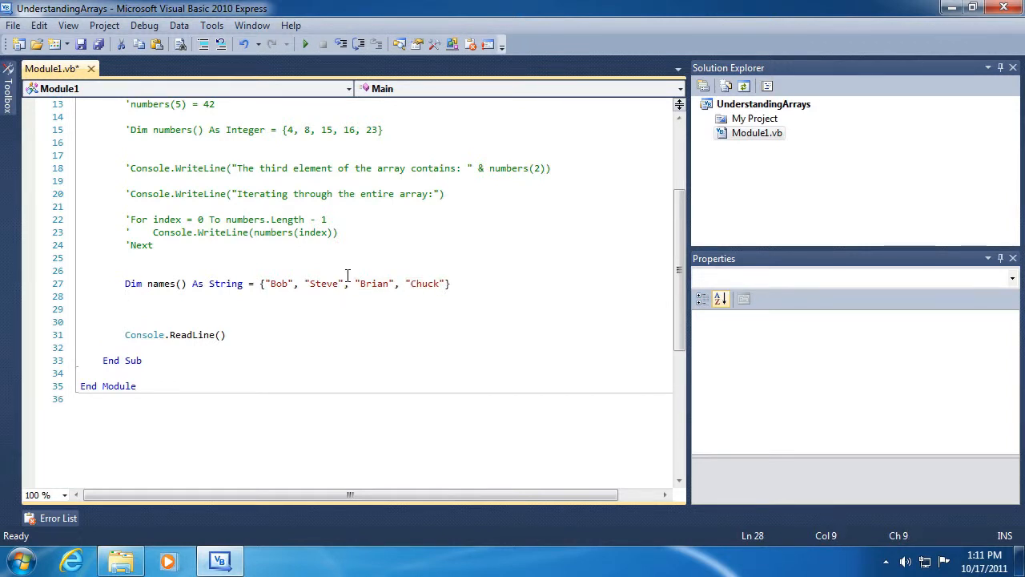
- Add a For Each name As String In names loop writing each name
text(fo)
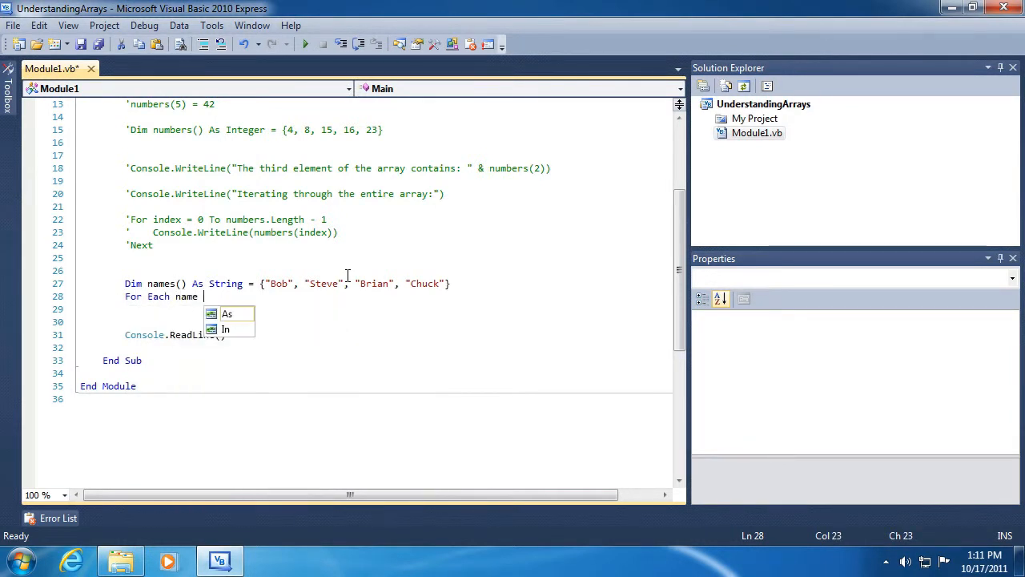
text(a)
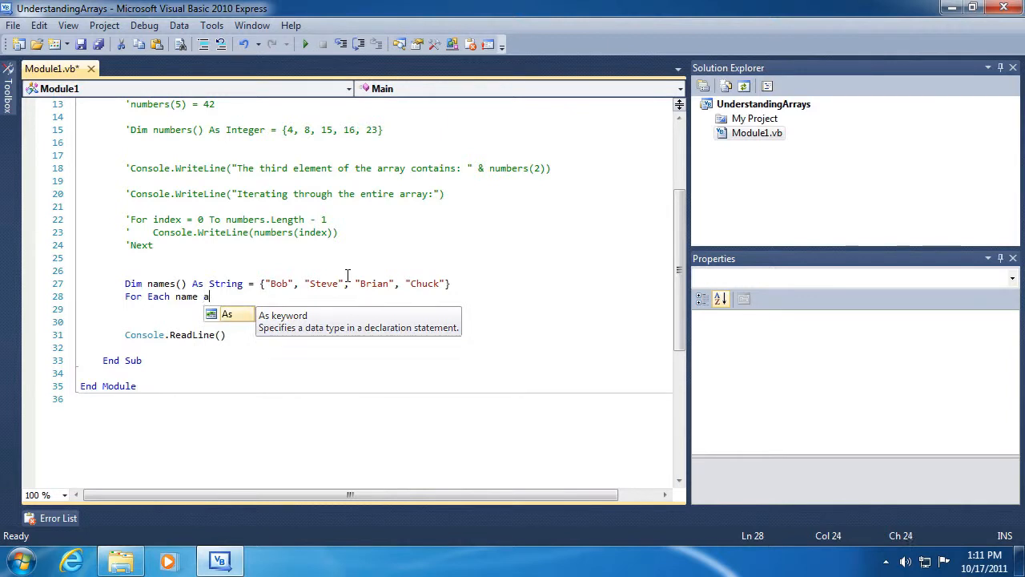
text(As String In)
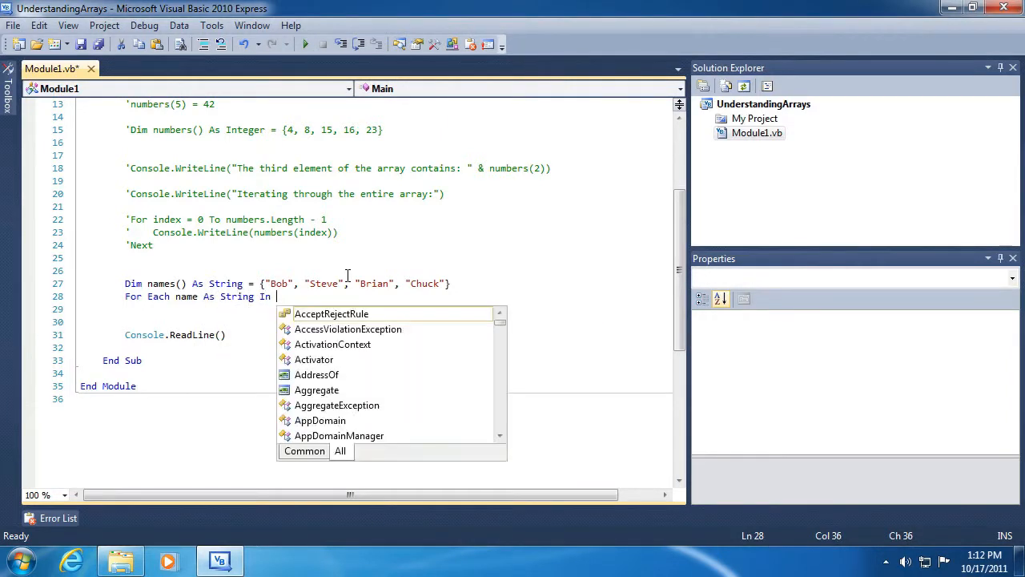
text(names)
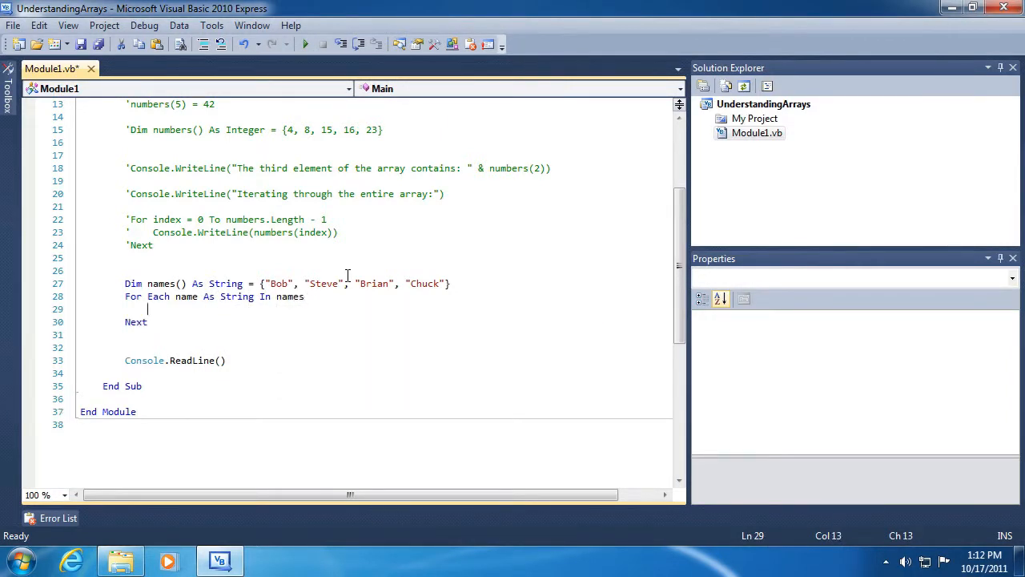
text(Console.WriteLine(name)
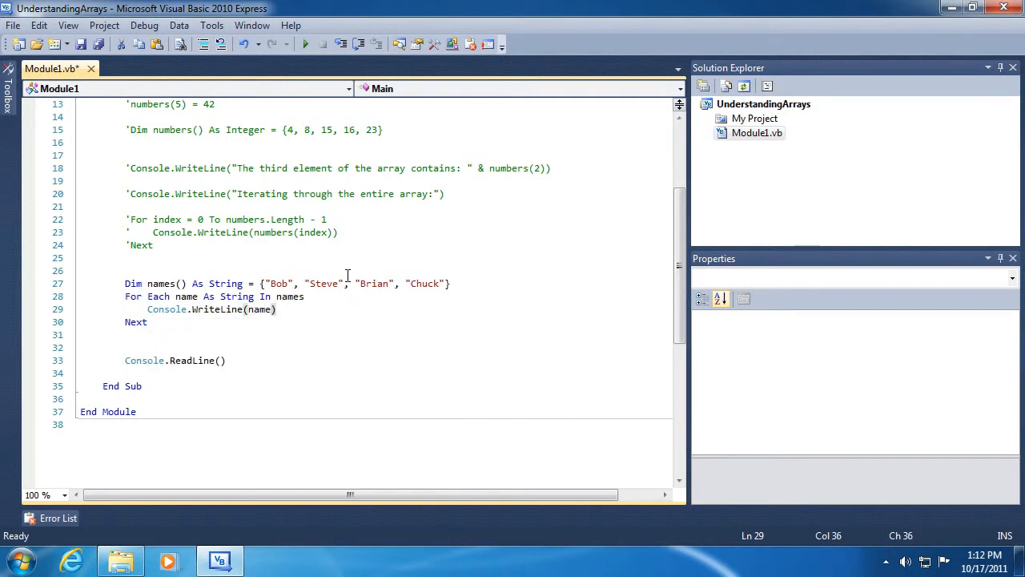
click(82, 334)
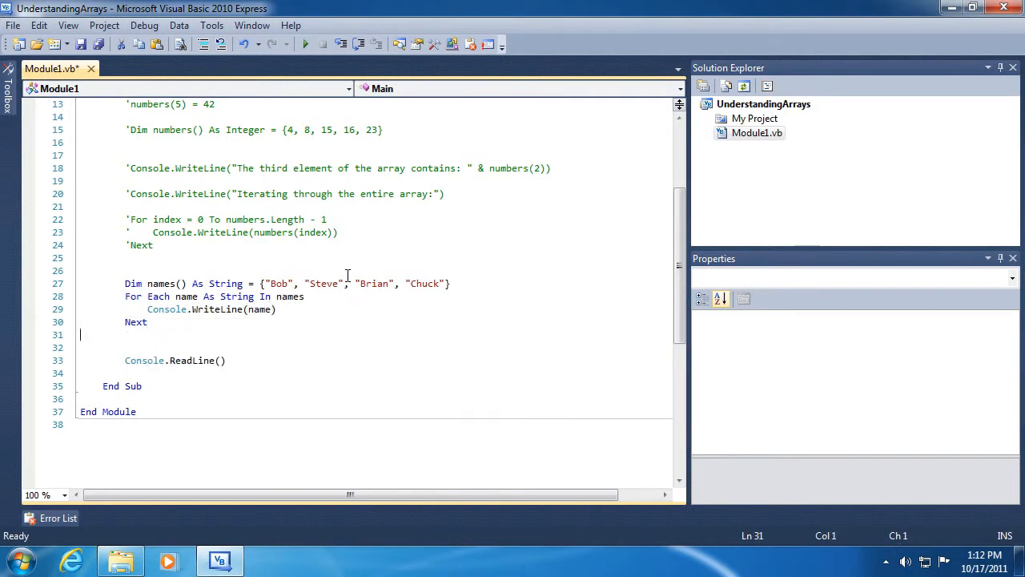
click(304, 44)
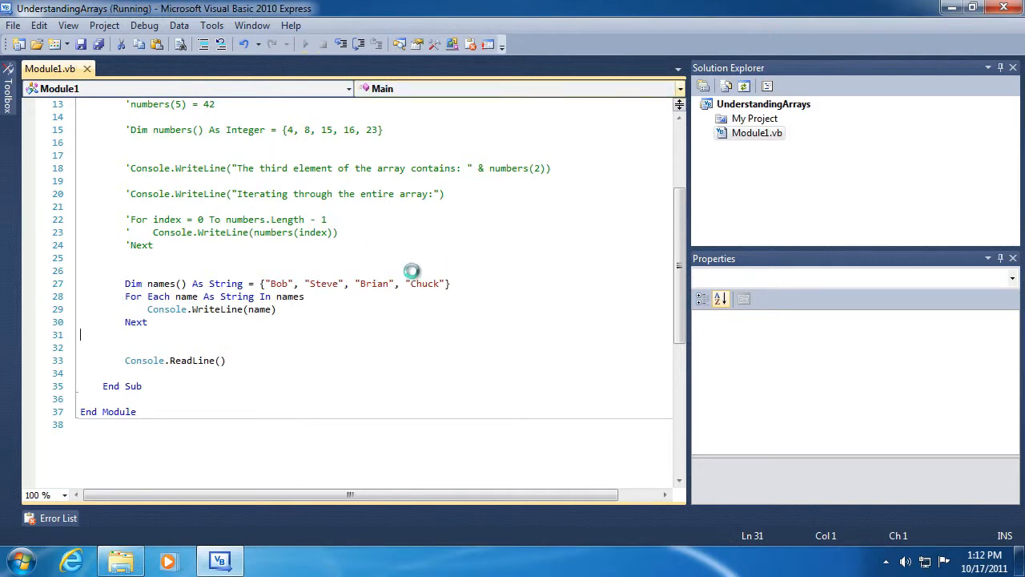
click(303, 44)
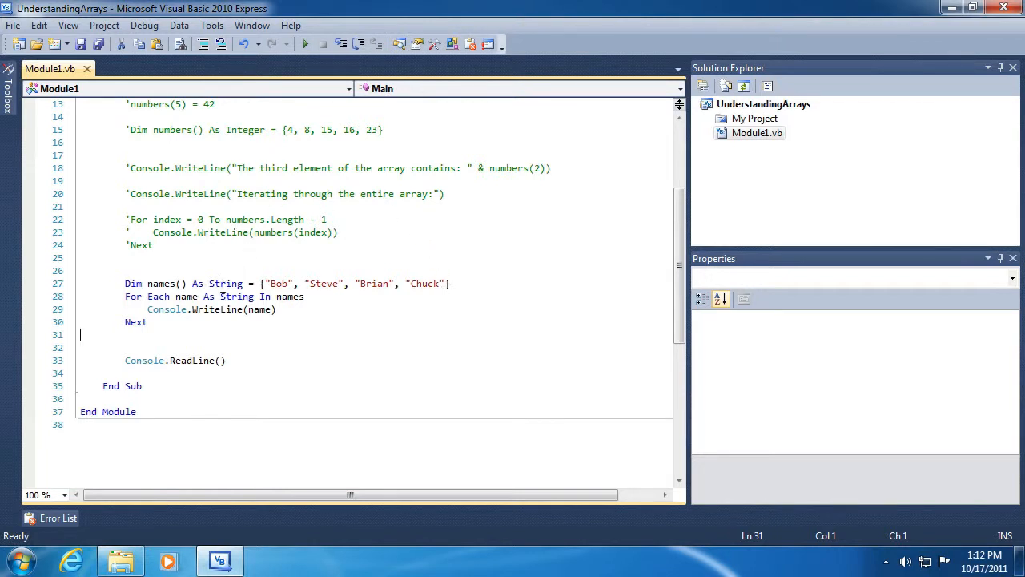
mouse_move(304, 283)
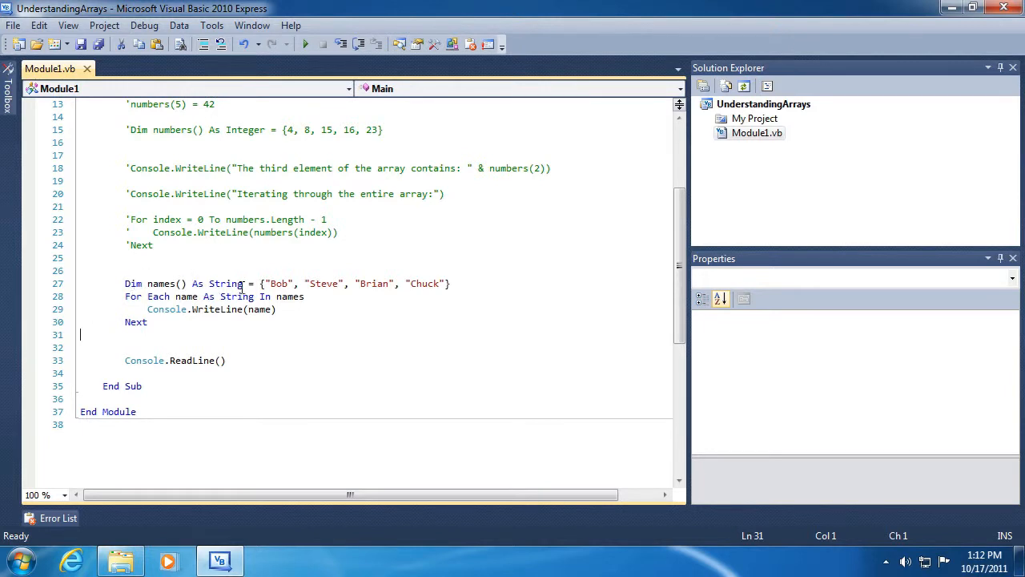
mouse_move(473, 283)
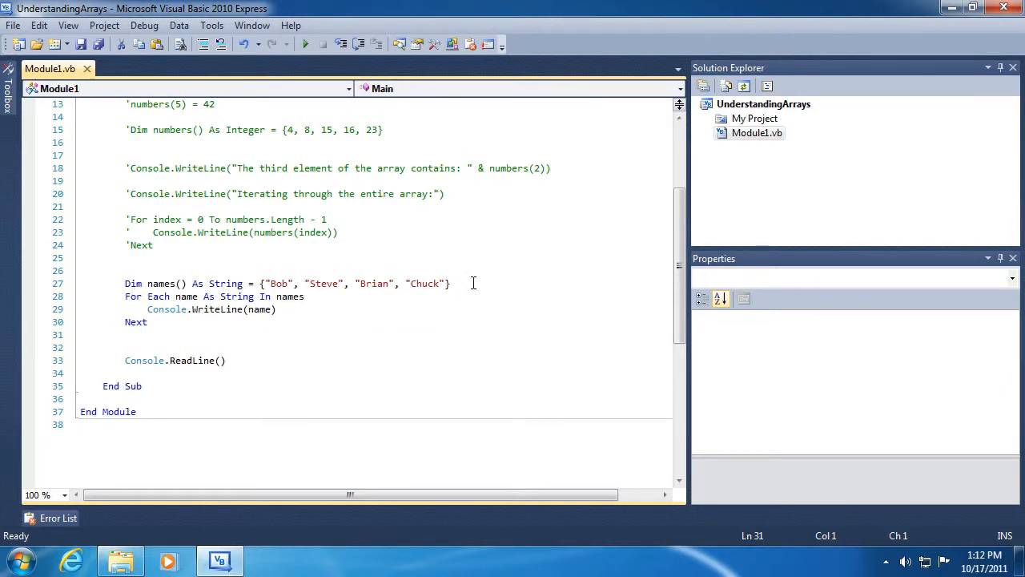
mouse_move(302, 219)
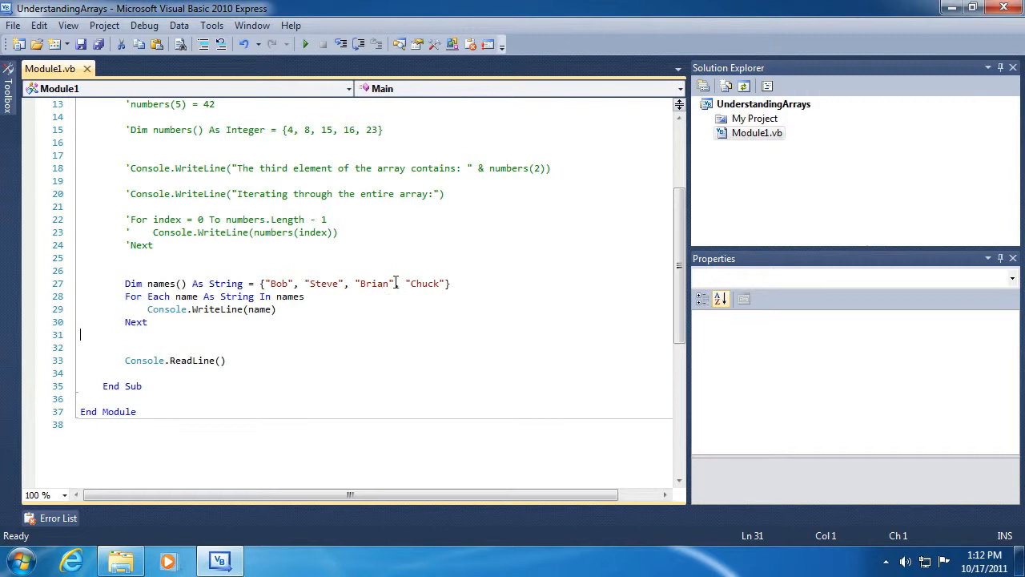
mouse_move(429, 282)
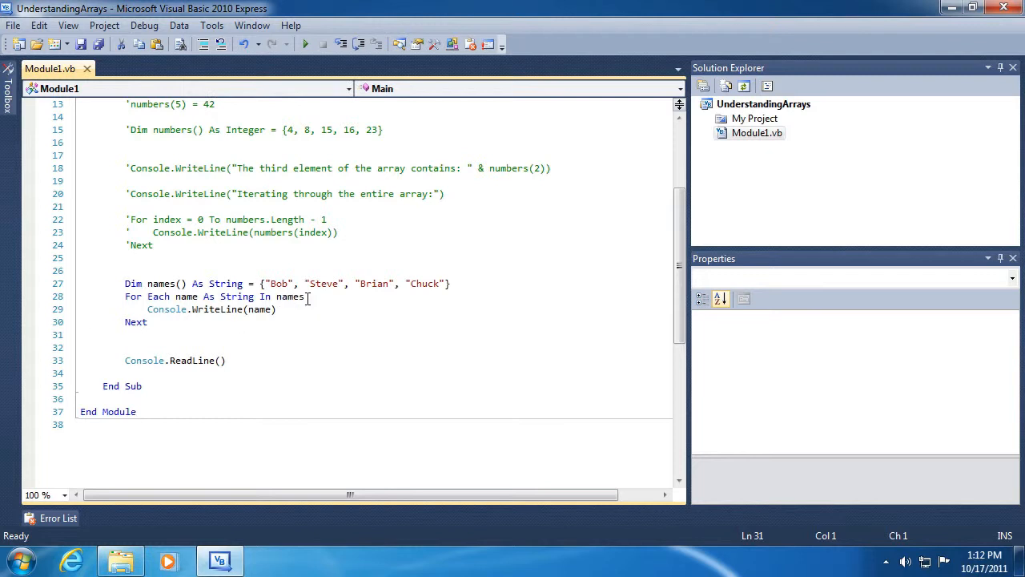
mouse_move(289, 297)
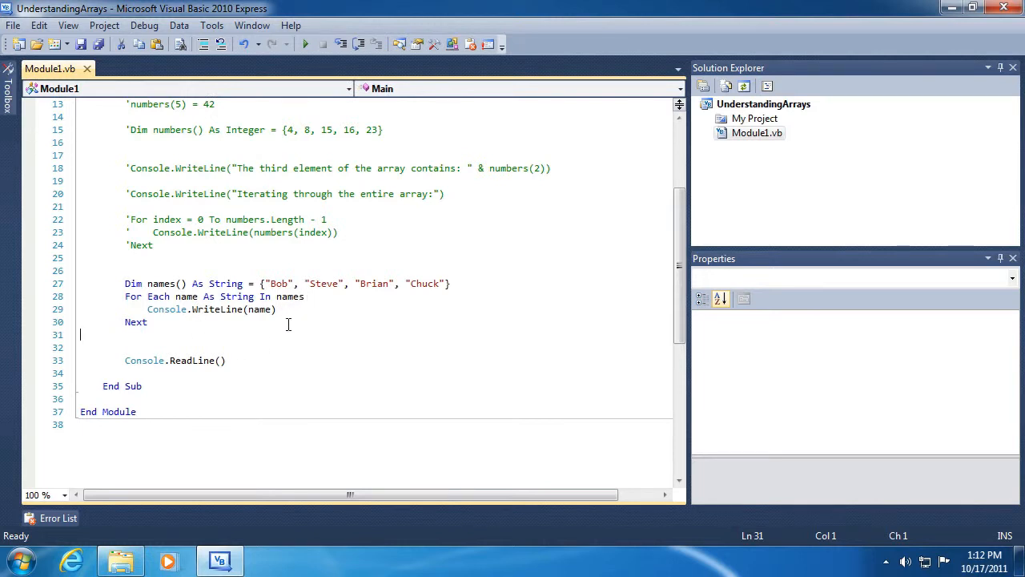
mouse_move(288, 296)
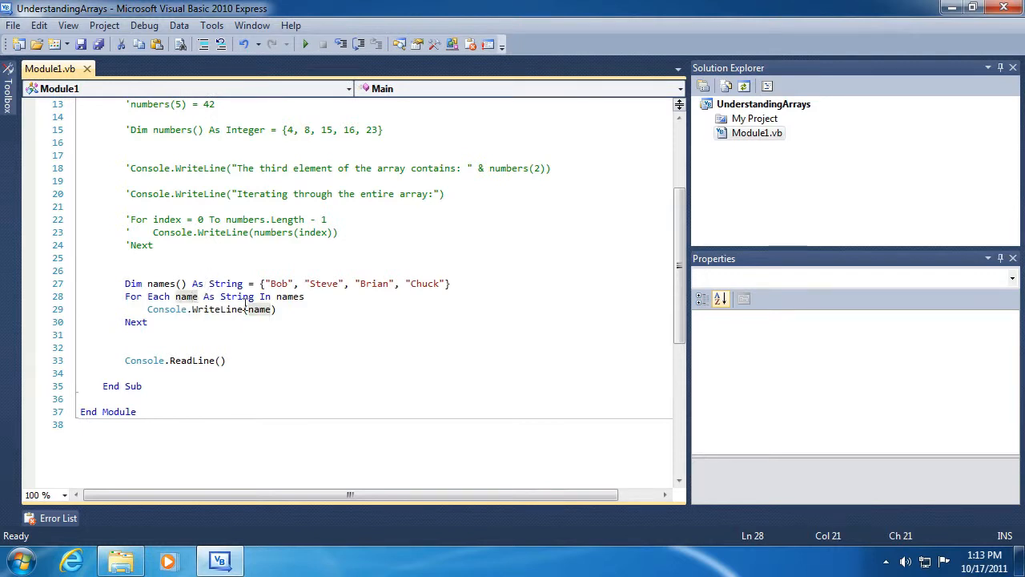
click(275, 309)
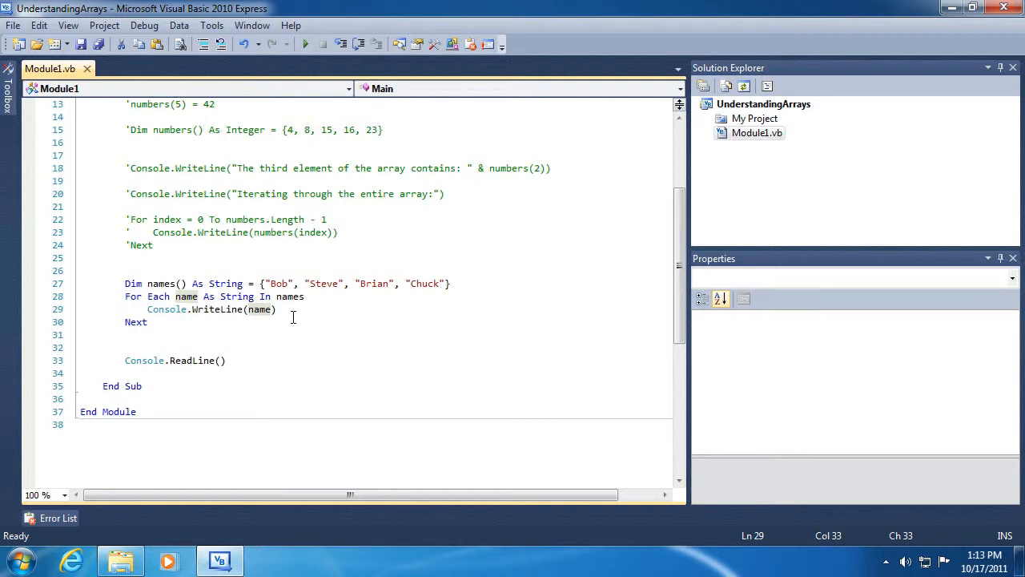
mouse_move(160, 308)
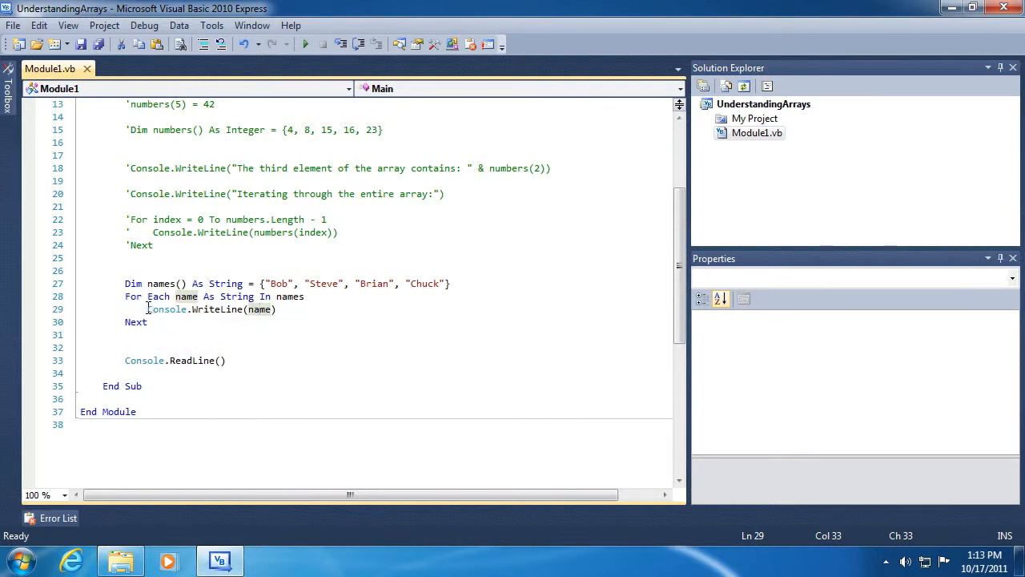
mouse_move(216, 310)
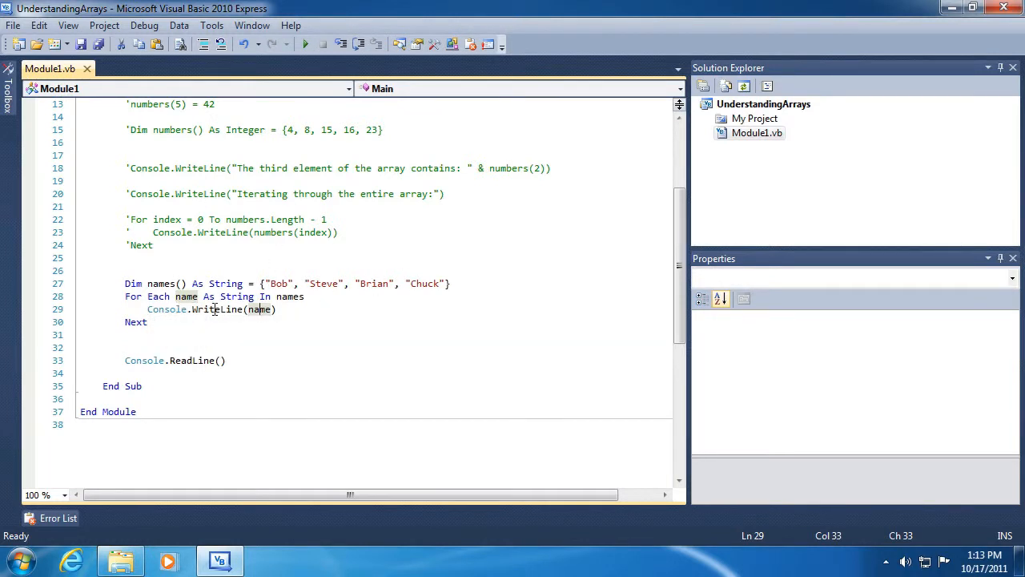
mouse_move(224, 333)
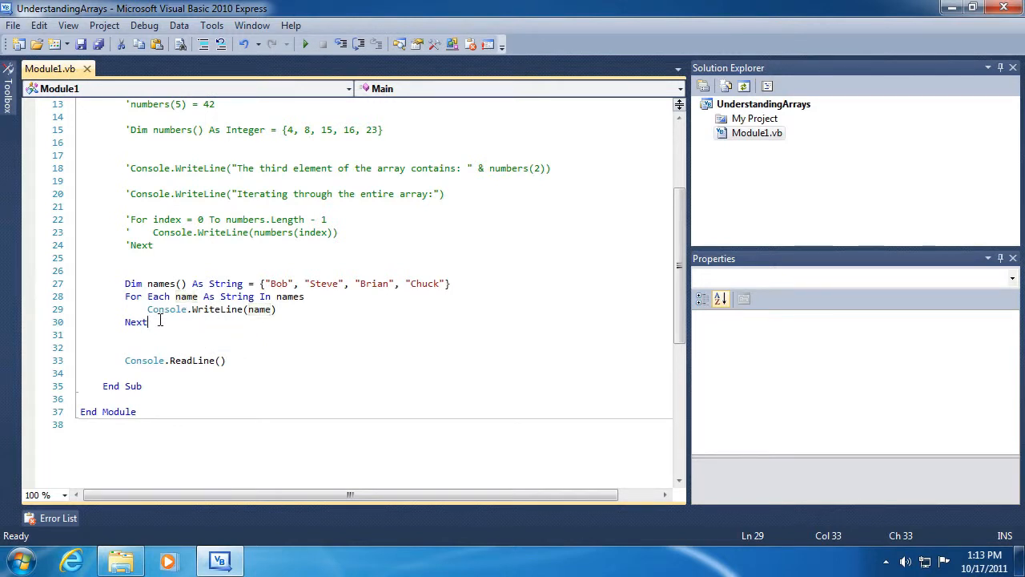
- Comment out the names demo and declare myText = "Now is the time for all good men..."
click(203, 44)
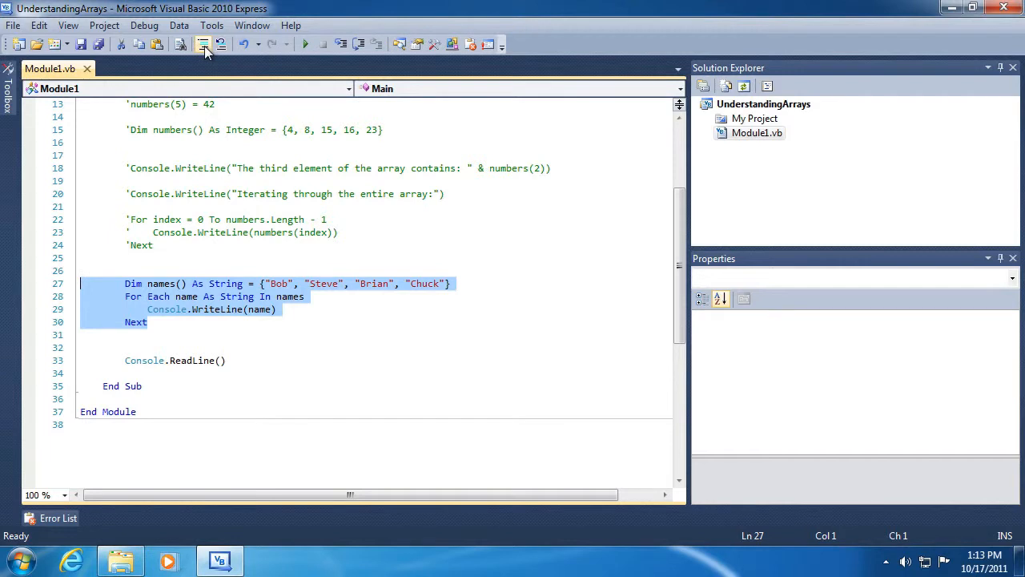
click(202, 45)
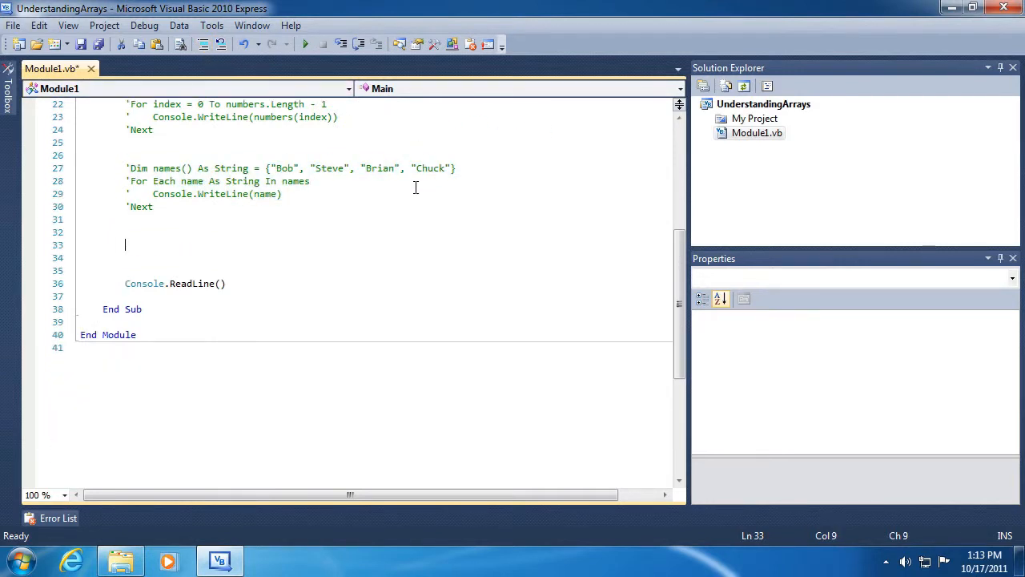
text(Dim myText as)
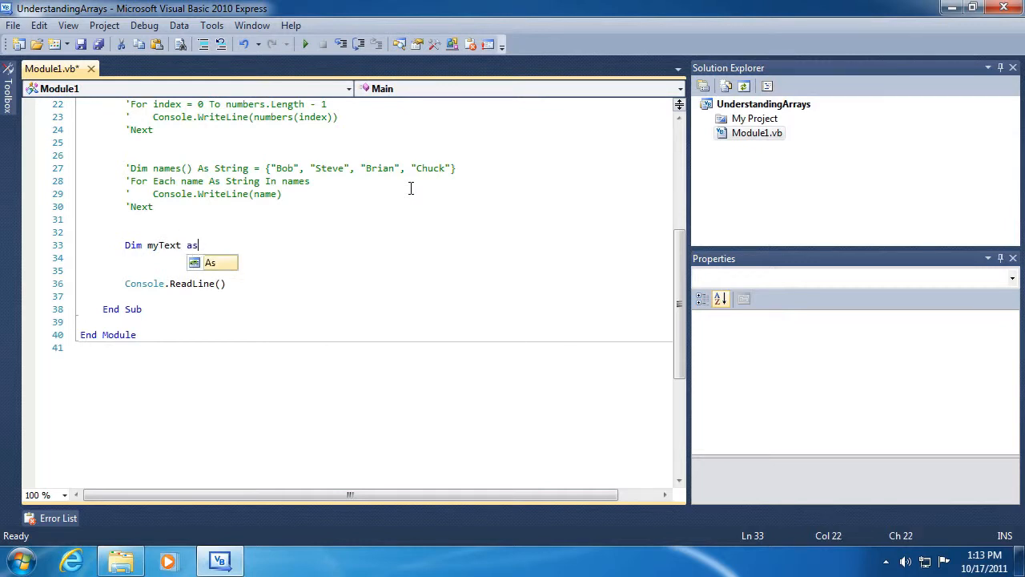
text(String = ")
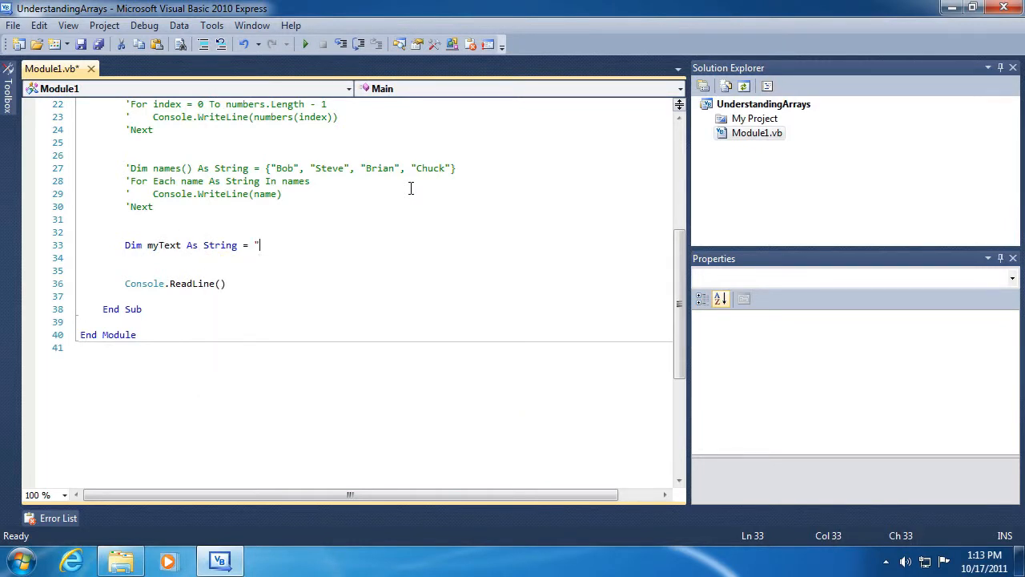
text(Now is)
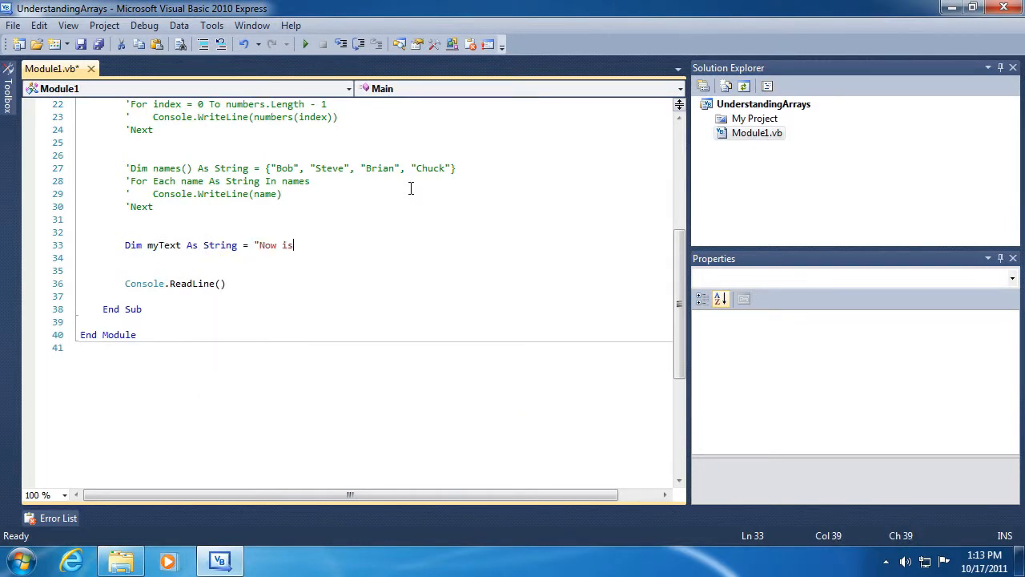
text(the time for all)
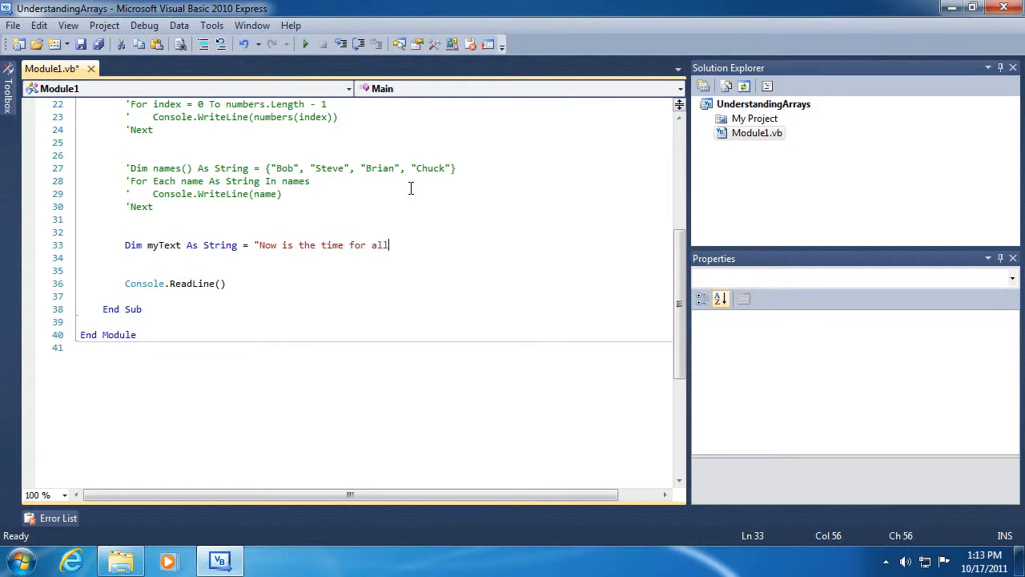
text(good men to come t)
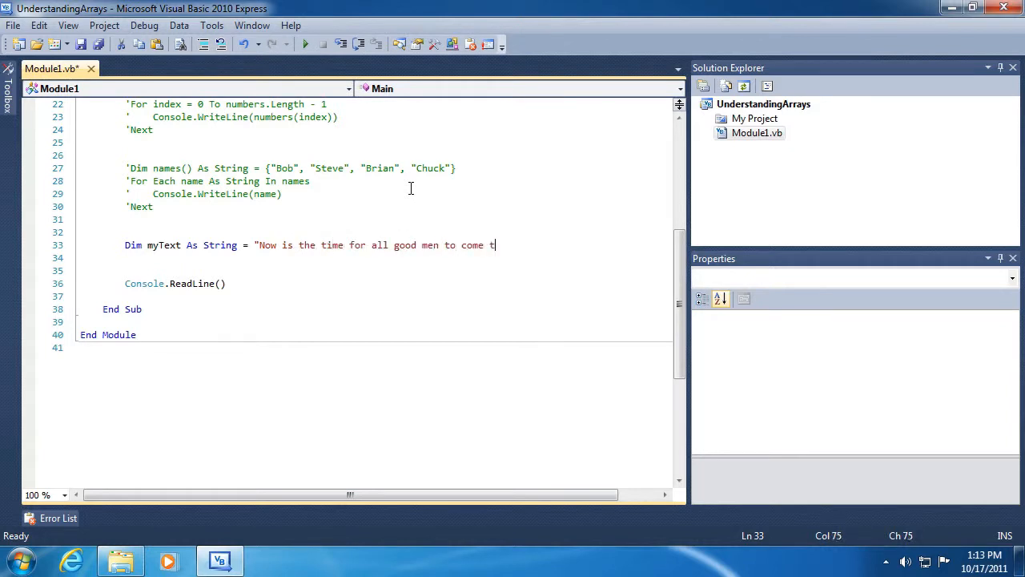
text(o the aid of their country.)
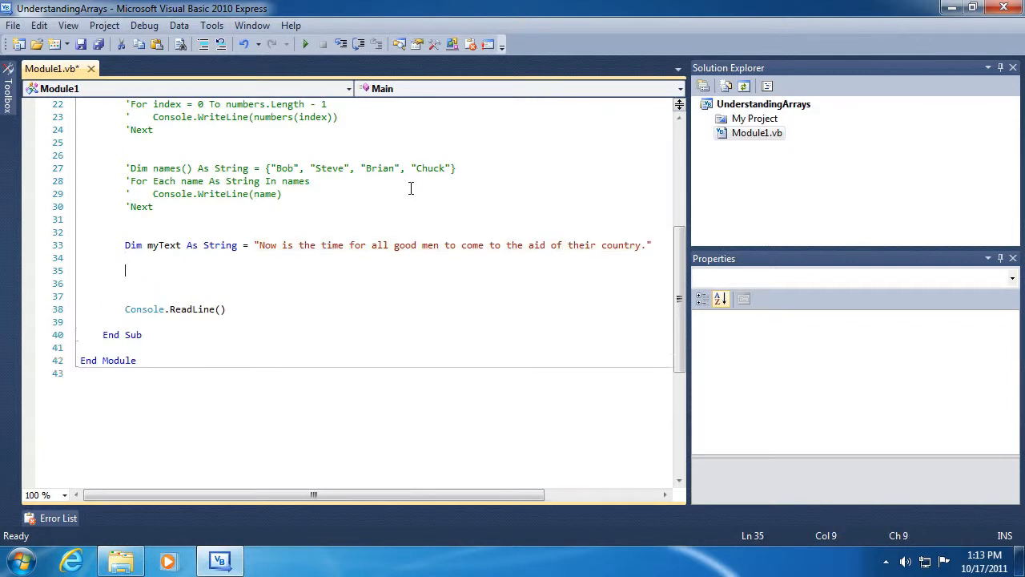
- Convert myText to charArray with ToCharArray() and reverse it with Array.Reverse
text(Dim charArray() As Ch)
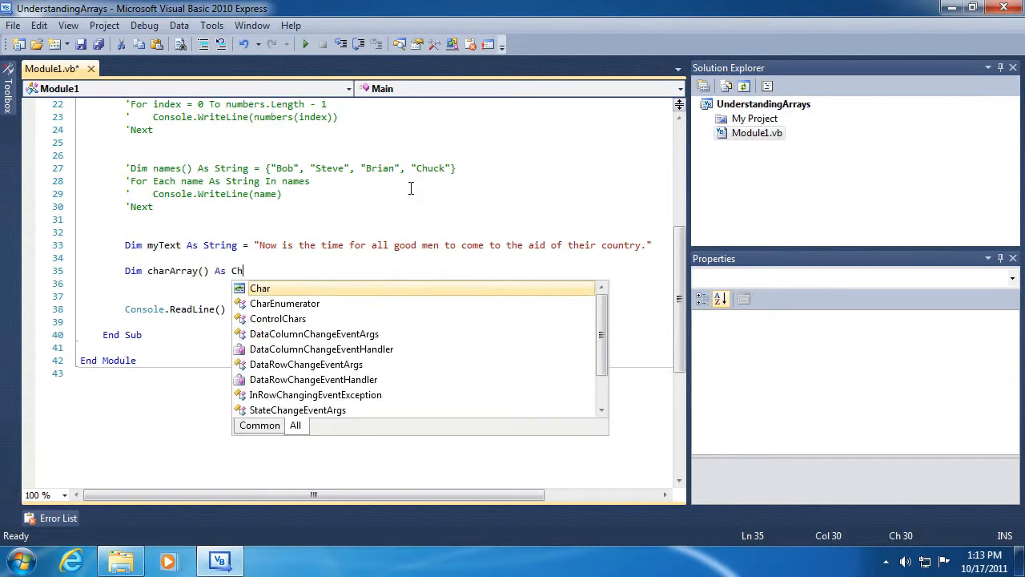
text(= myText.)
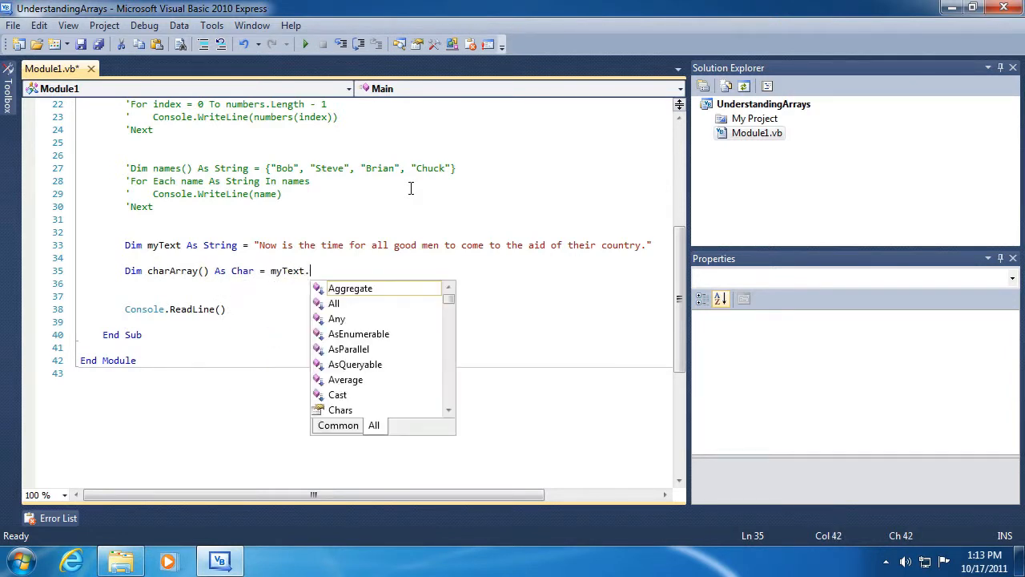
text(ToCharArray())
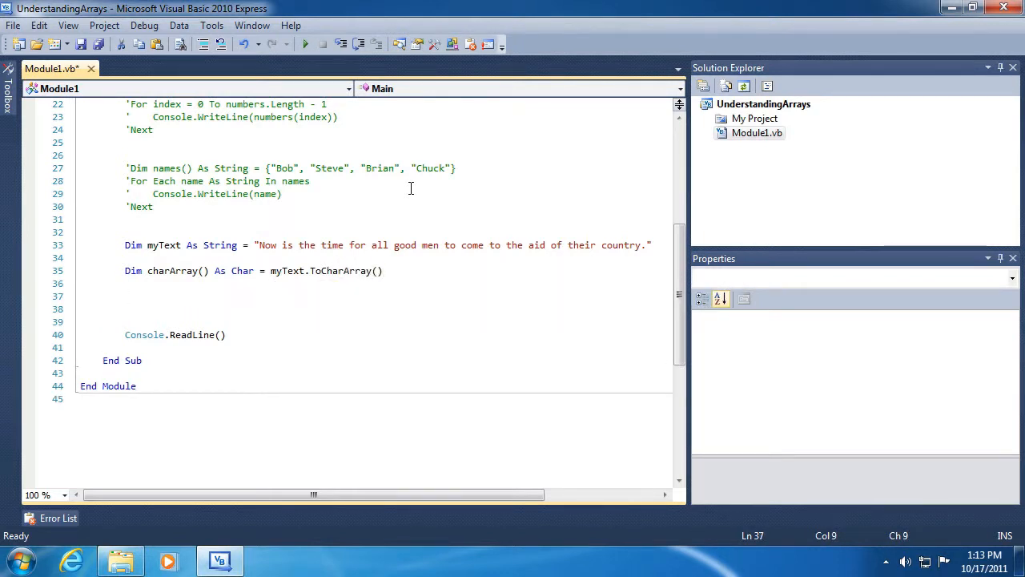
text(Array.)
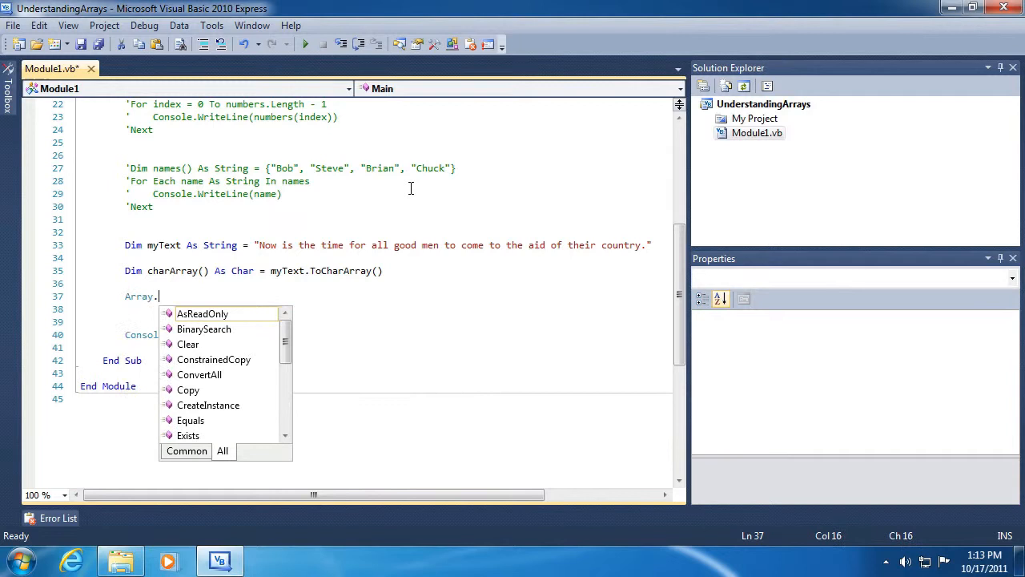
text(Reverse()
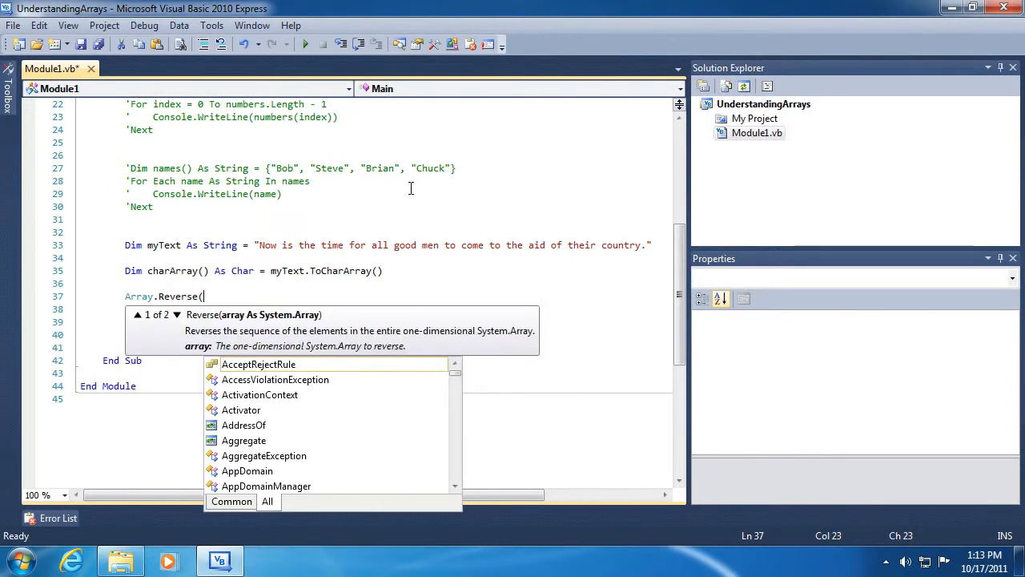
text(charArray)
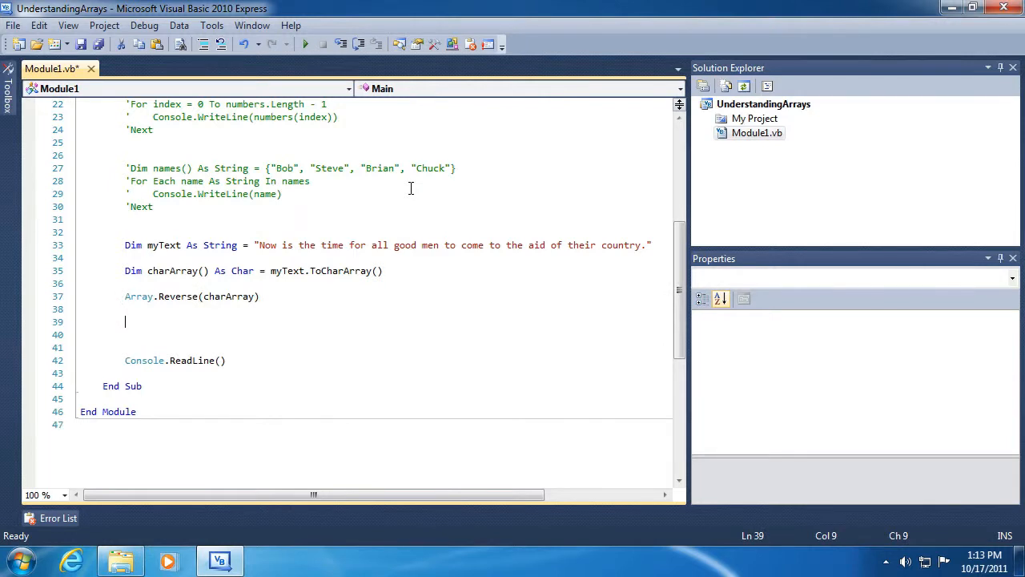
- Add a For Each loop writing each myChar, fixing the misspelled myCar
text(For ea)
click(375, 335)
text(Conso)
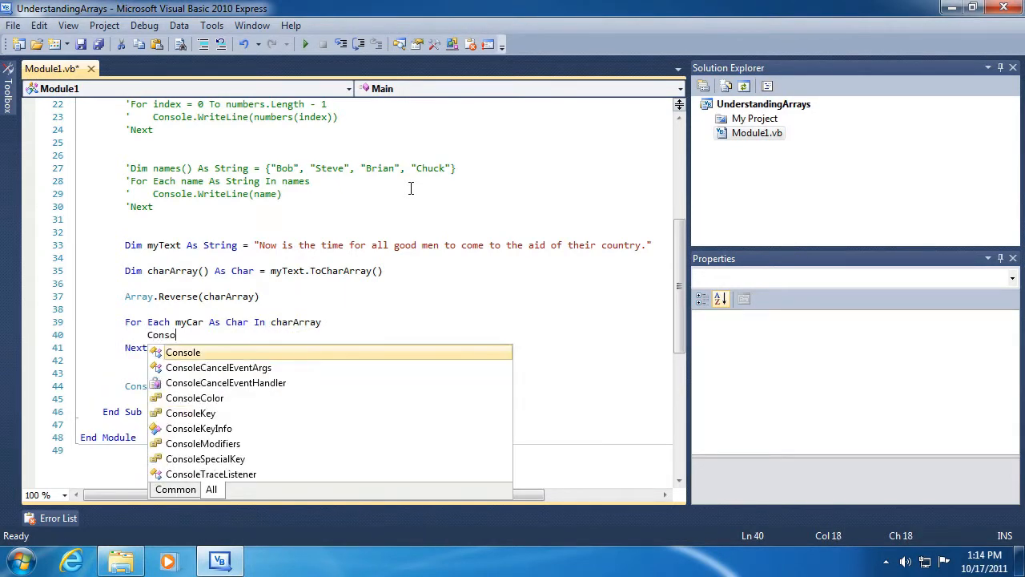
text(.Write(myChar)
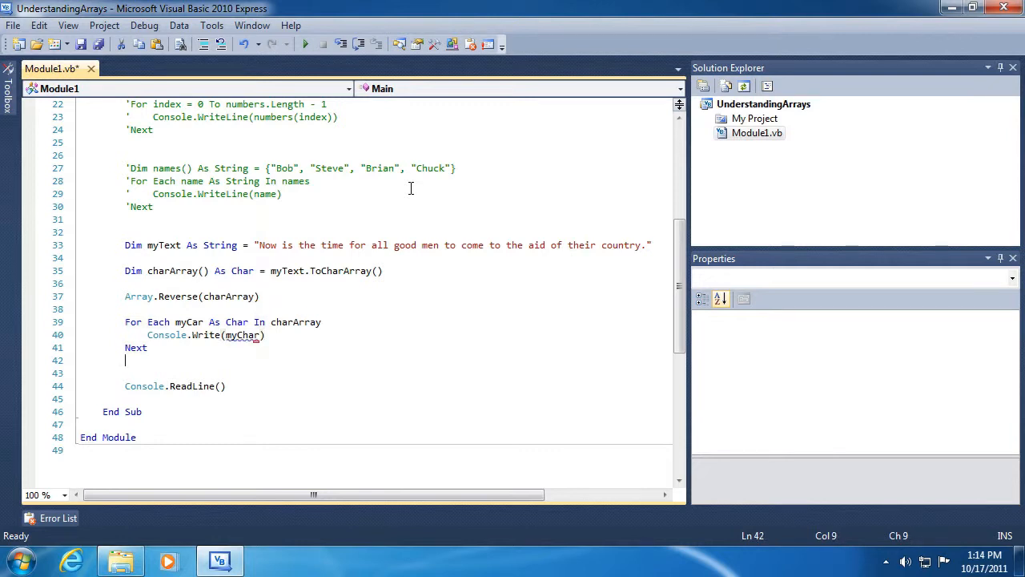
click(148, 335)
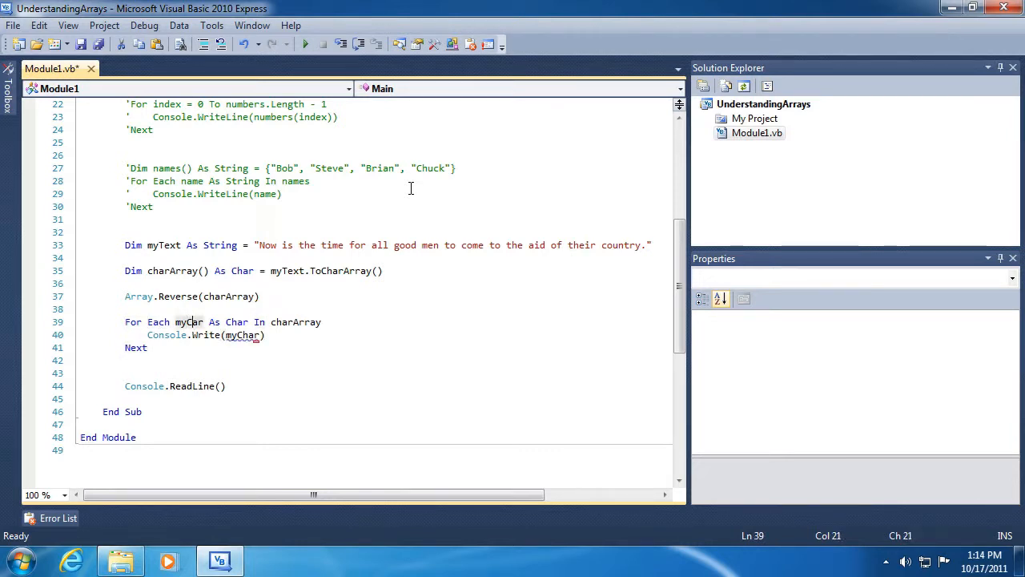
click(88, 360)
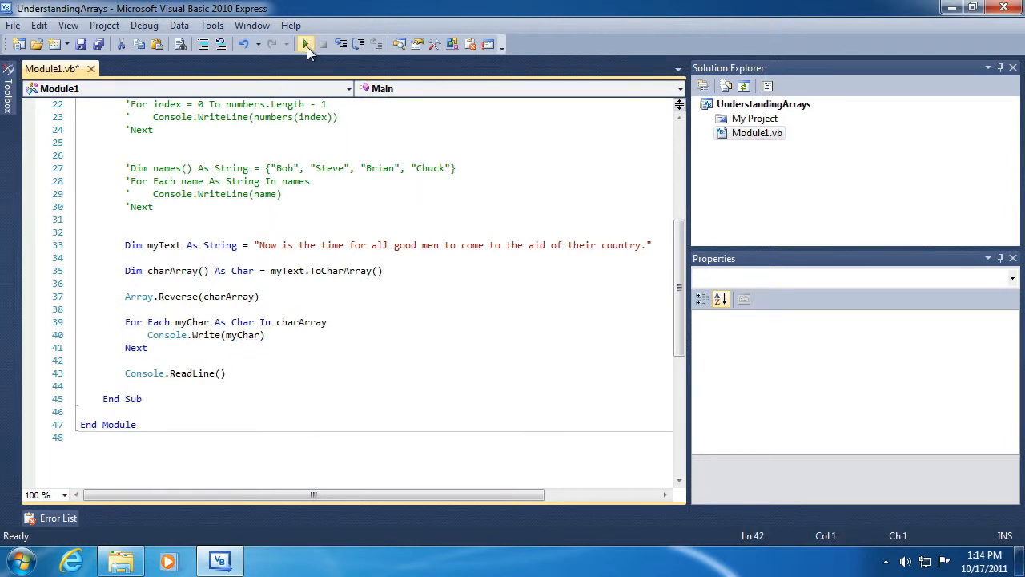
click(307, 44)
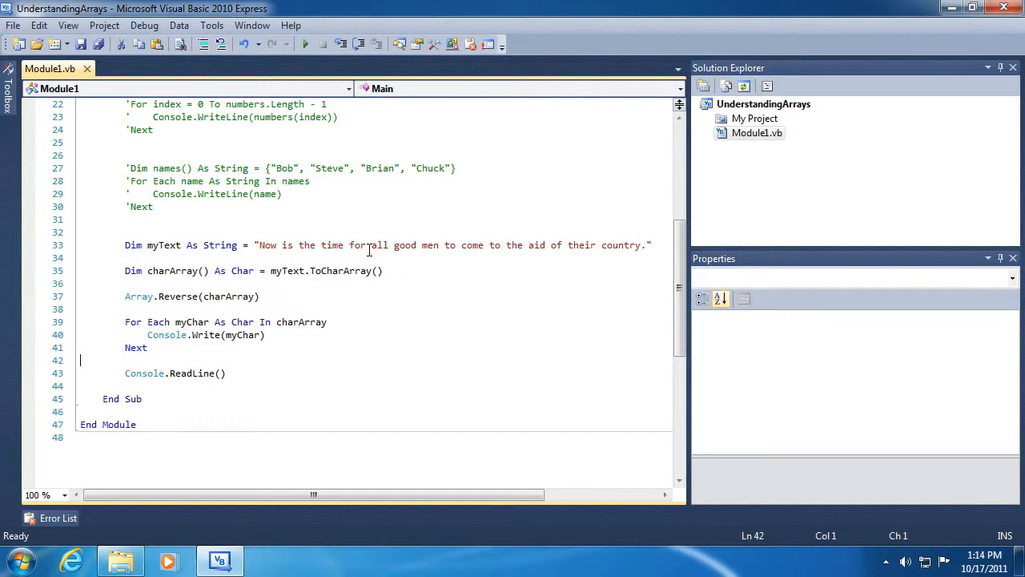
mouse_move(246, 240)
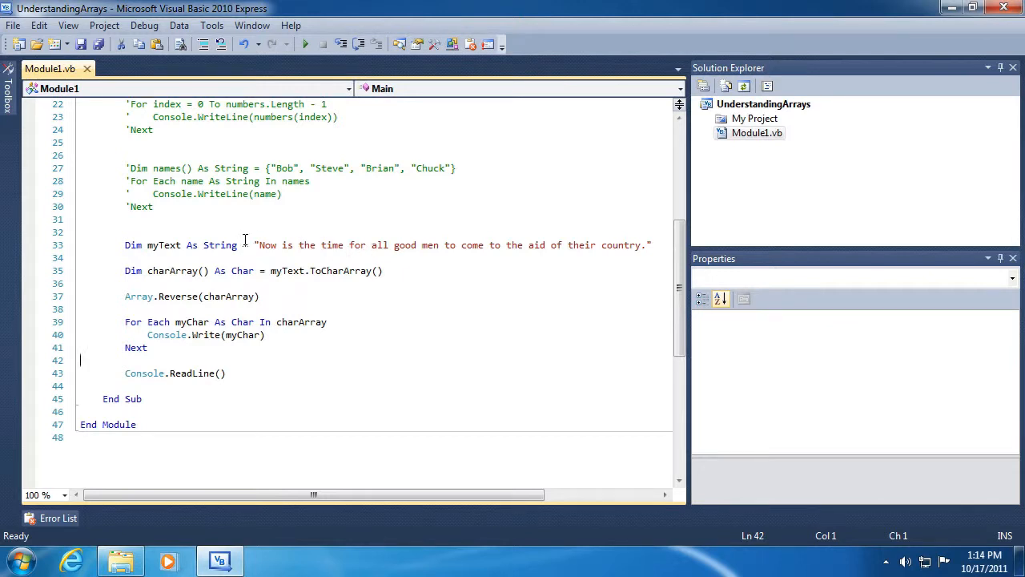
mouse_move(377, 245)
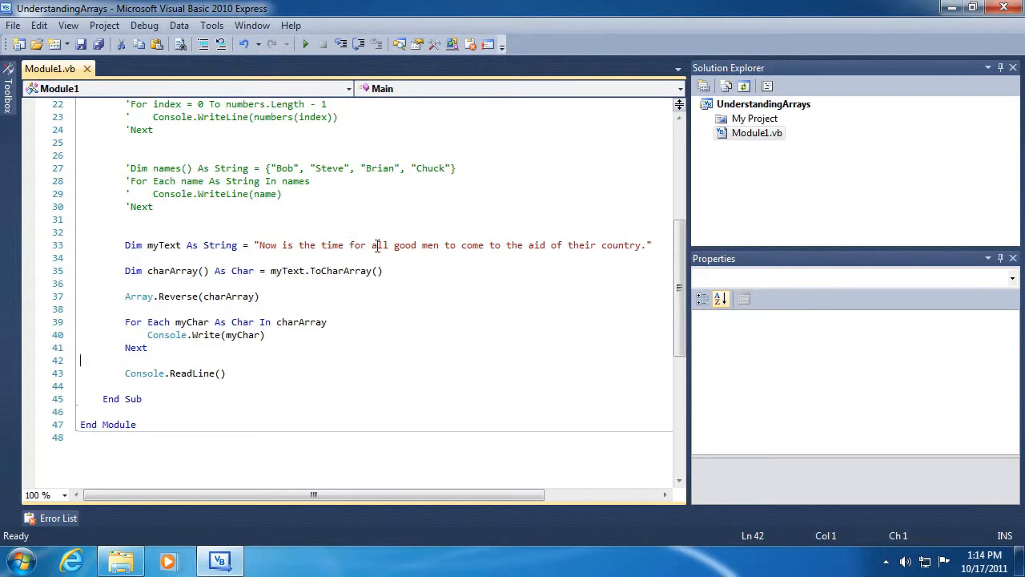
mouse_move(633, 251)
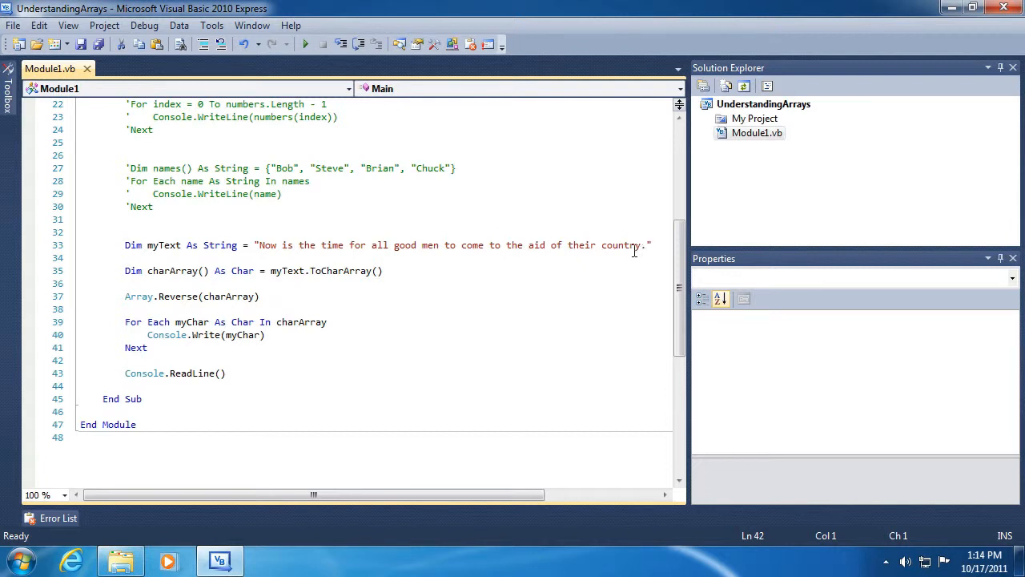
mouse_move(158, 241)
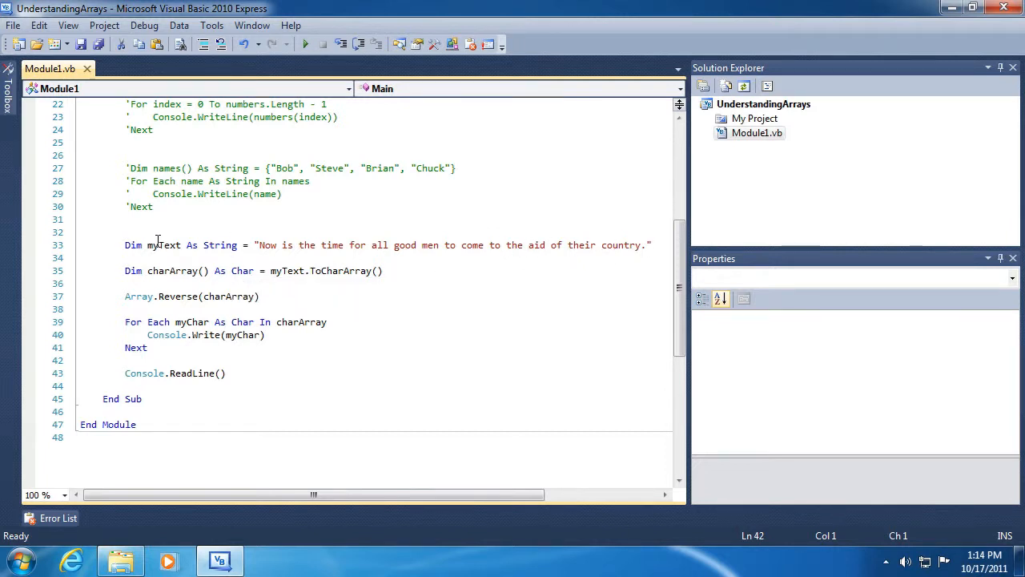
double_click(164, 245)
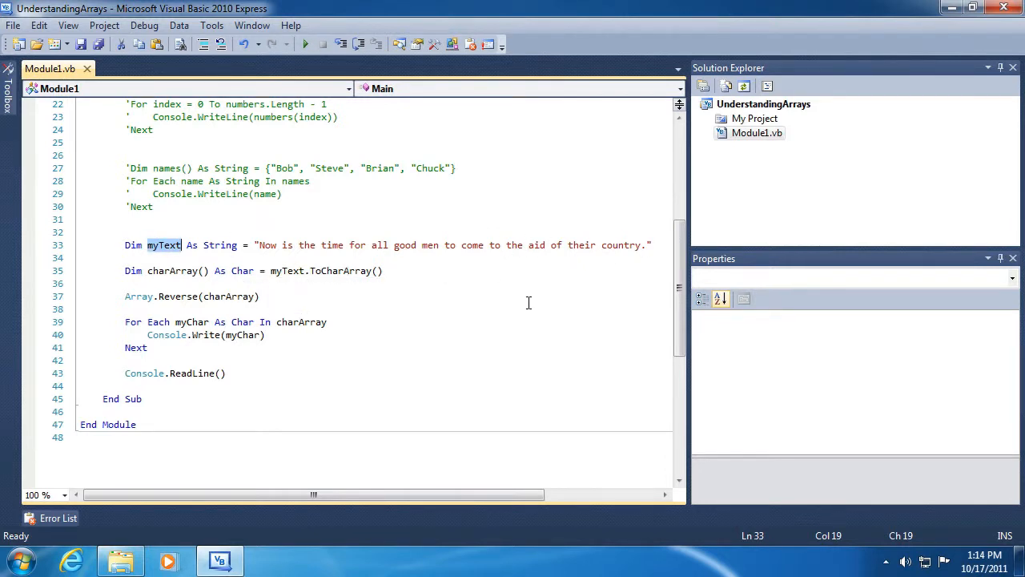
click(306, 271)
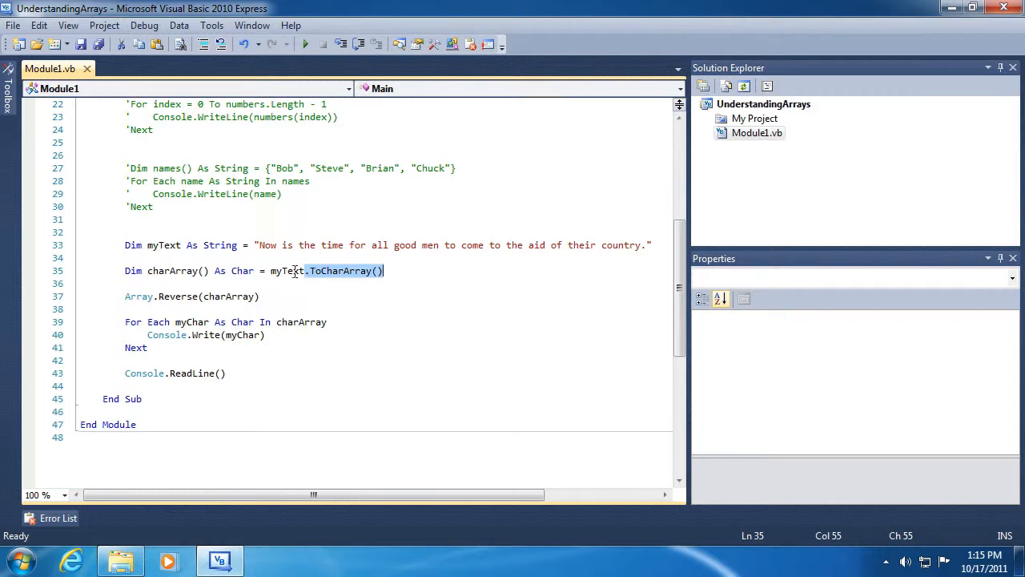
mouse_move(242, 277)
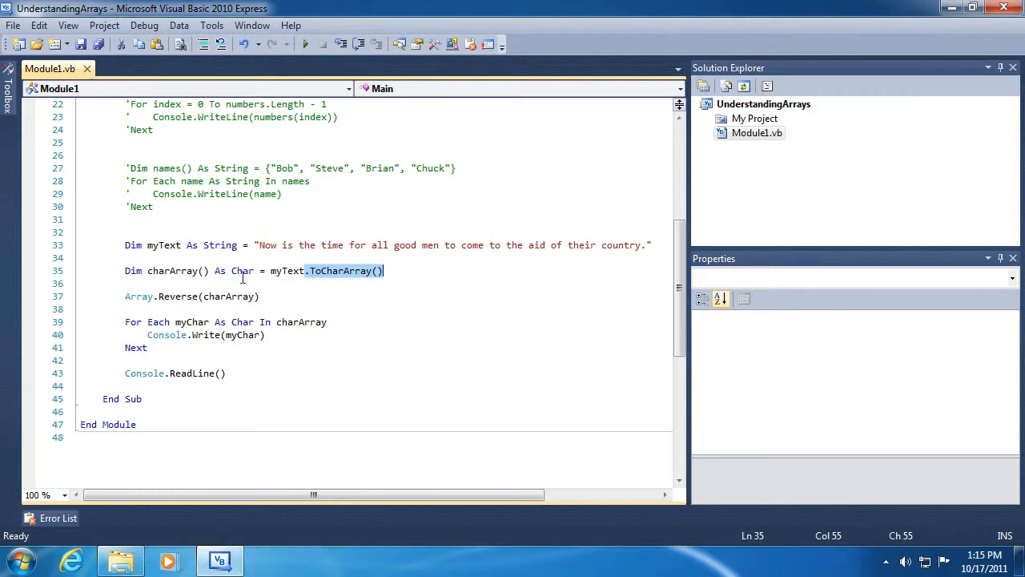
mouse_move(172, 270)
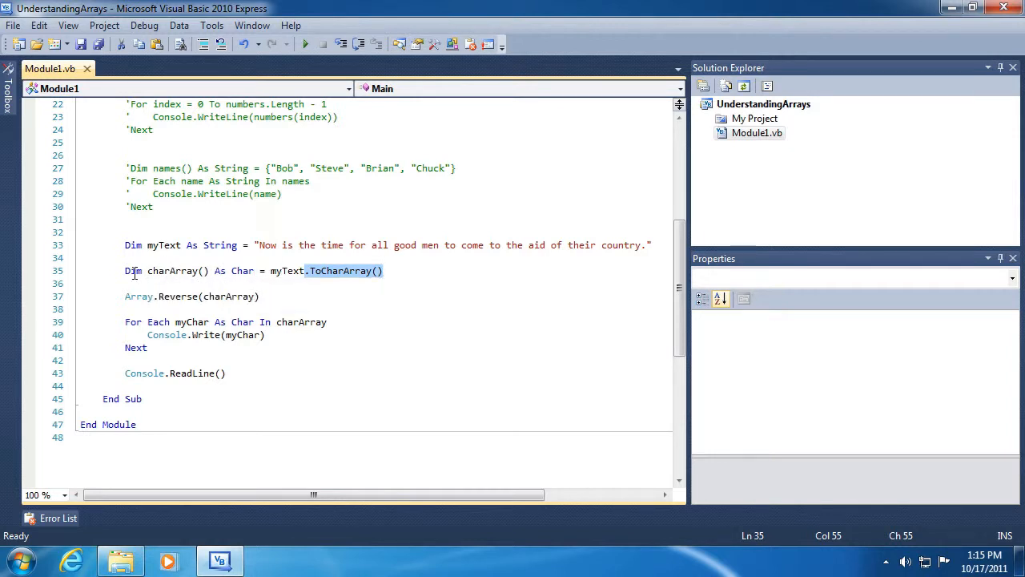
mouse_move(138, 295)
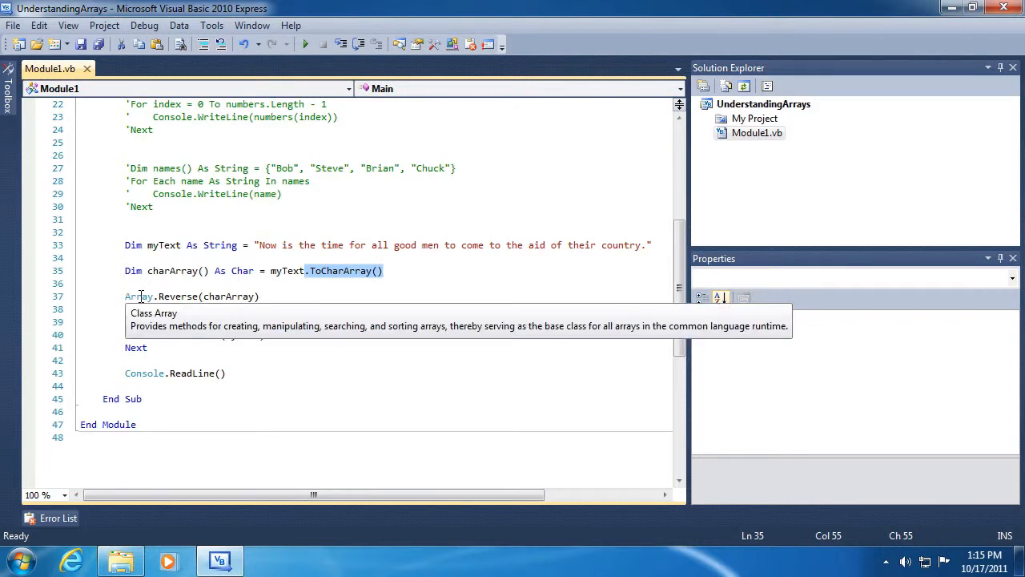
click(165, 296)
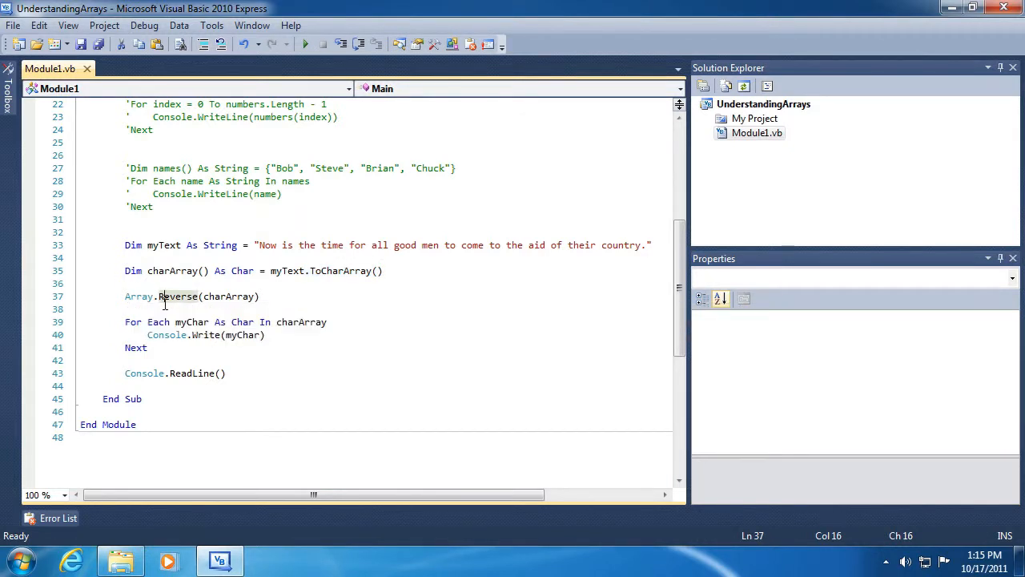
mouse_move(139, 296)
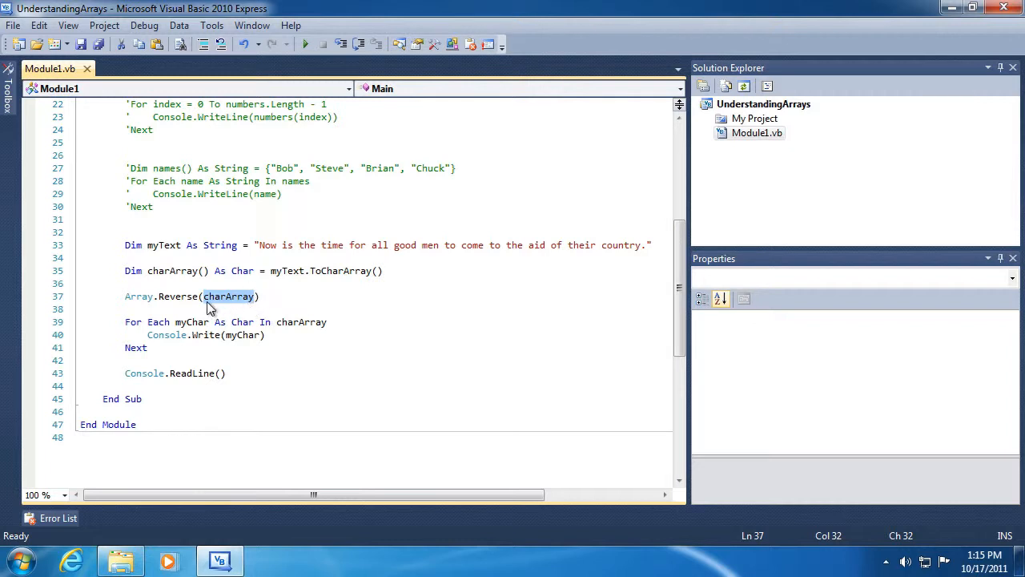
mouse_move(261, 245)
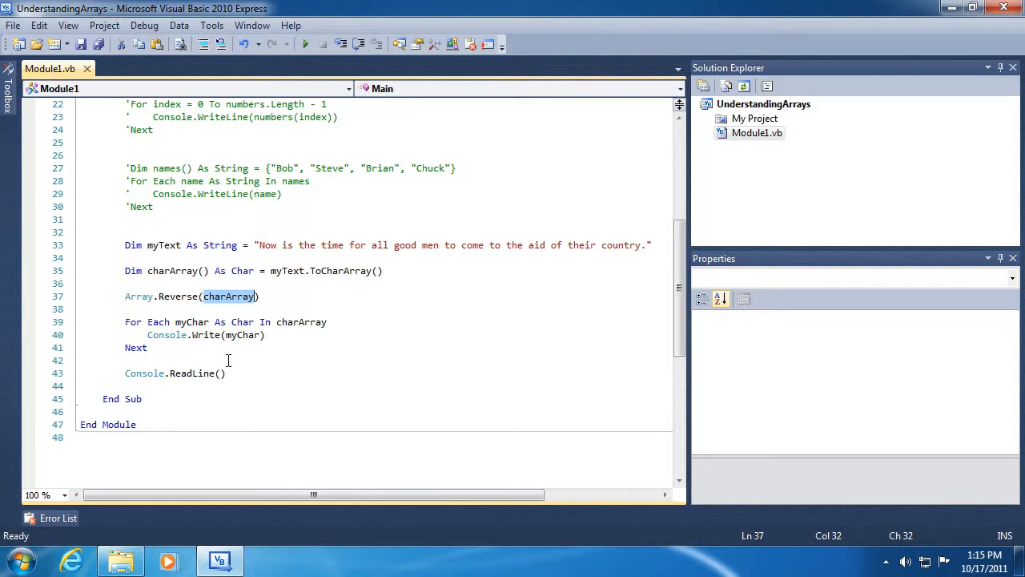
scroll(up, 3)
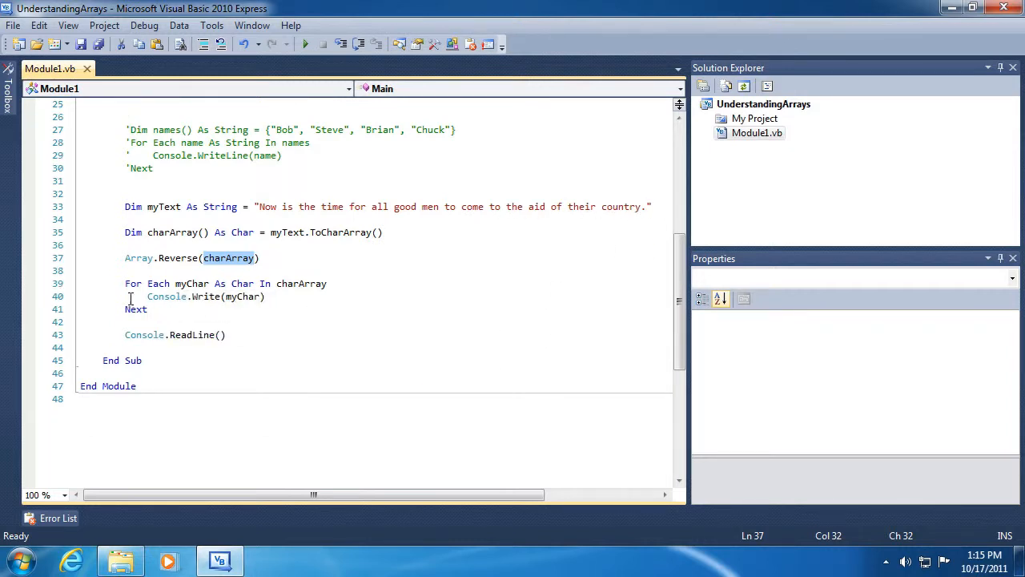
mouse_move(206, 321)
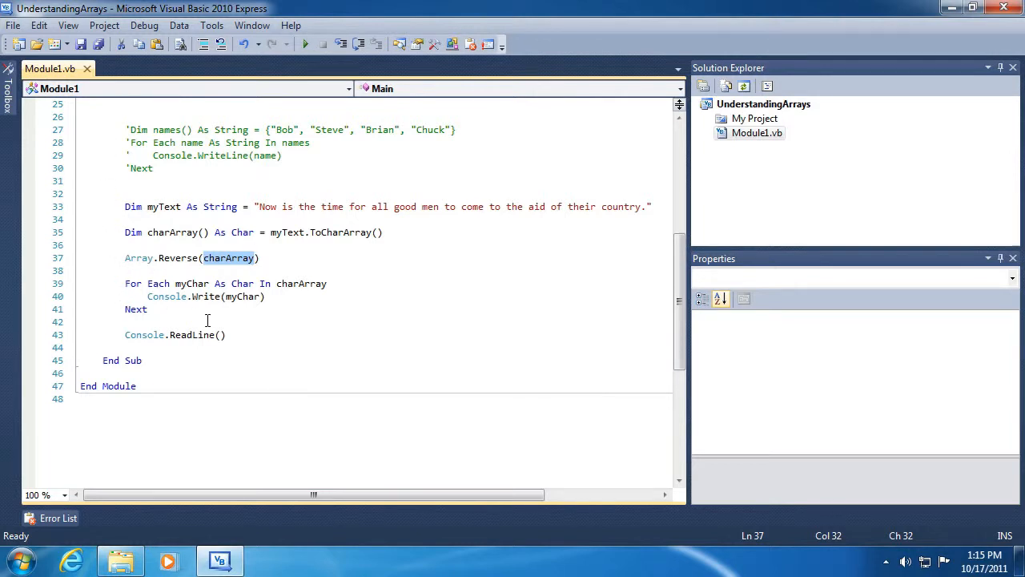
mouse_move(218, 314)
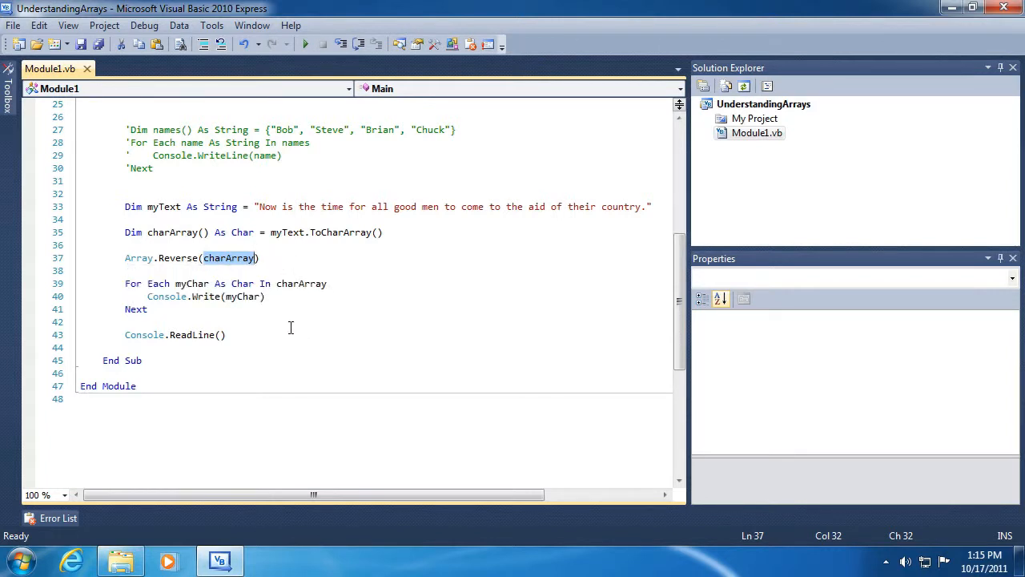
click(267, 297)
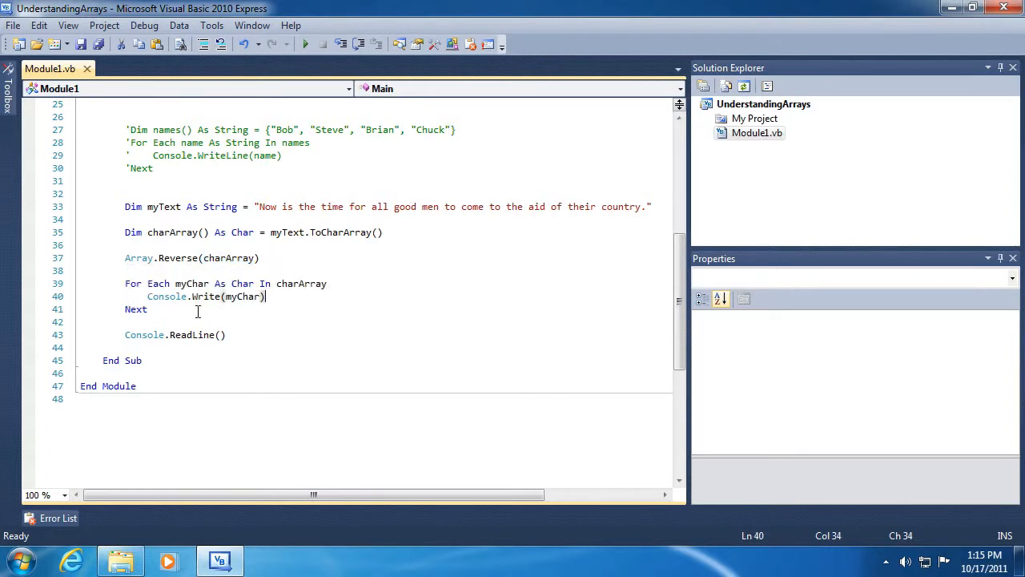
mouse_move(207, 297)
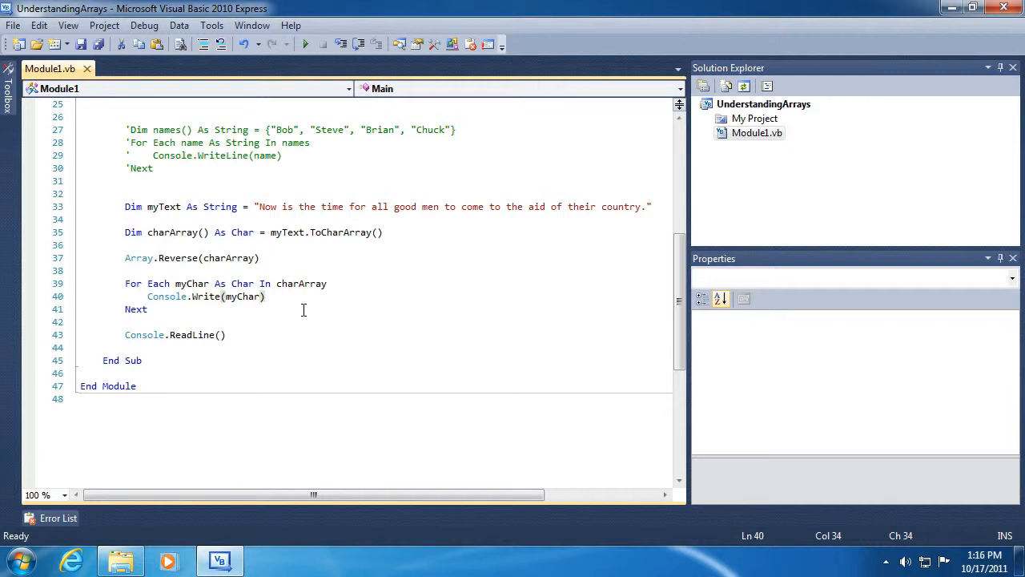
mouse_move(241, 296)
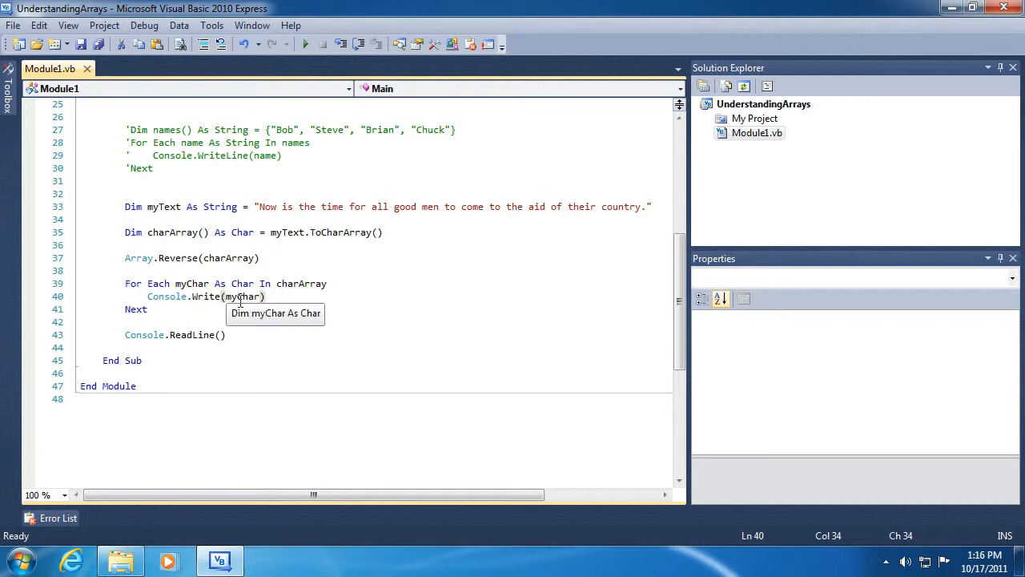
mouse_move(293, 322)
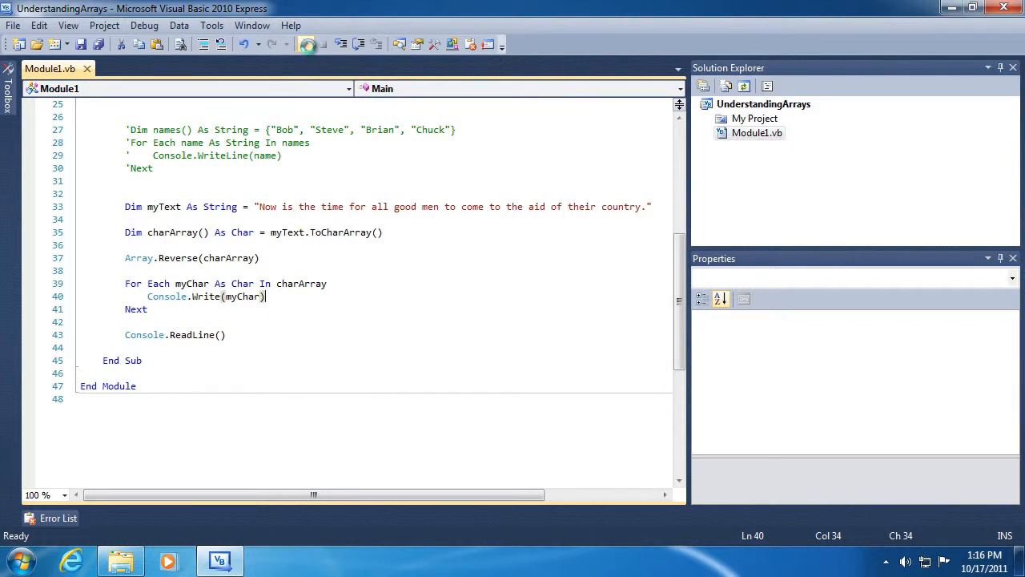
- Start debugging to see the good-men sentence printed backwards in the console
click(306, 44)
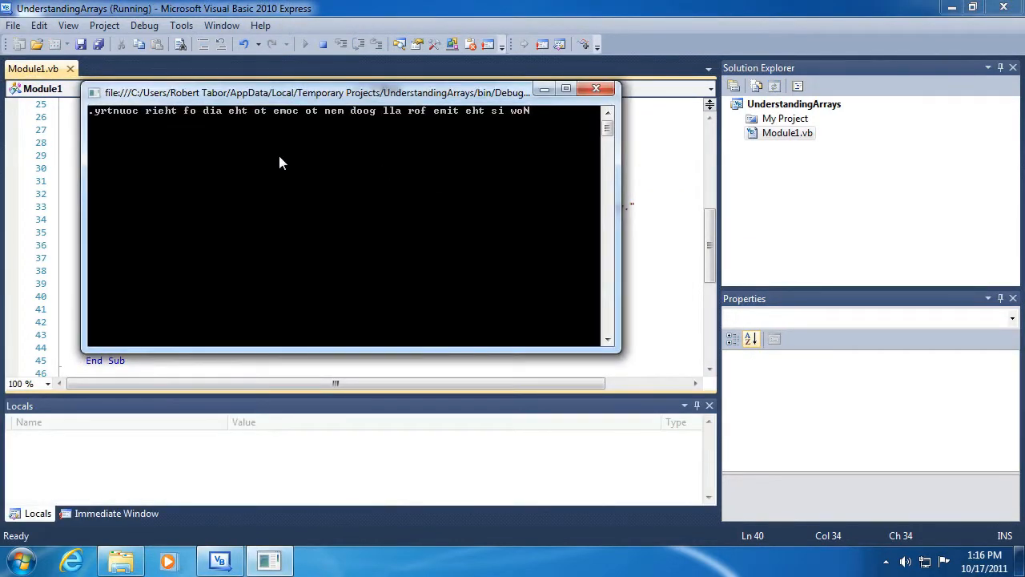
mouse_move(533, 118)
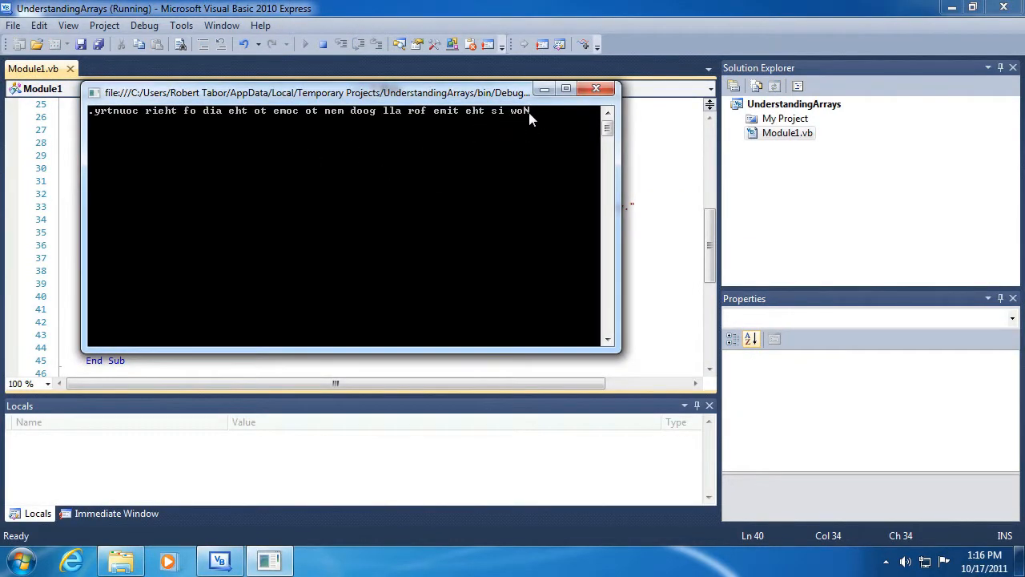
mouse_move(426, 119)
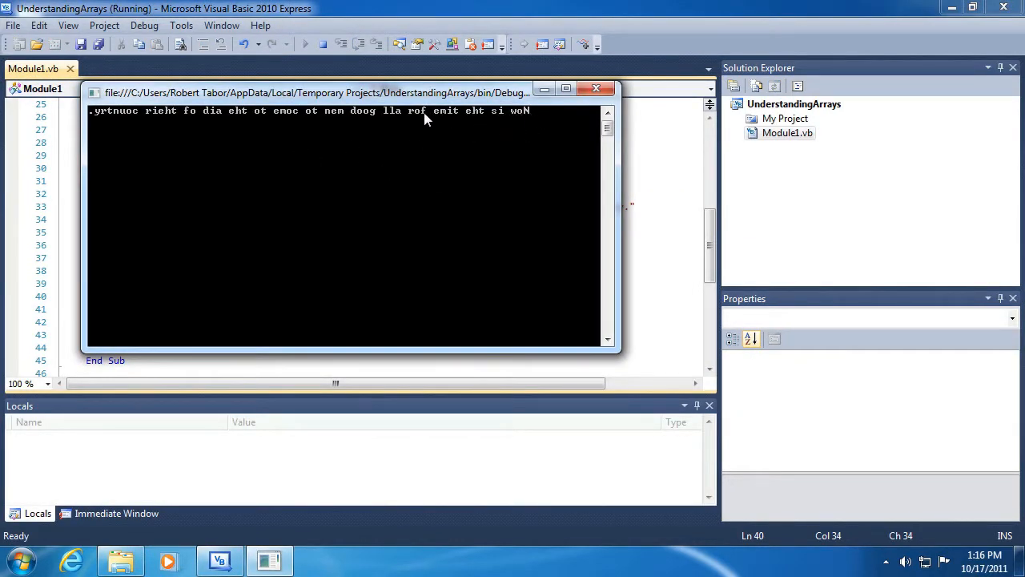
mouse_move(202, 118)
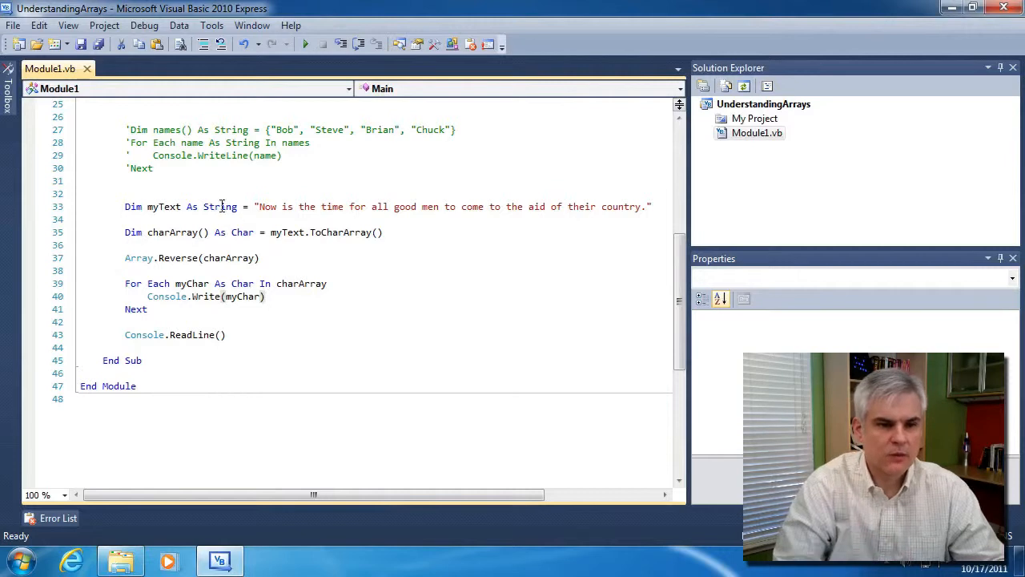
scroll(up, 3)
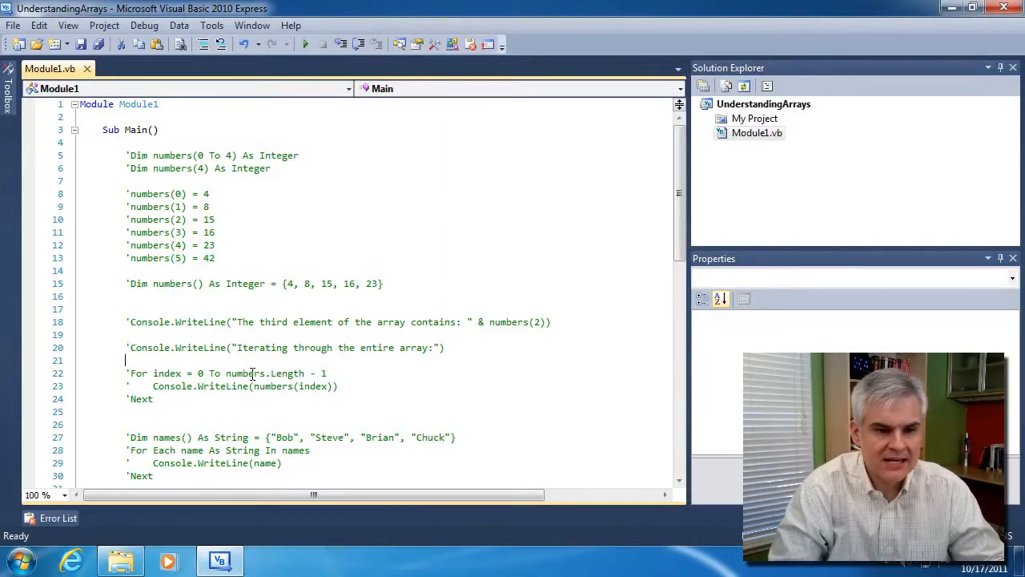
double_click(288, 373)
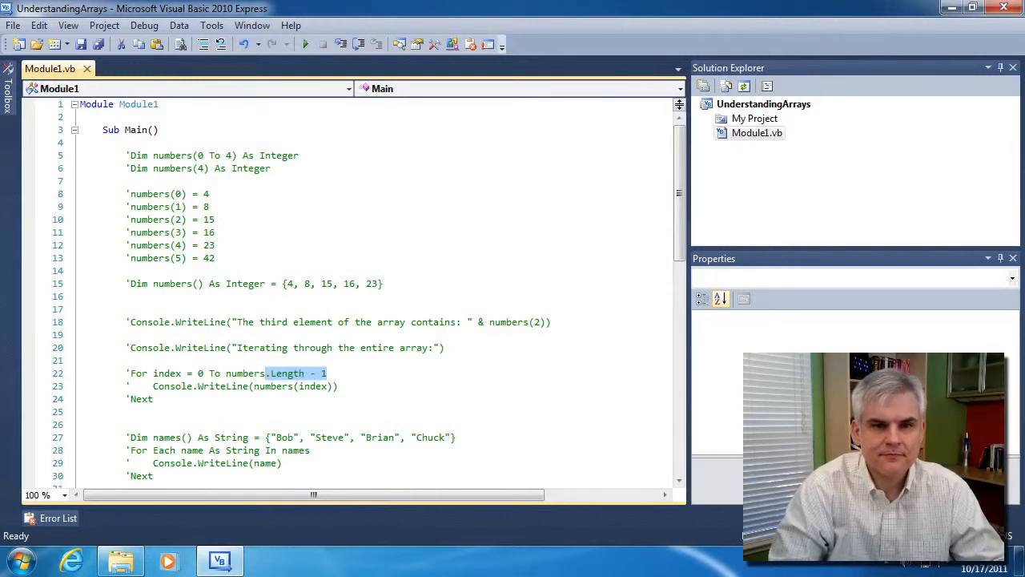
scroll(down, 3)
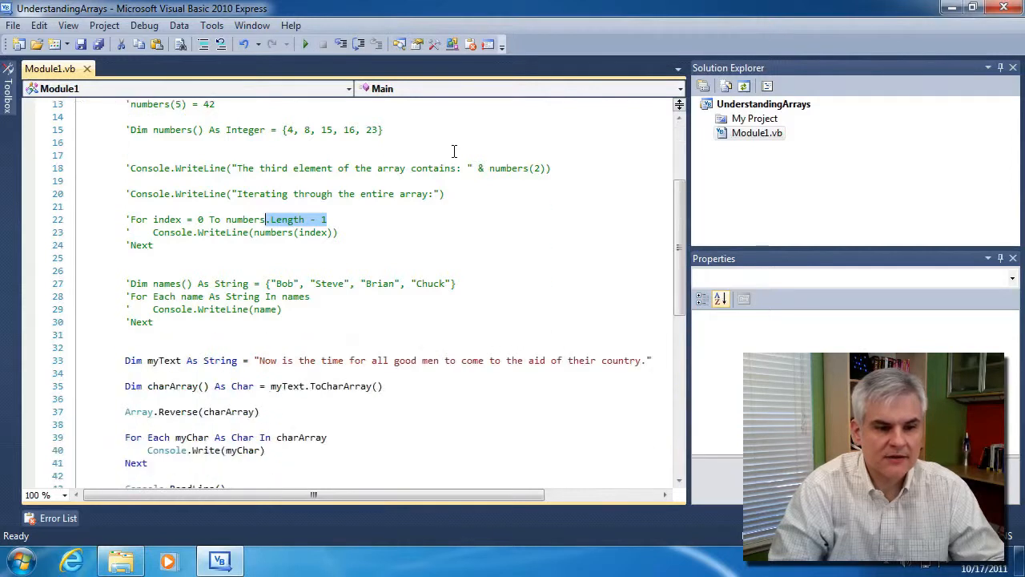
scroll(down, 3)
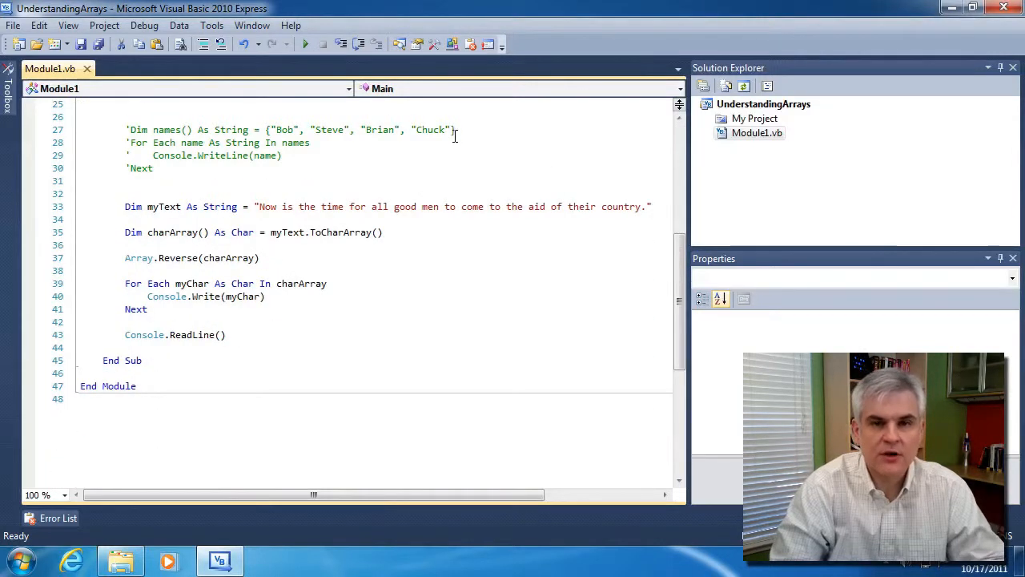